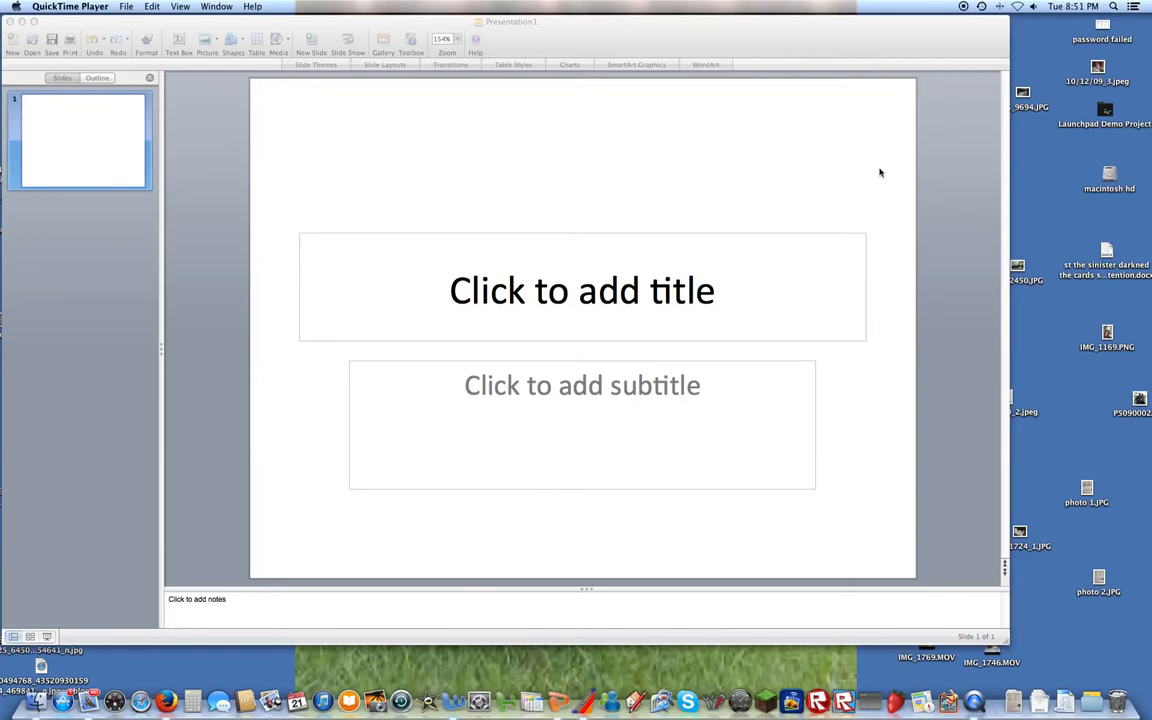
{"action": "mouse_move", "coordinate": [728, 164]}
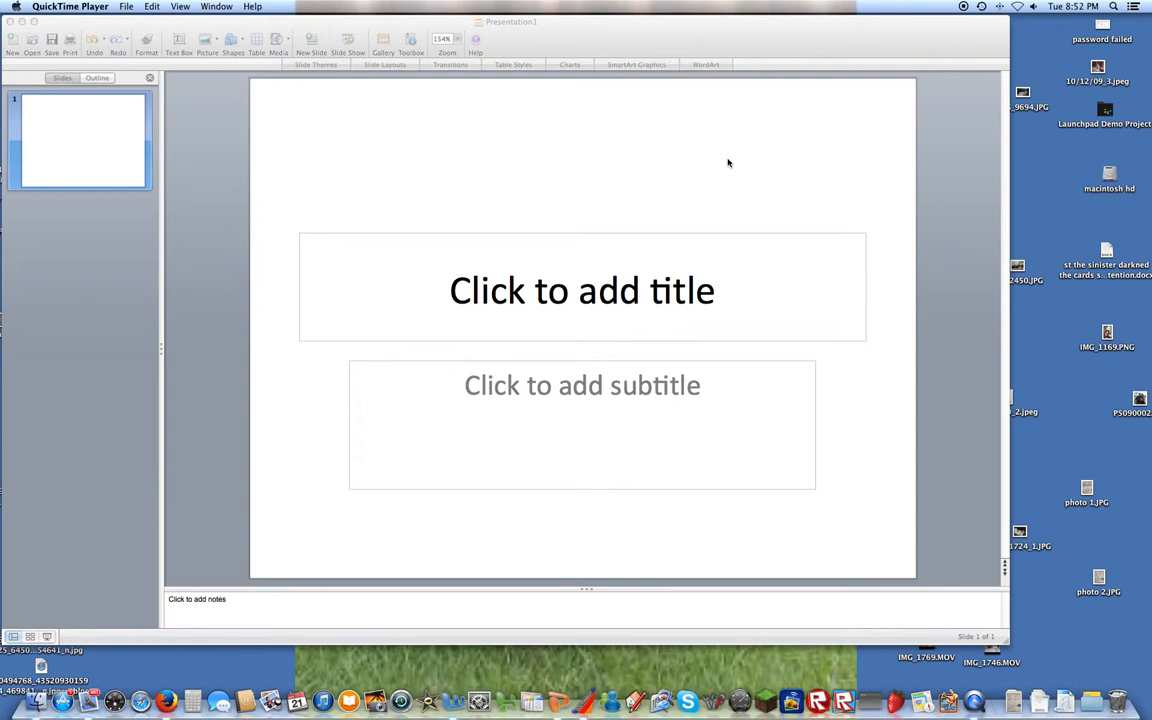
{"action": "mouse_move", "coordinate": [588, 242]}
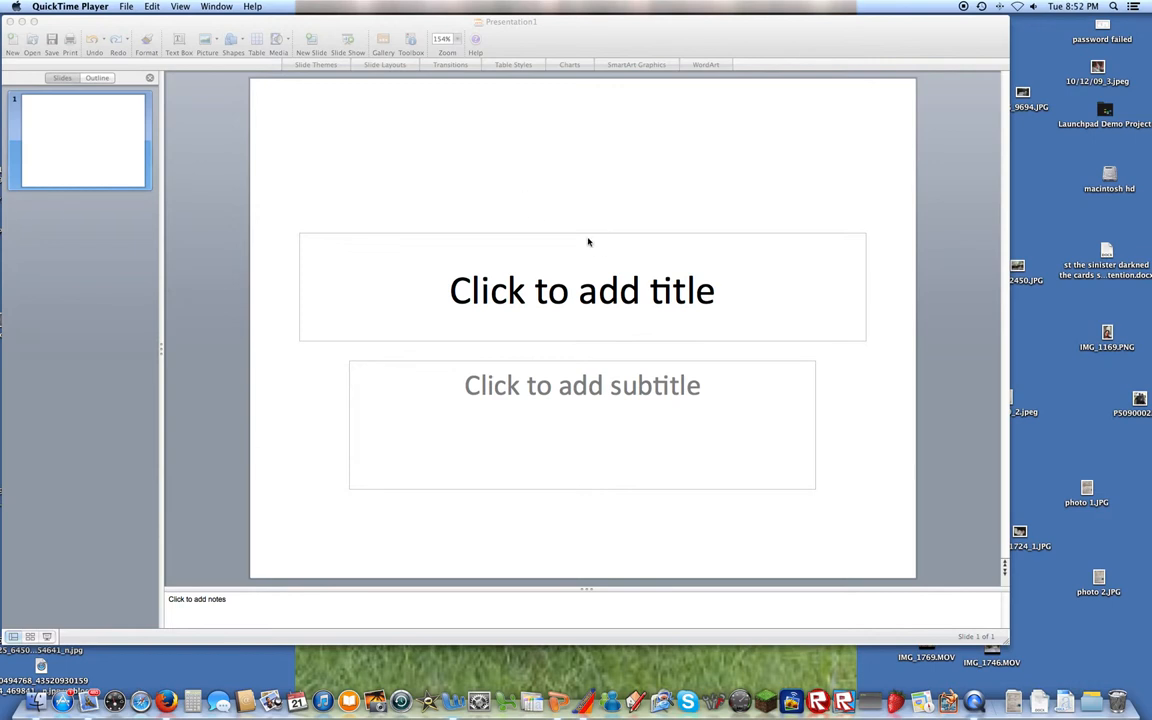
{"action": "mouse_move", "coordinate": [762, 130]}
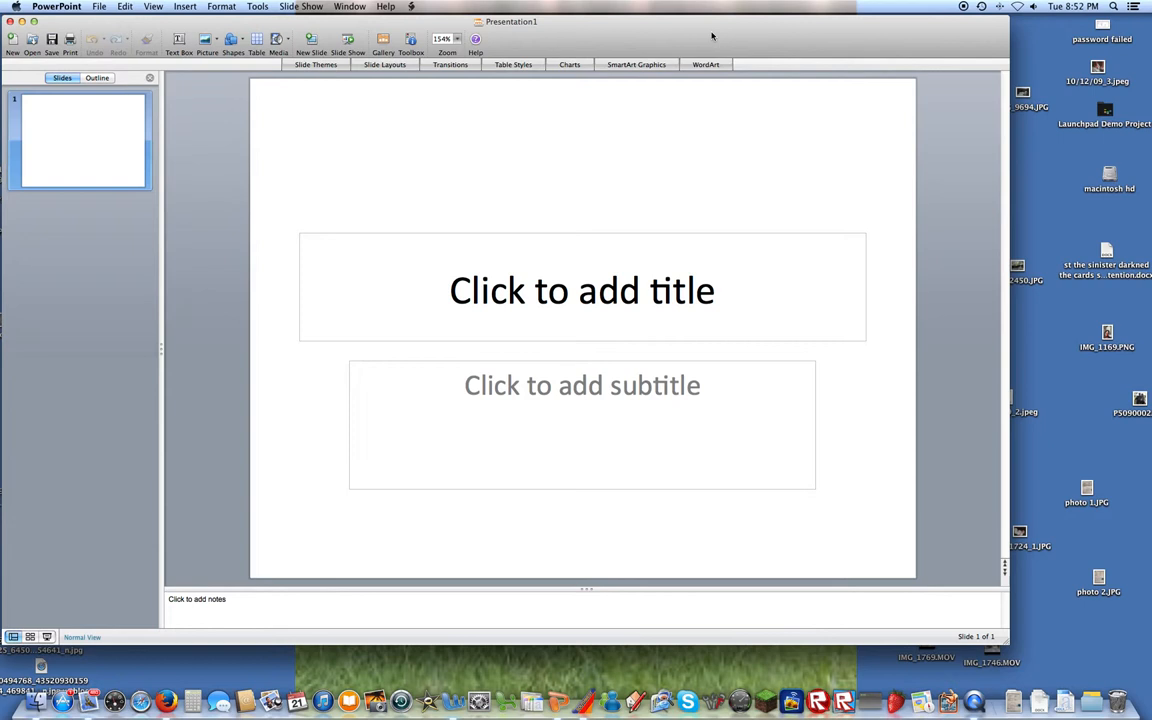
{"action": "mouse_move", "coordinate": [72, 72]}
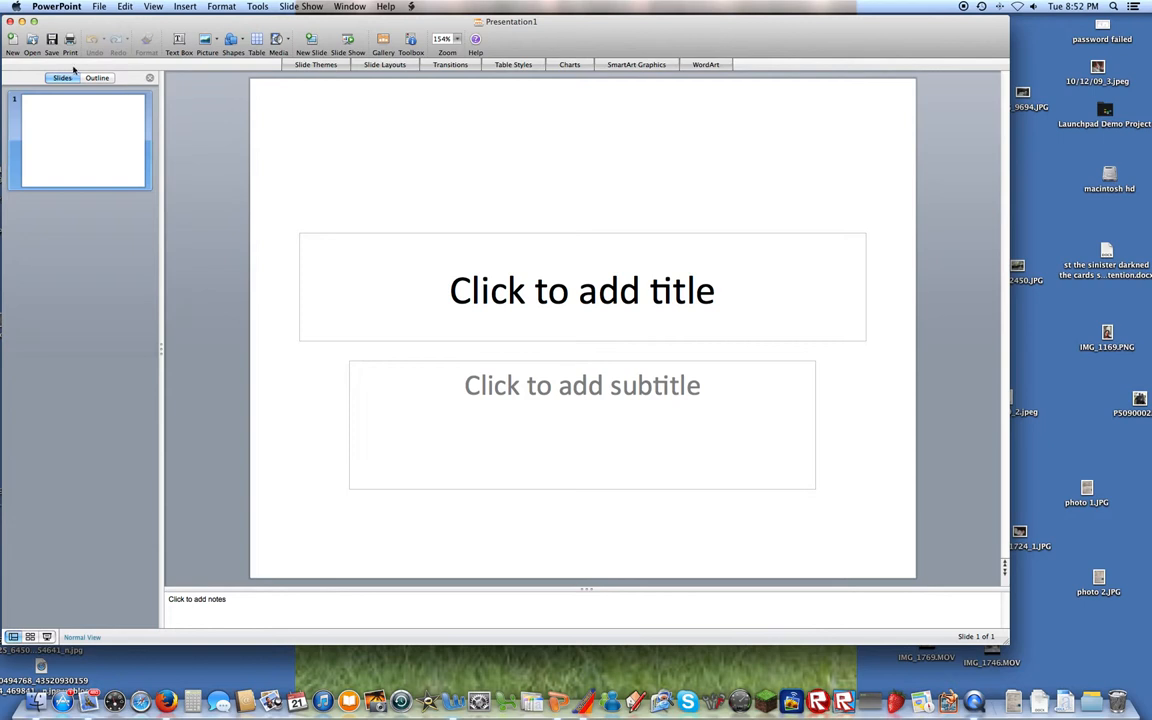
{"action": "mouse_move", "coordinate": [516, 214]}
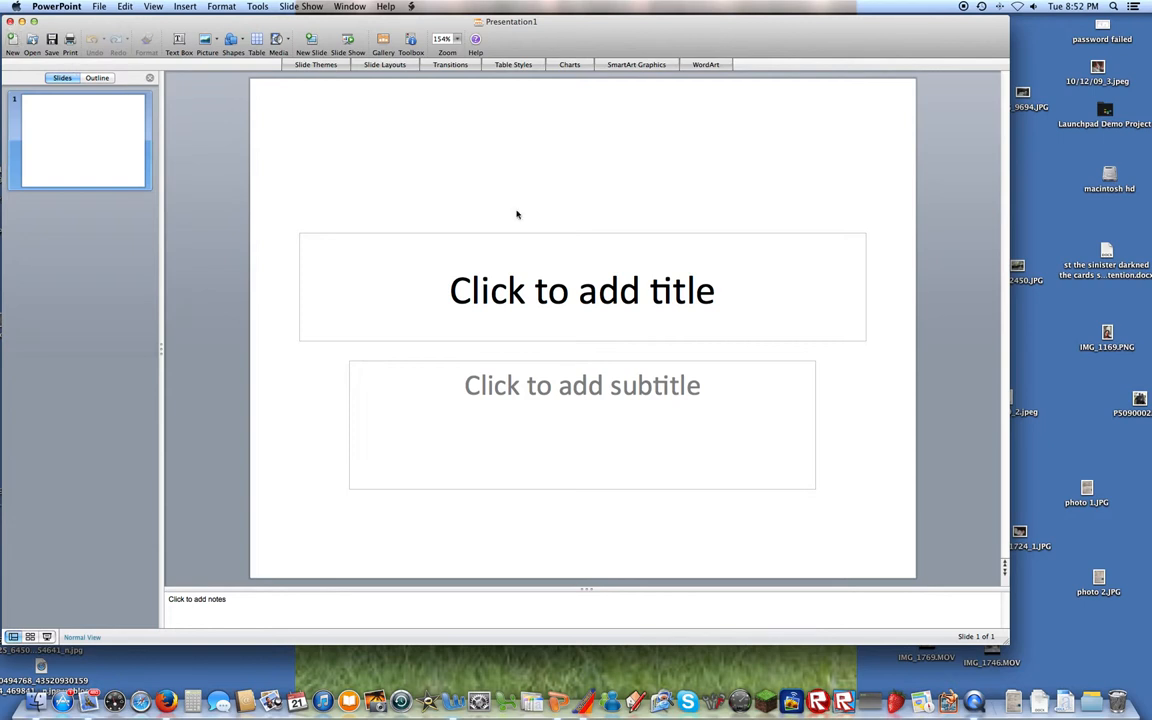
{"action": "mouse_move", "coordinate": [396, 234]}
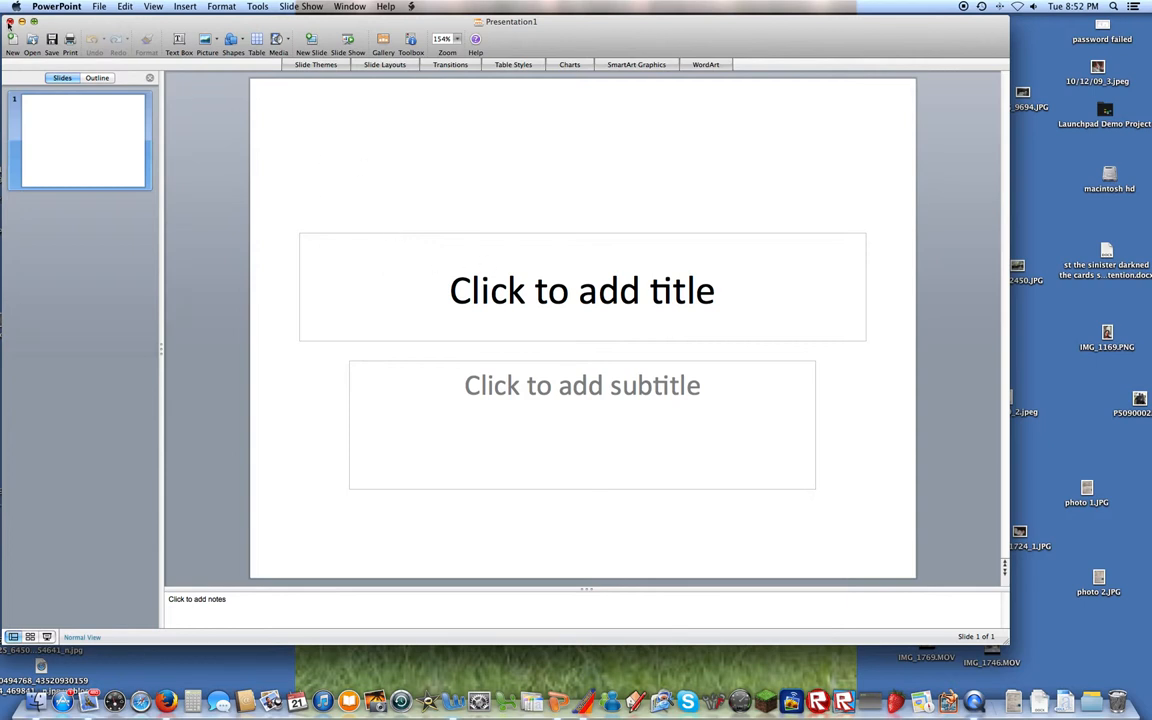
{"action": "mouse_move", "coordinate": [100, 30]}
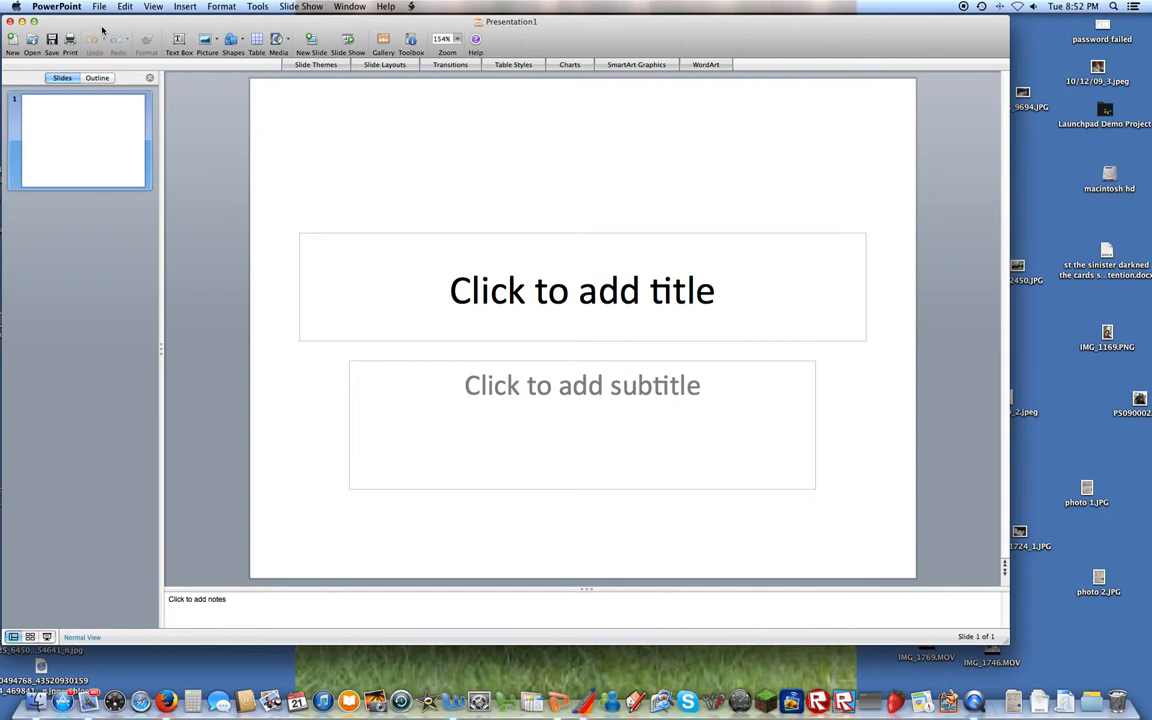
{"action": "mouse_move", "coordinate": [454, 220]}
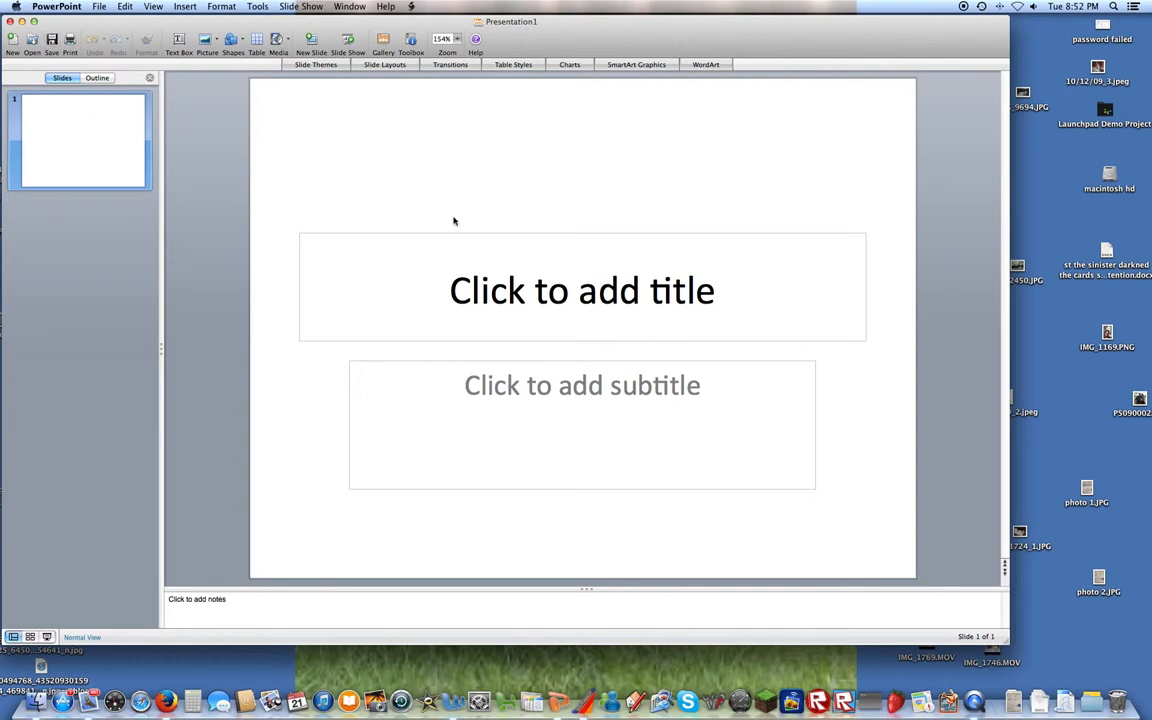
{"action": "mouse_move", "coordinate": [446, 234]}
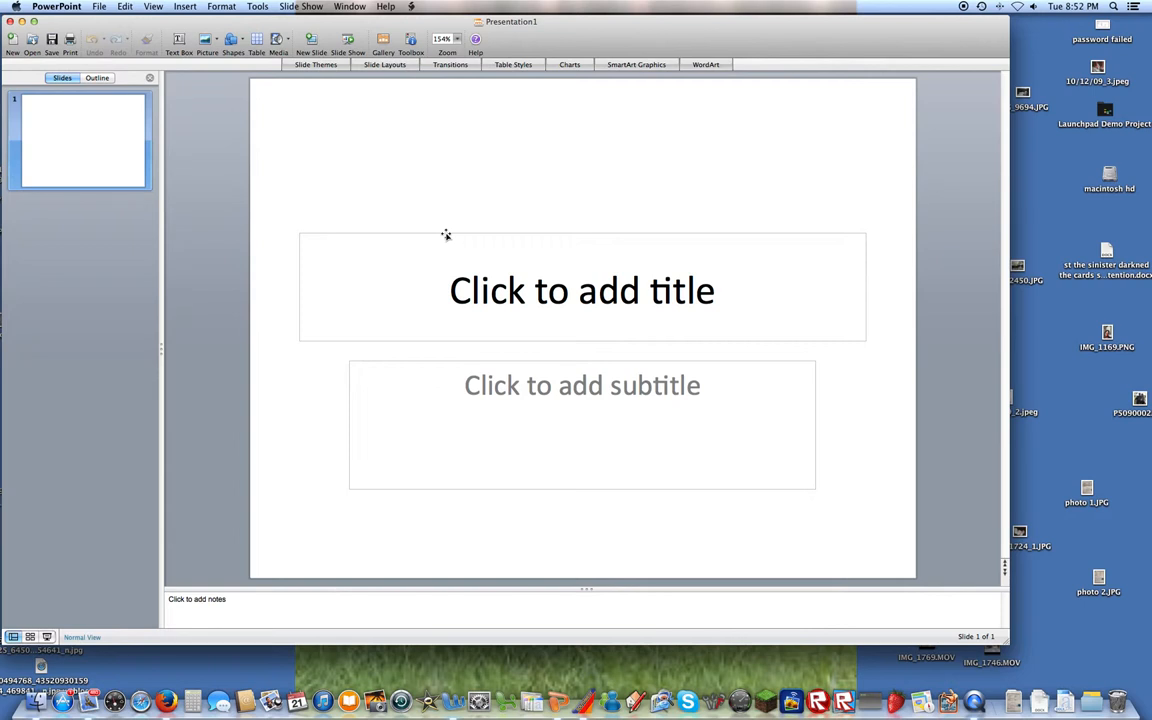
{"action": "mouse_move", "coordinate": [508, 248]}
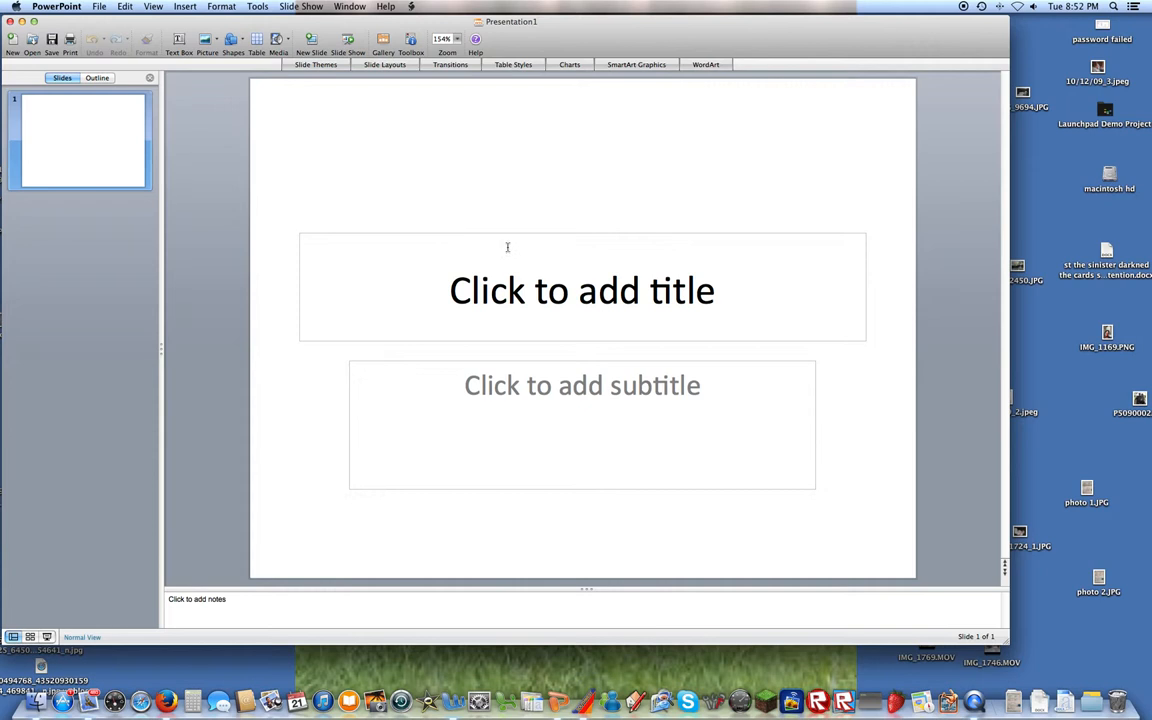
{"action": "mouse_move", "coordinate": [468, 290]}
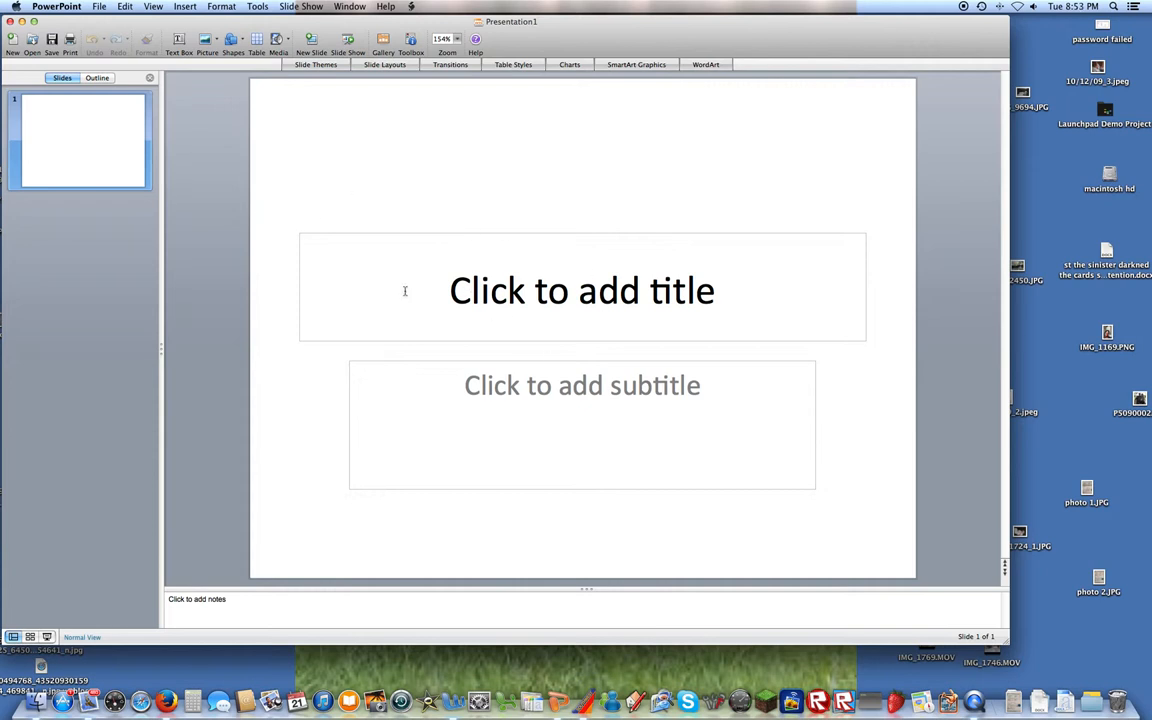
{"action": "mouse_move", "coordinate": [224, 150]}
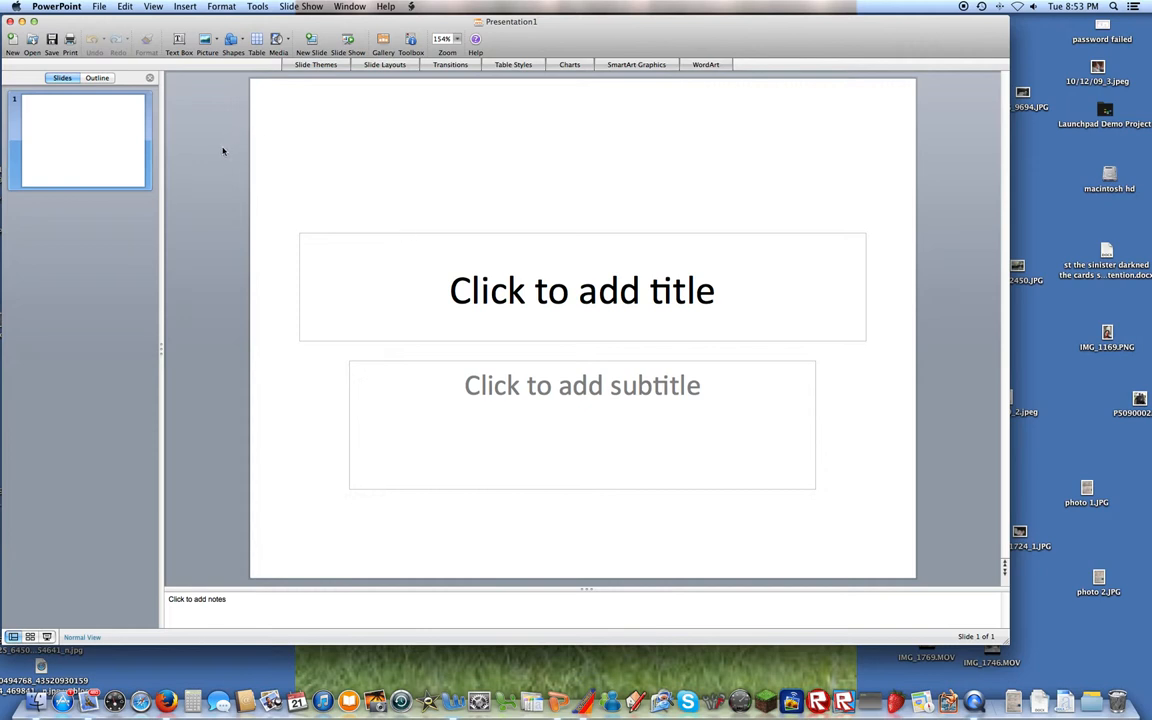
{"action": "mouse_move", "coordinate": [668, 304]}
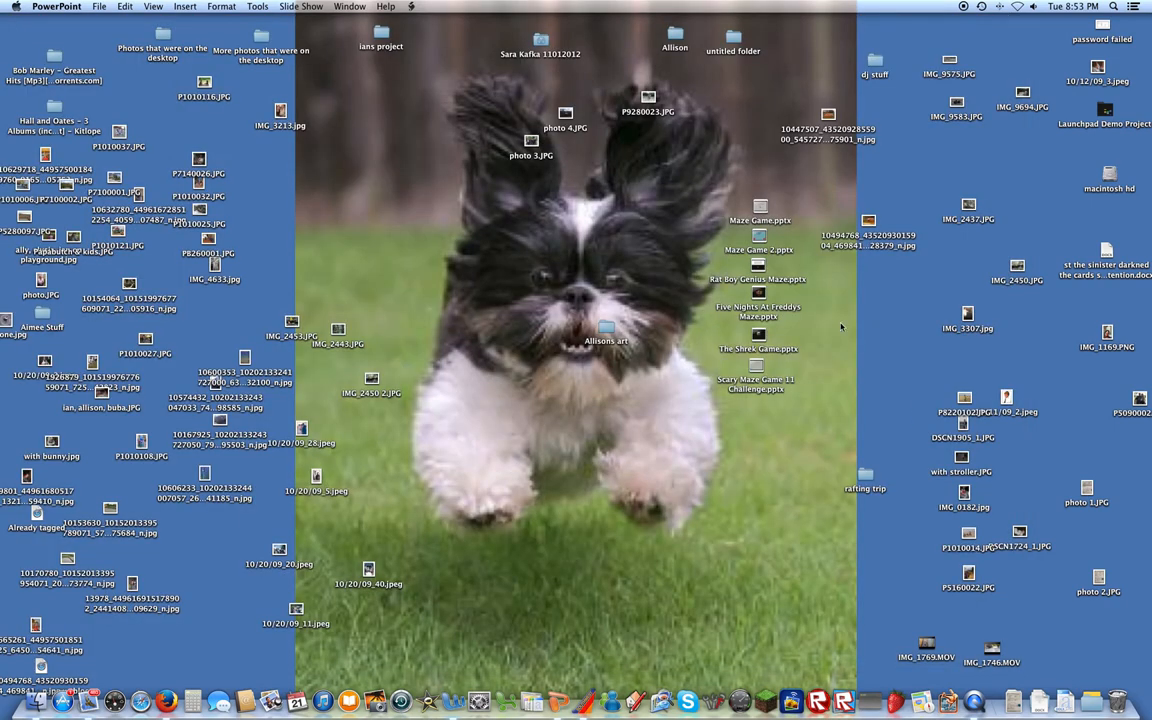
{"action": "mouse_move", "coordinate": [752, 370]}
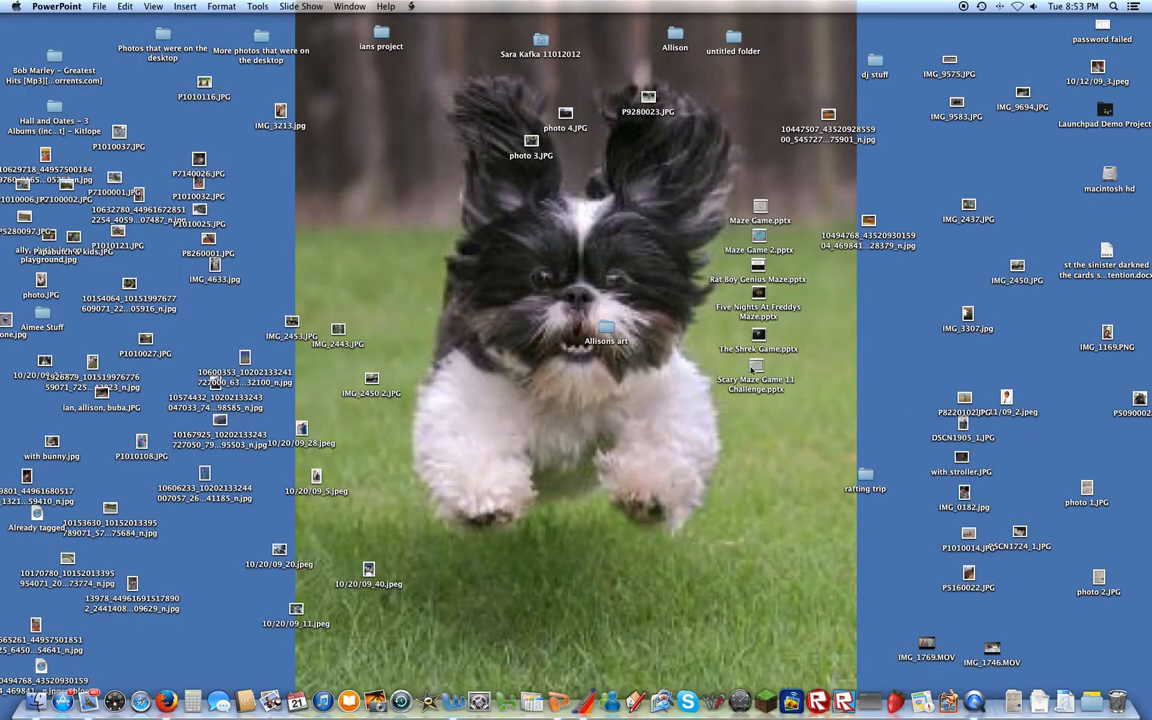
{"action": "mouse_move", "coordinate": [756, 376]}
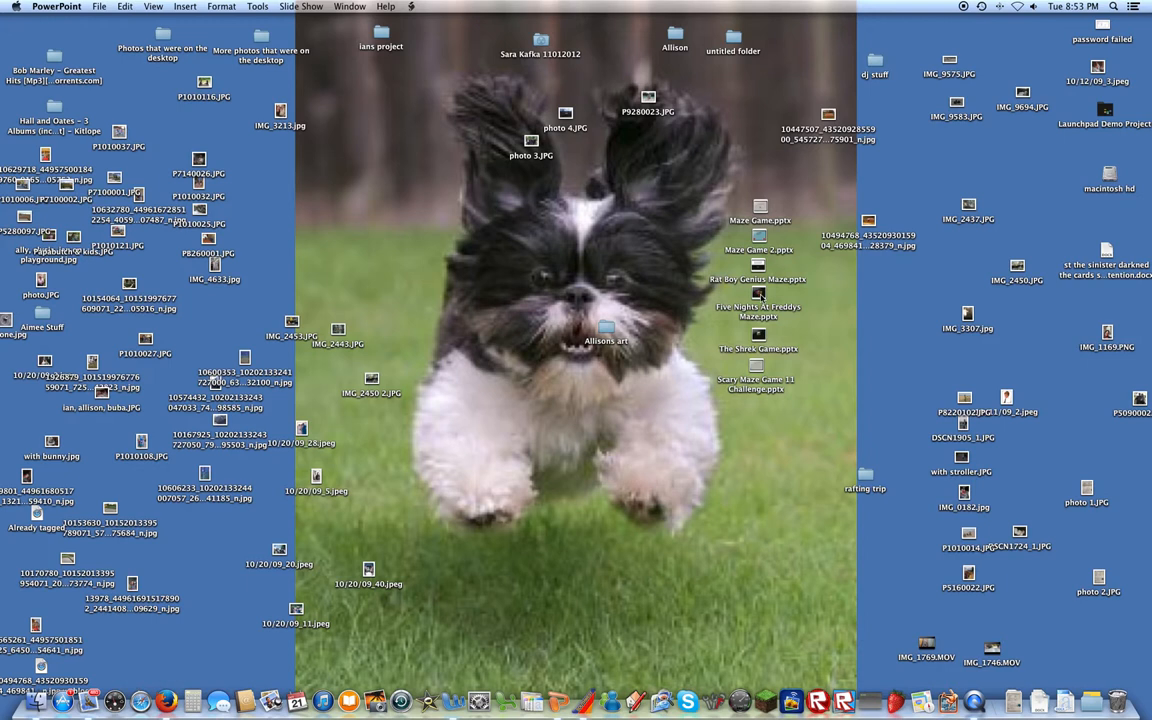
{"action": "mouse_move", "coordinate": [776, 260]}
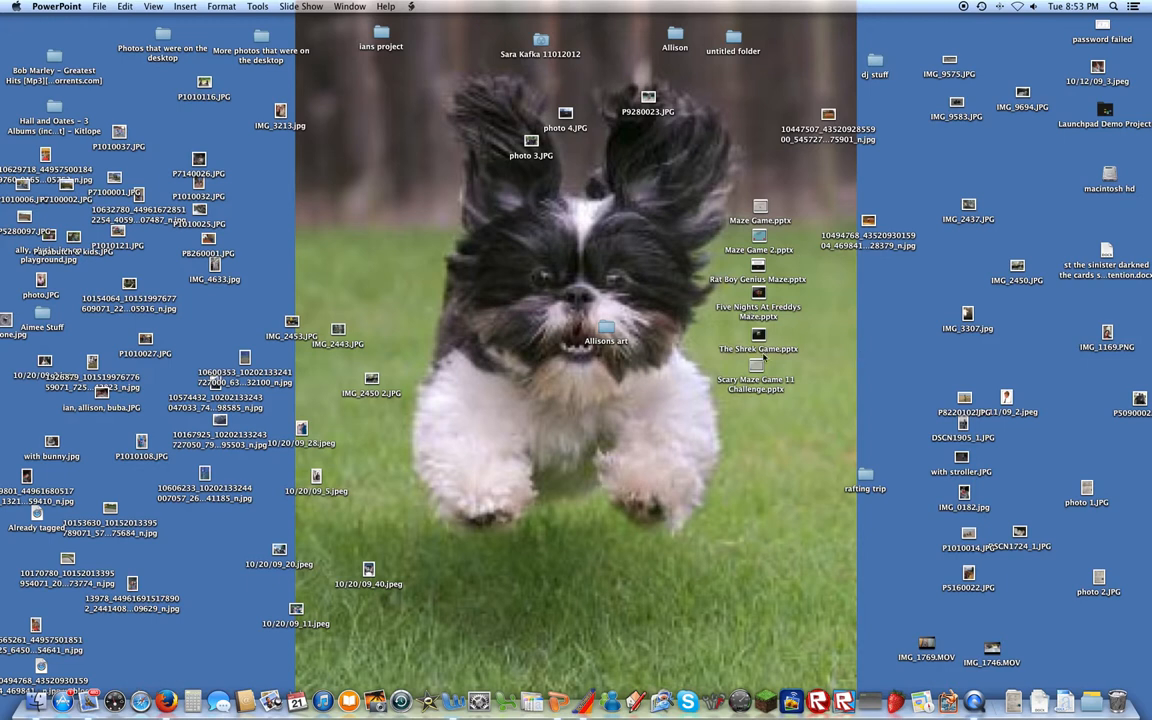
{"action": "mouse_move", "coordinate": [778, 432]}
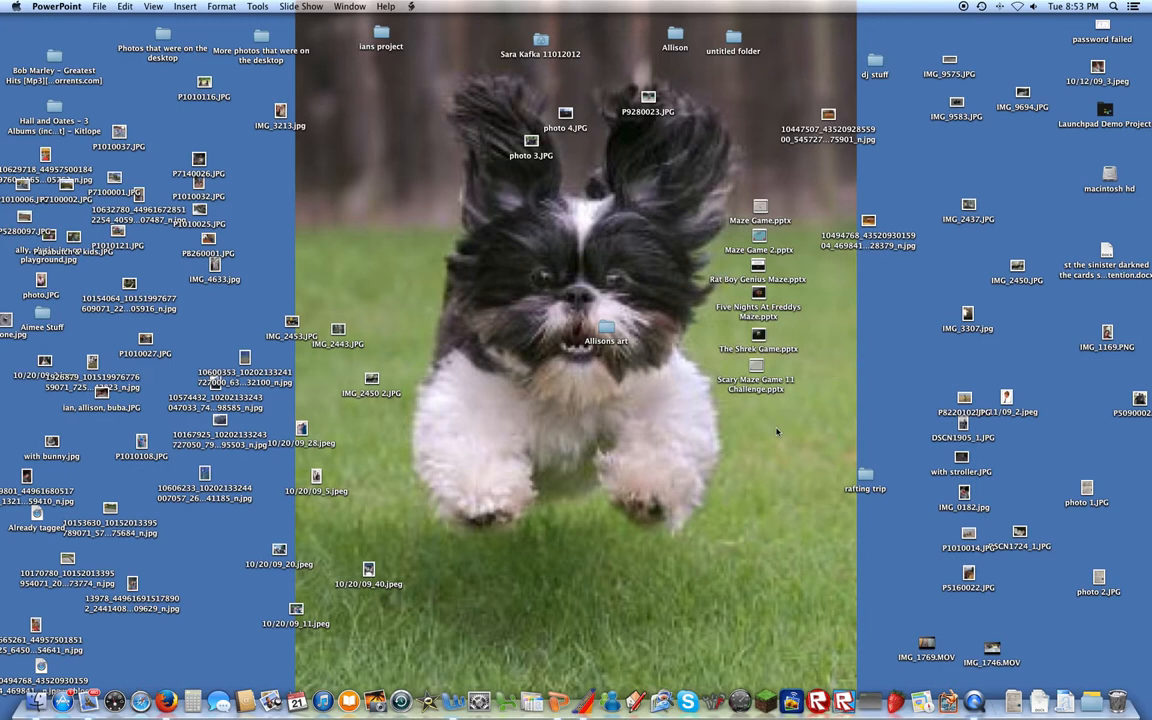
{"action": "mouse_move", "coordinate": [730, 414]}
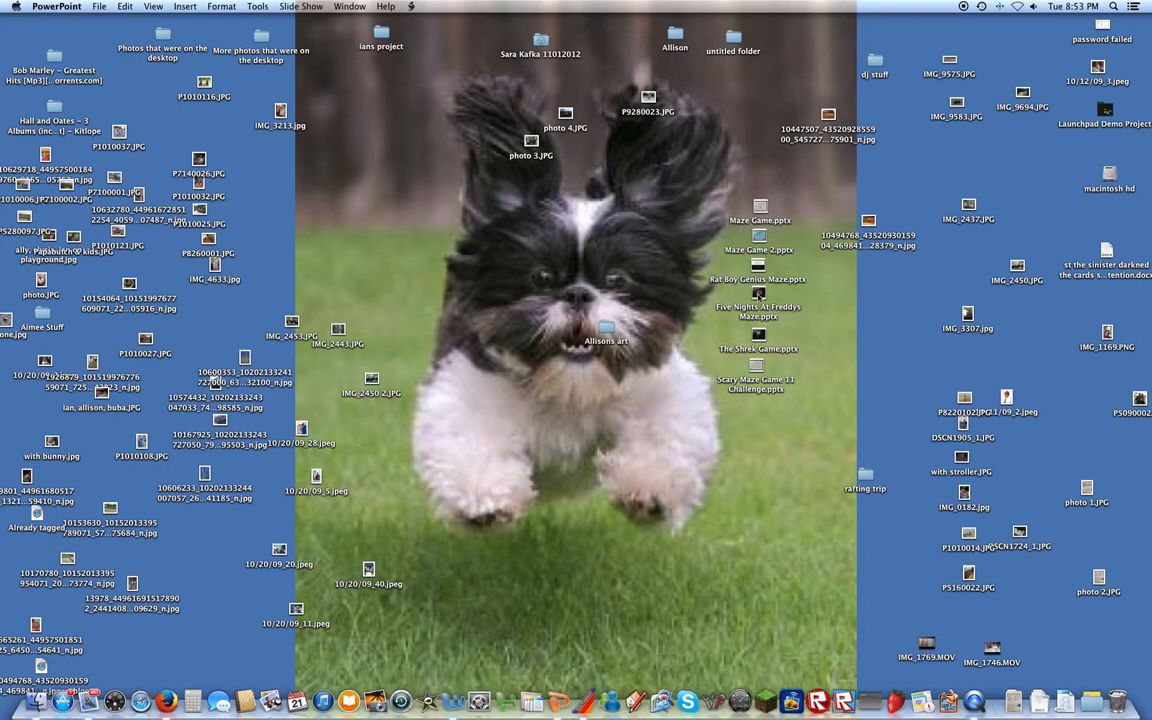
Open the Five Nights at Freddy's maze presentation from the desktop and play it full screen
{"action": "left_click", "coordinate": [758, 296]}
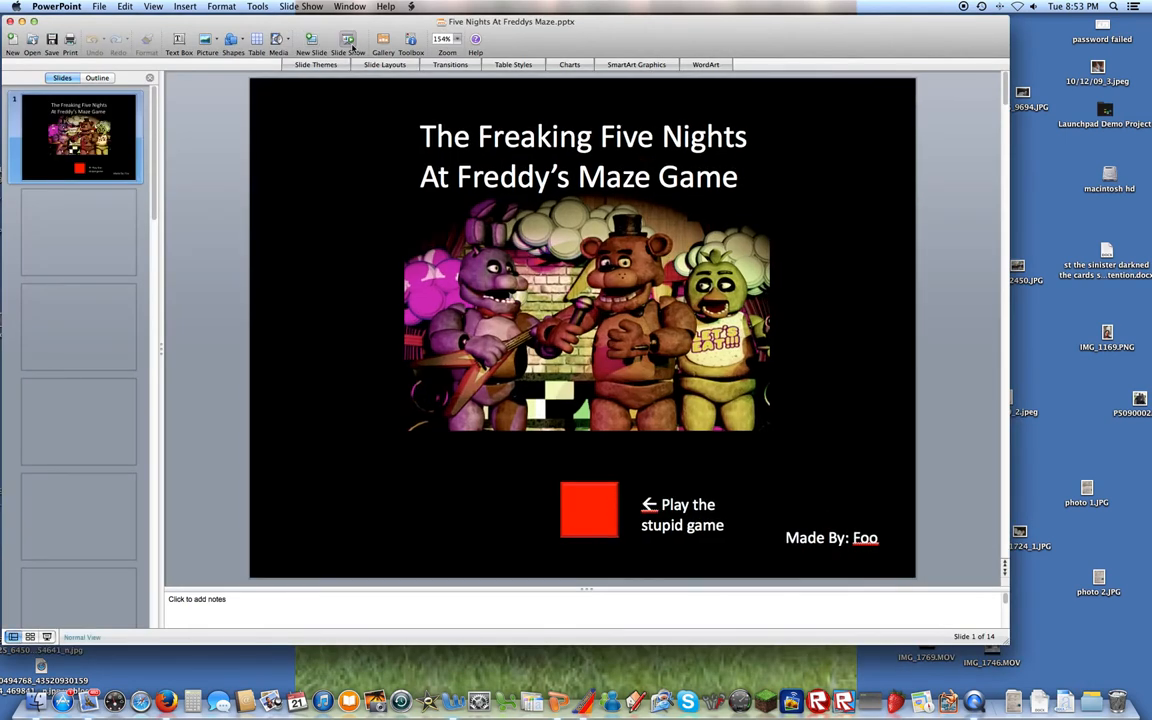
{"action": "left_click", "coordinate": [348, 40]}
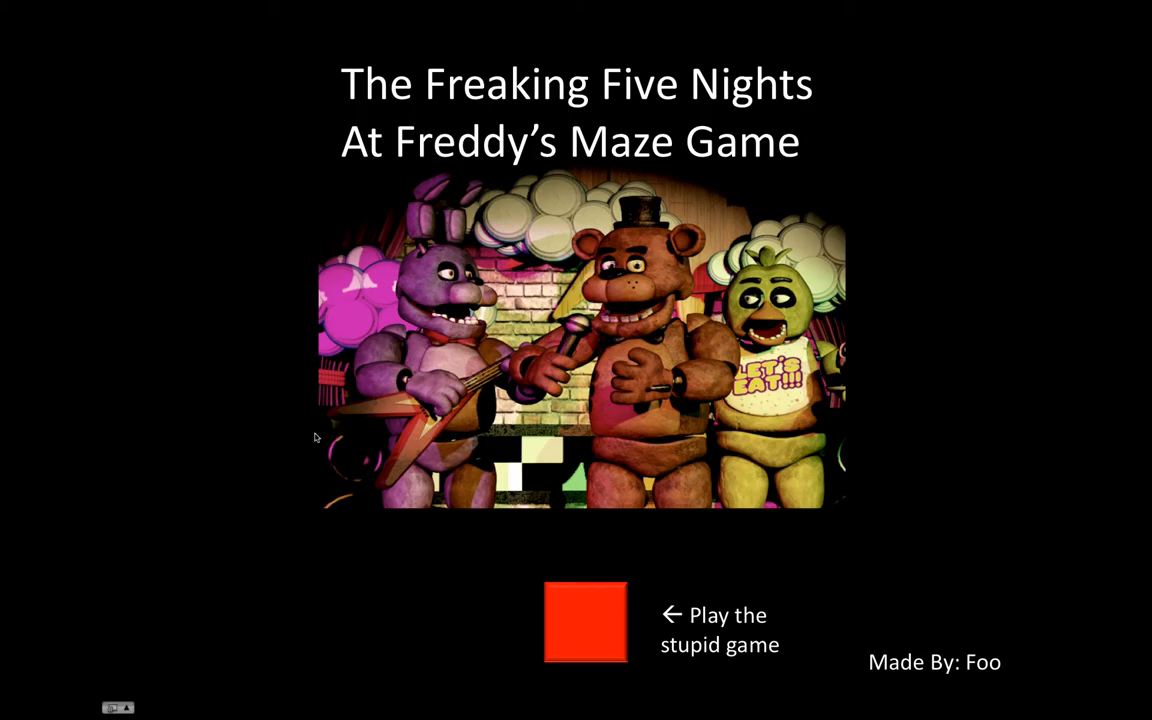
{"action": "mouse_move", "coordinate": [248, 432]}
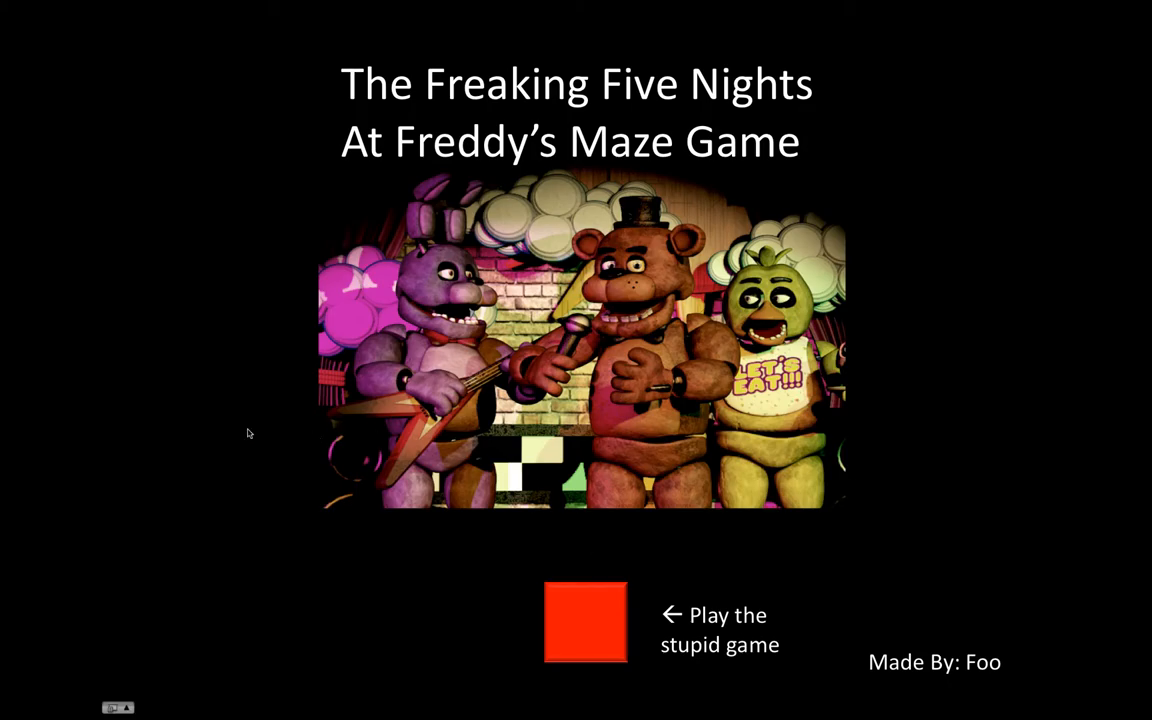
{"action": "mouse_move", "coordinate": [520, 566]}
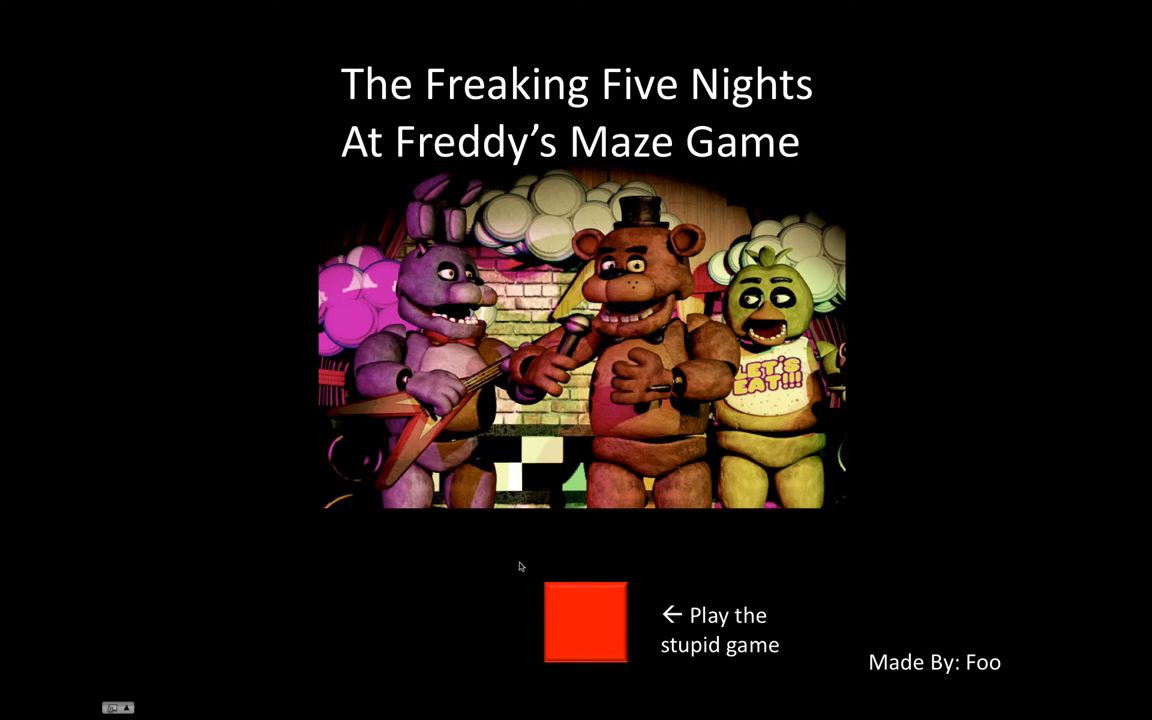
{"action": "mouse_move", "coordinate": [372, 556]}
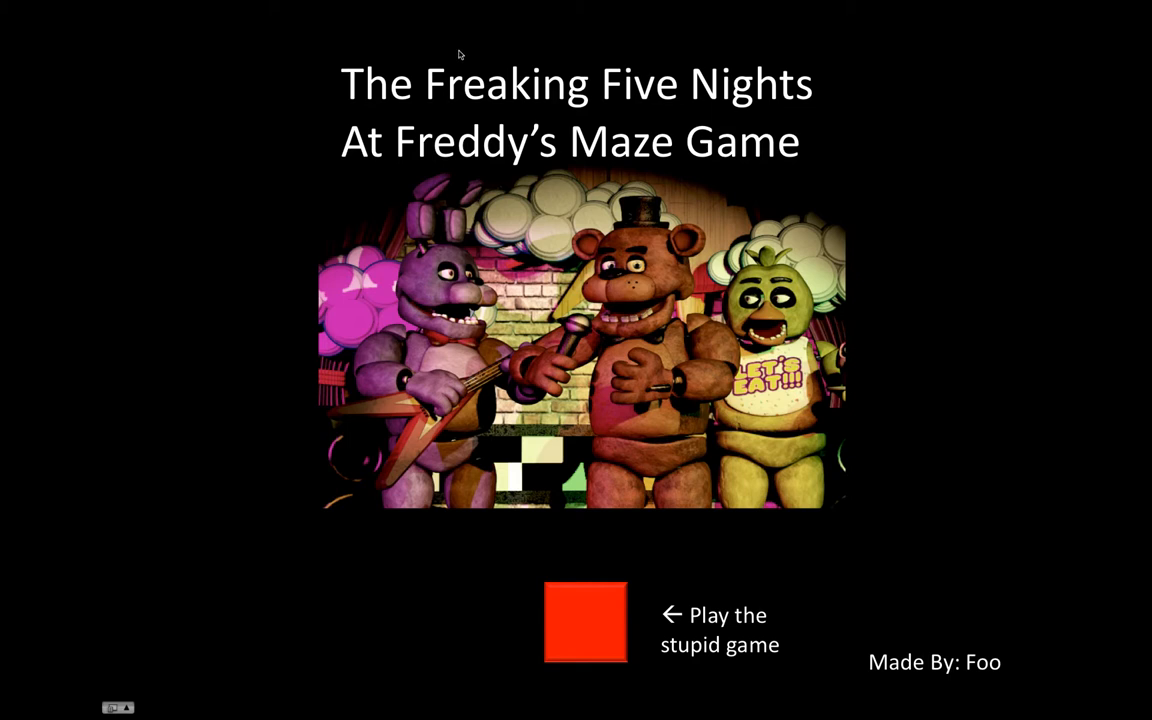
{"action": "mouse_move", "coordinate": [364, 114]}
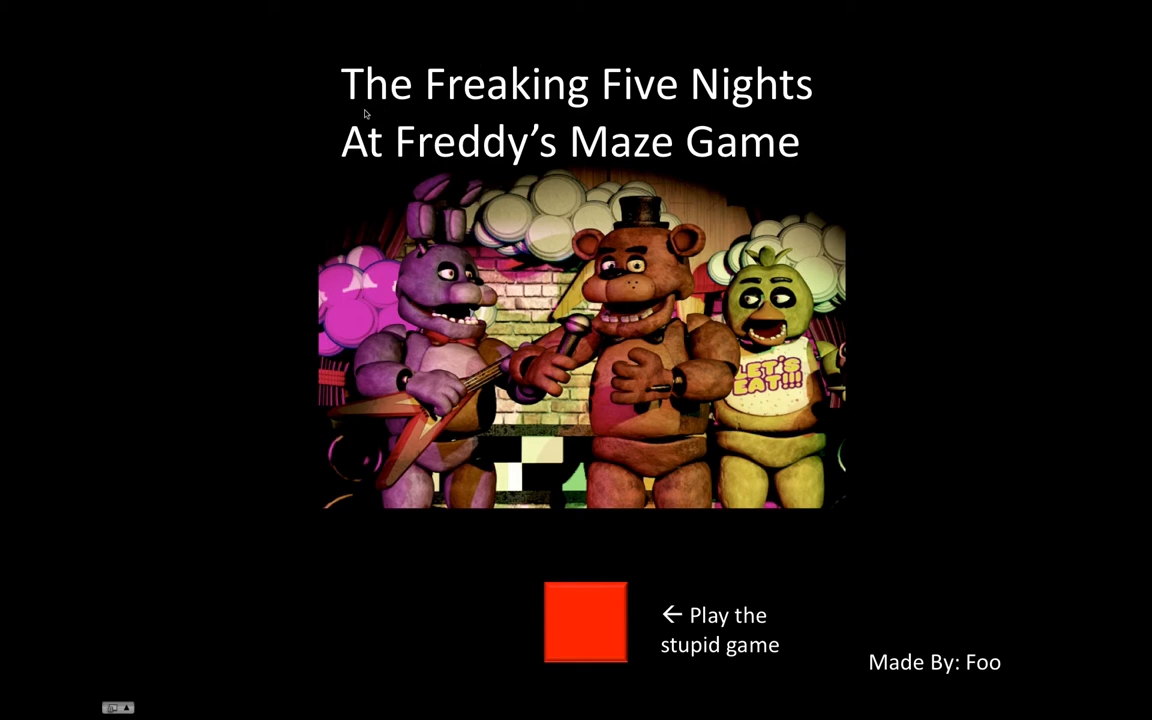
{"action": "mouse_move", "coordinate": [836, 390]}
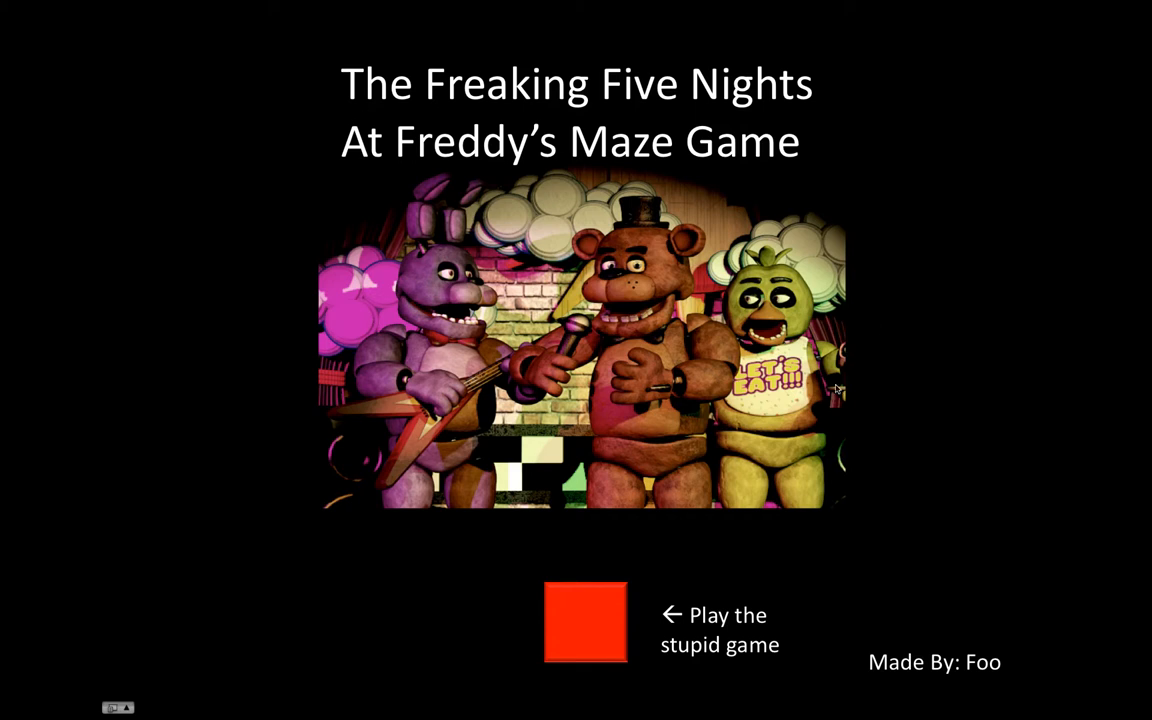
{"action": "mouse_move", "coordinate": [972, 296]}
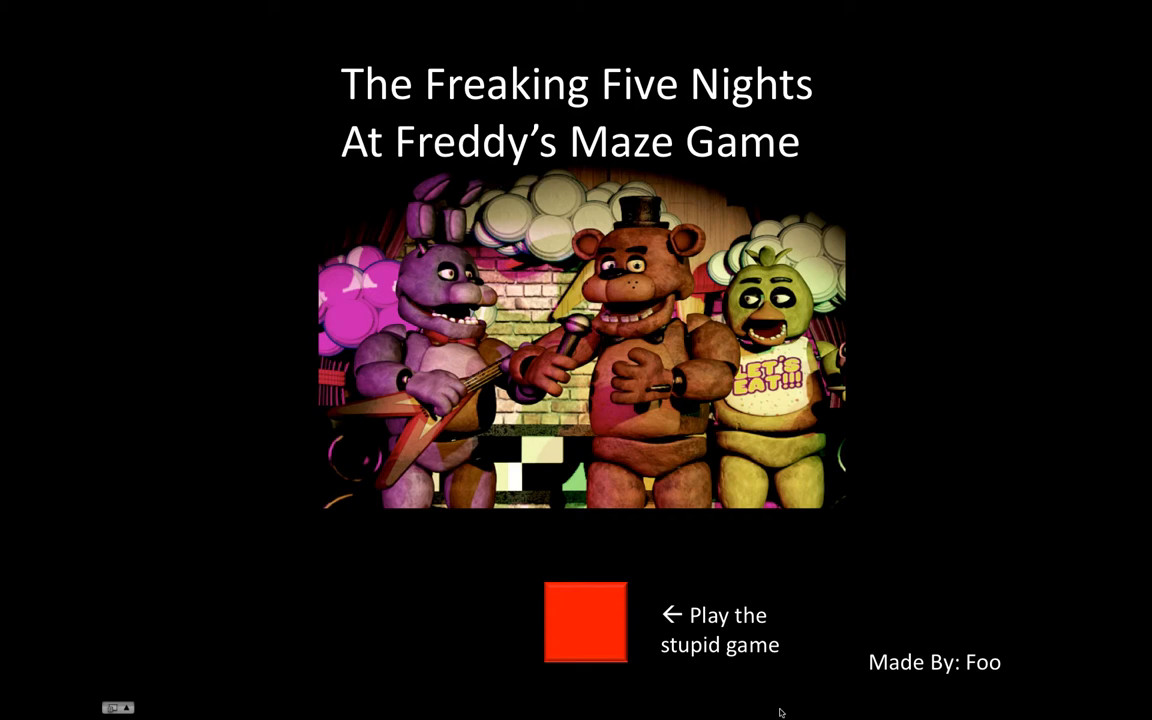
{"action": "mouse_move", "coordinate": [848, 670]}
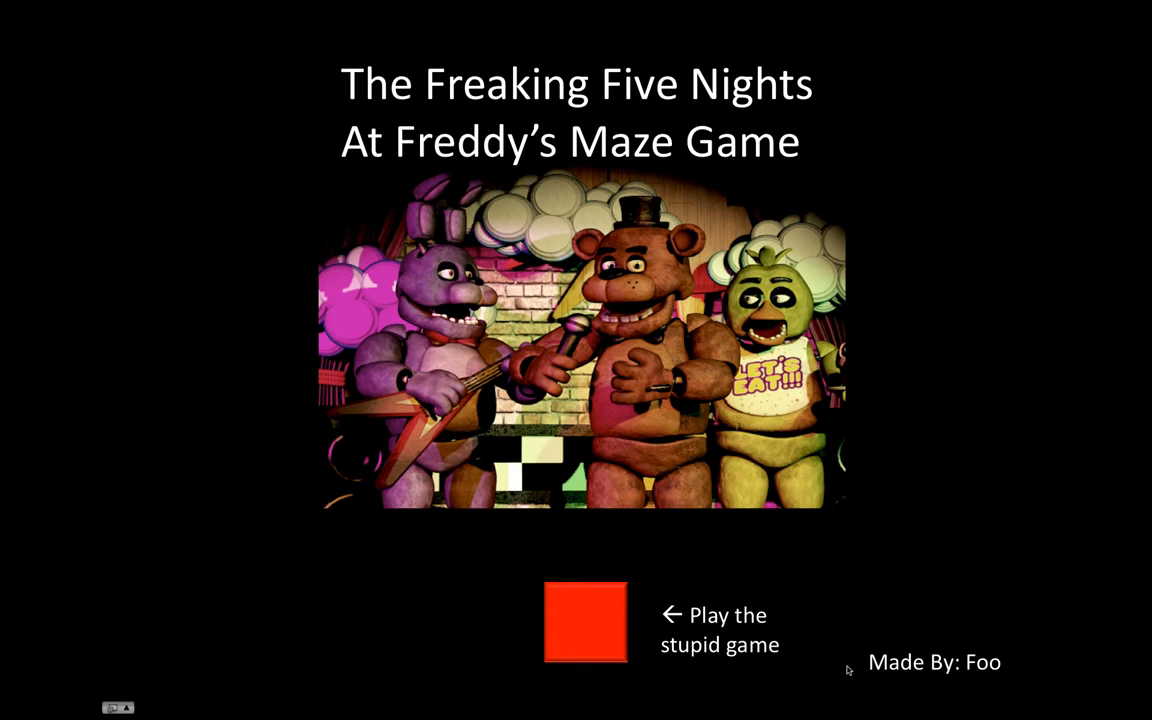
{"action": "mouse_move", "coordinate": [644, 640]}
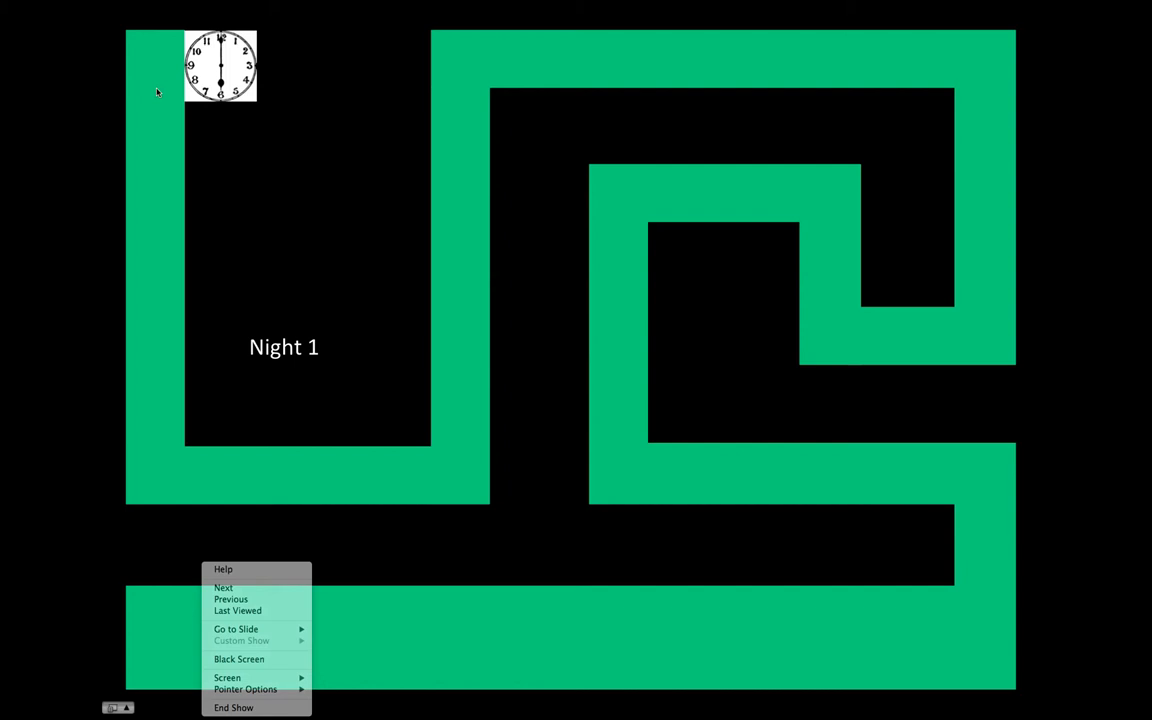
Advance the slideshow from the Night 1 maze through Night 2 and skip ahead to a later maze
{"action": "left_click", "coordinate": [224, 588]}
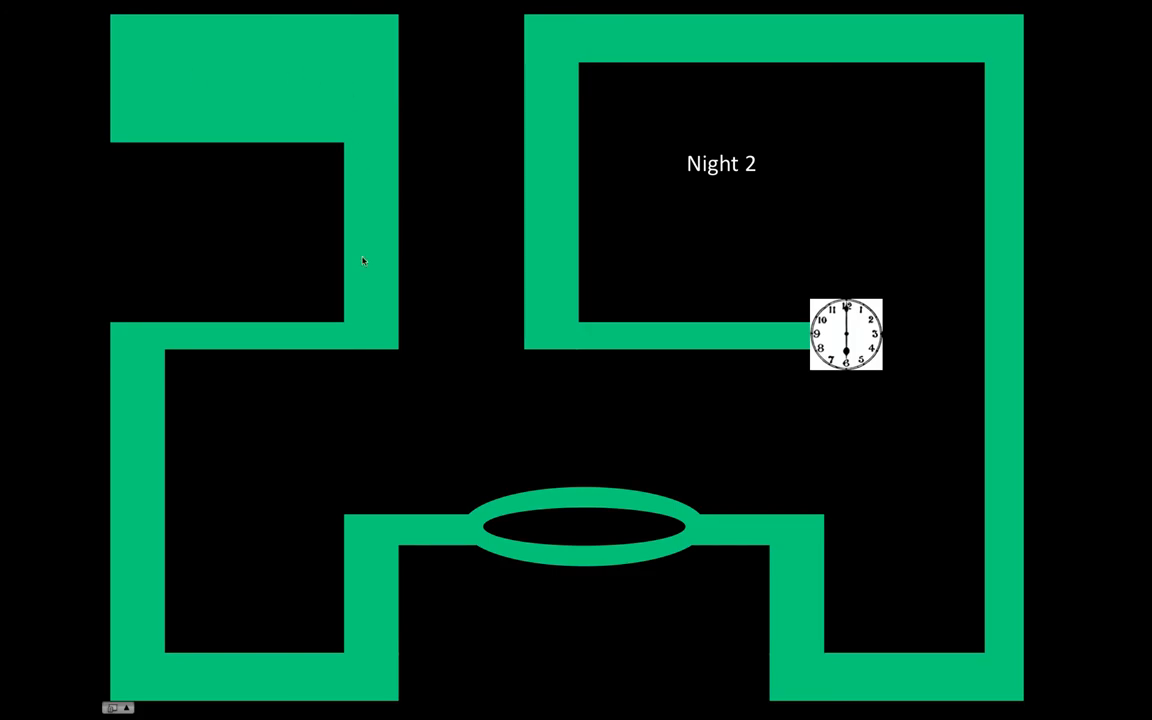
{"action": "mouse_move", "coordinate": [164, 340]}
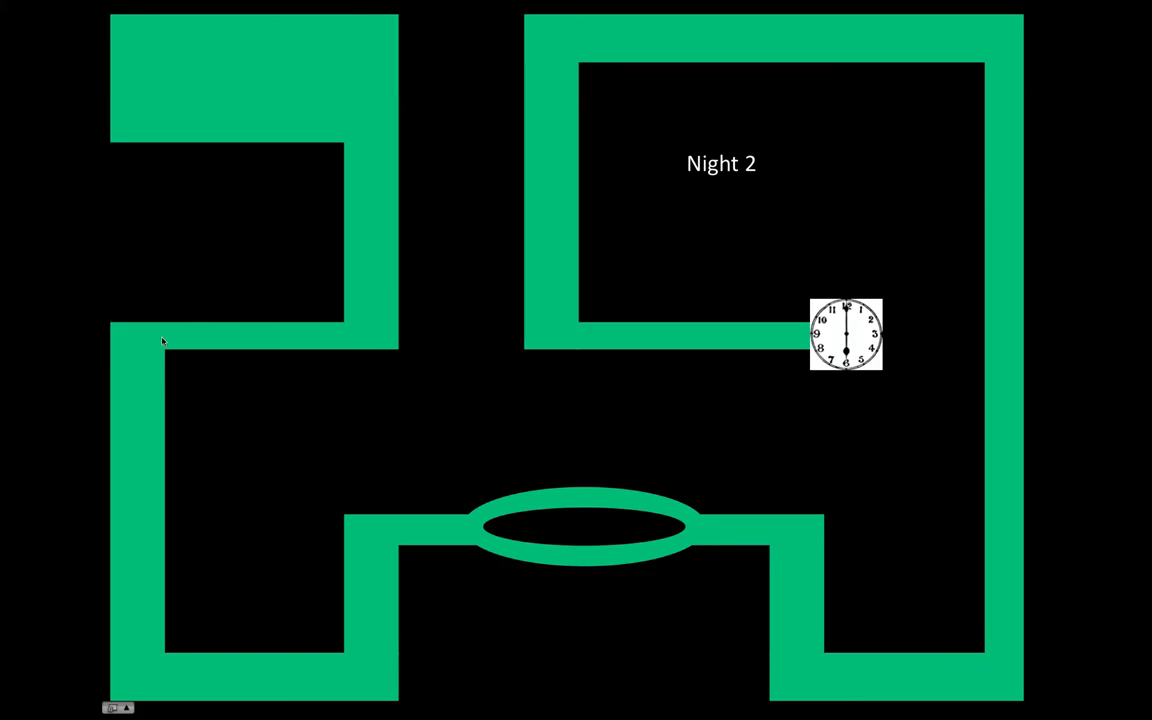
{"action": "right_click", "coordinate": [164, 340]}
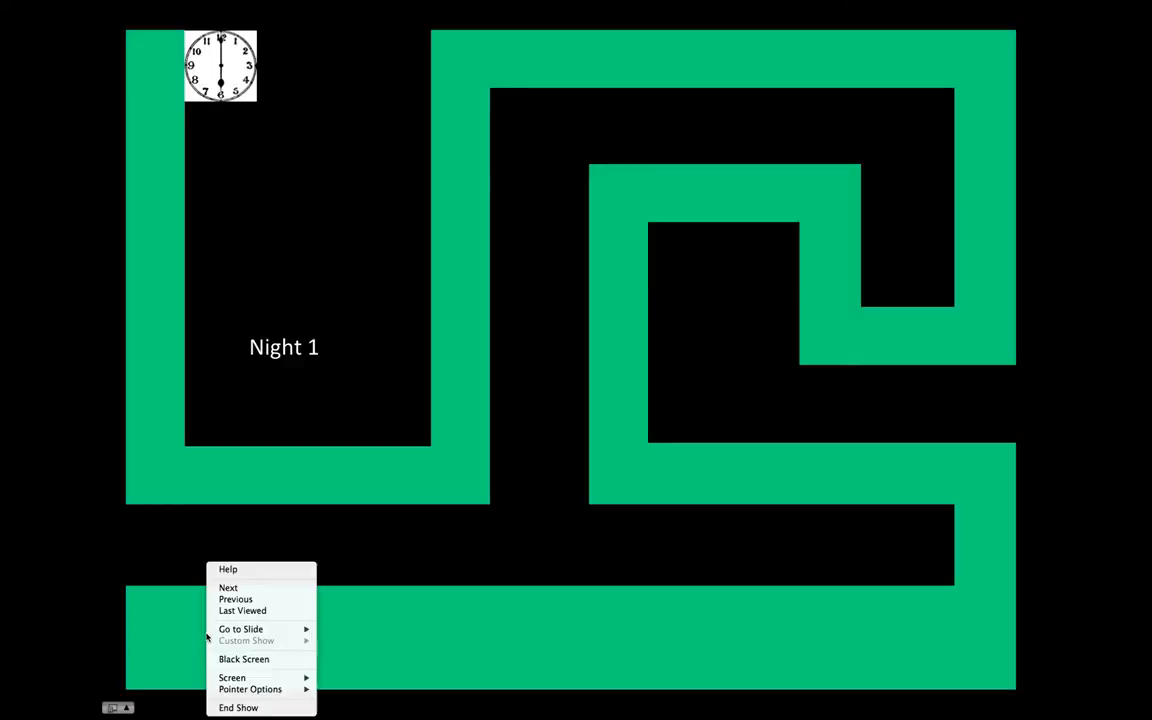
{"action": "left_click", "coordinate": [228, 588]}
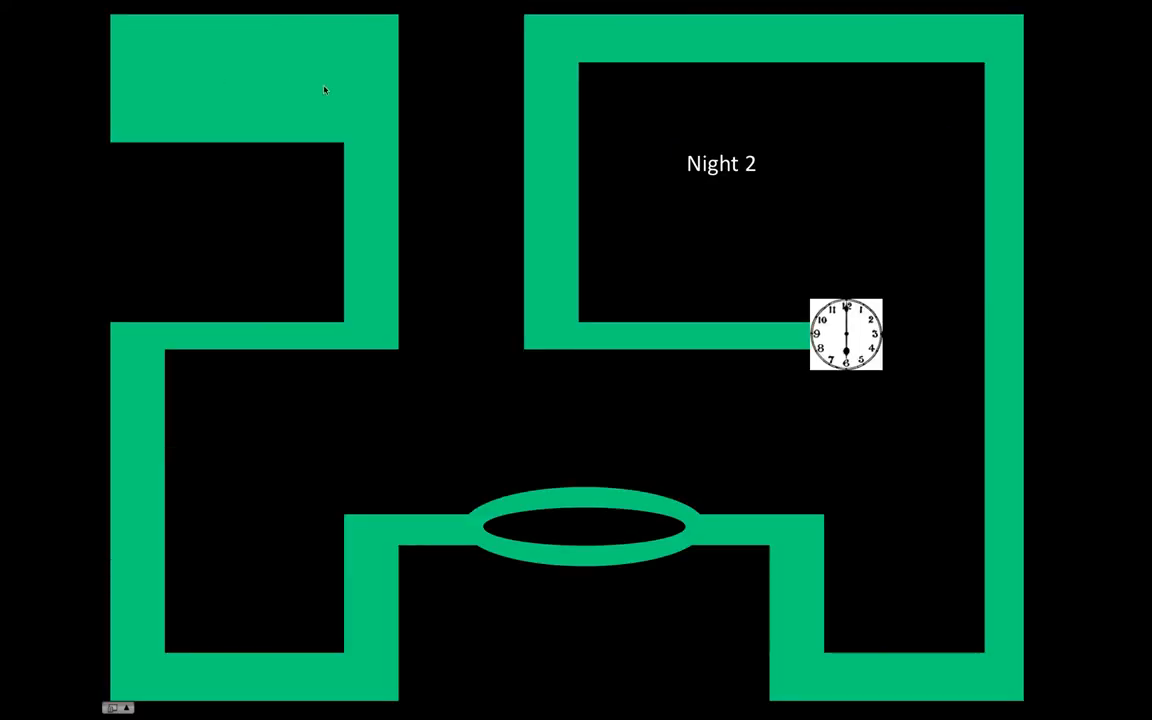
{"action": "mouse_move", "coordinate": [202, 340]}
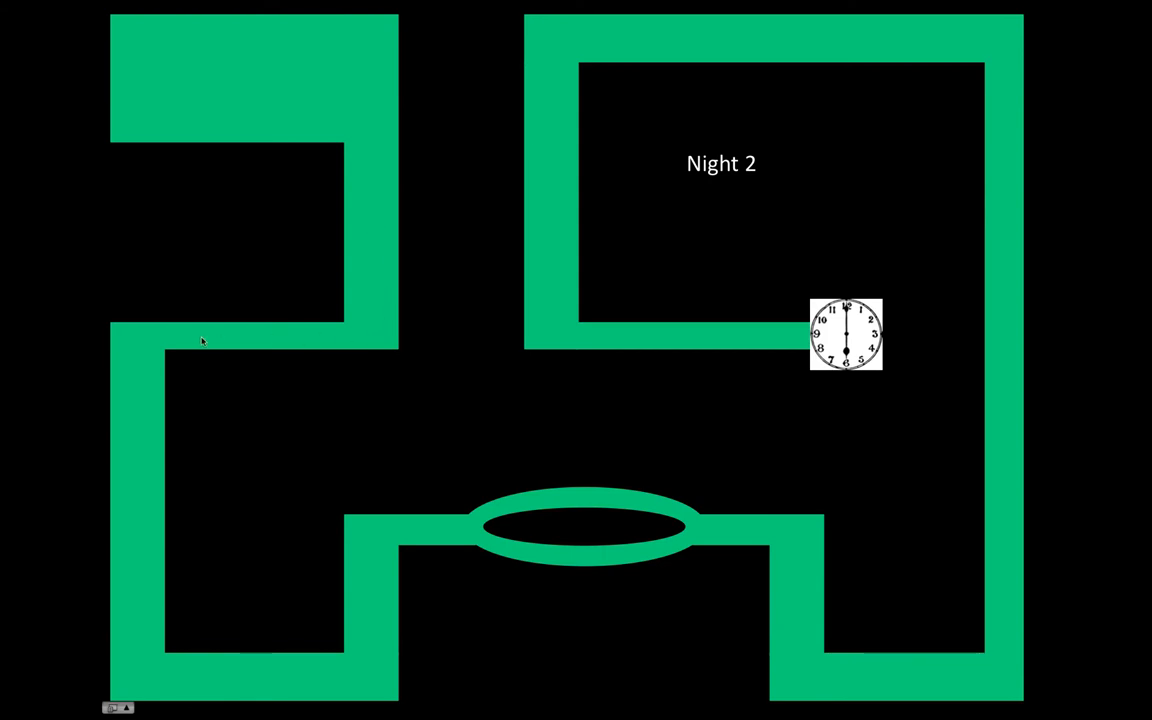
{"action": "mouse_move", "coordinate": [126, 584]}
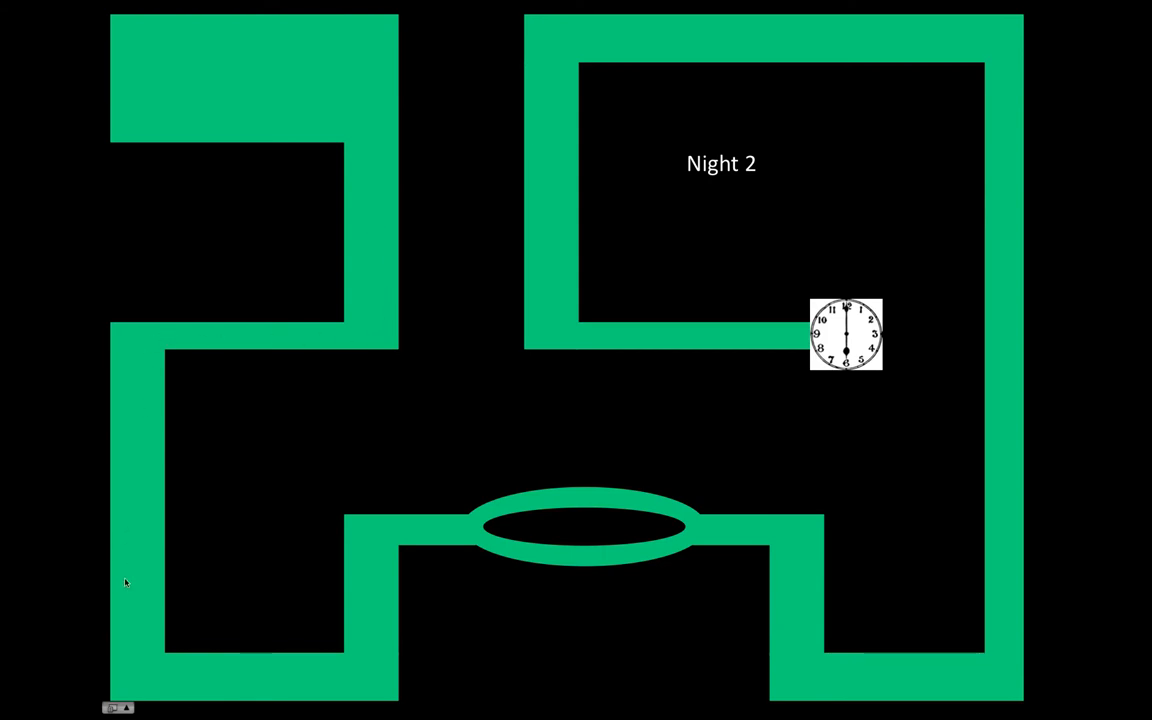
{"action": "mouse_move", "coordinate": [372, 560]}
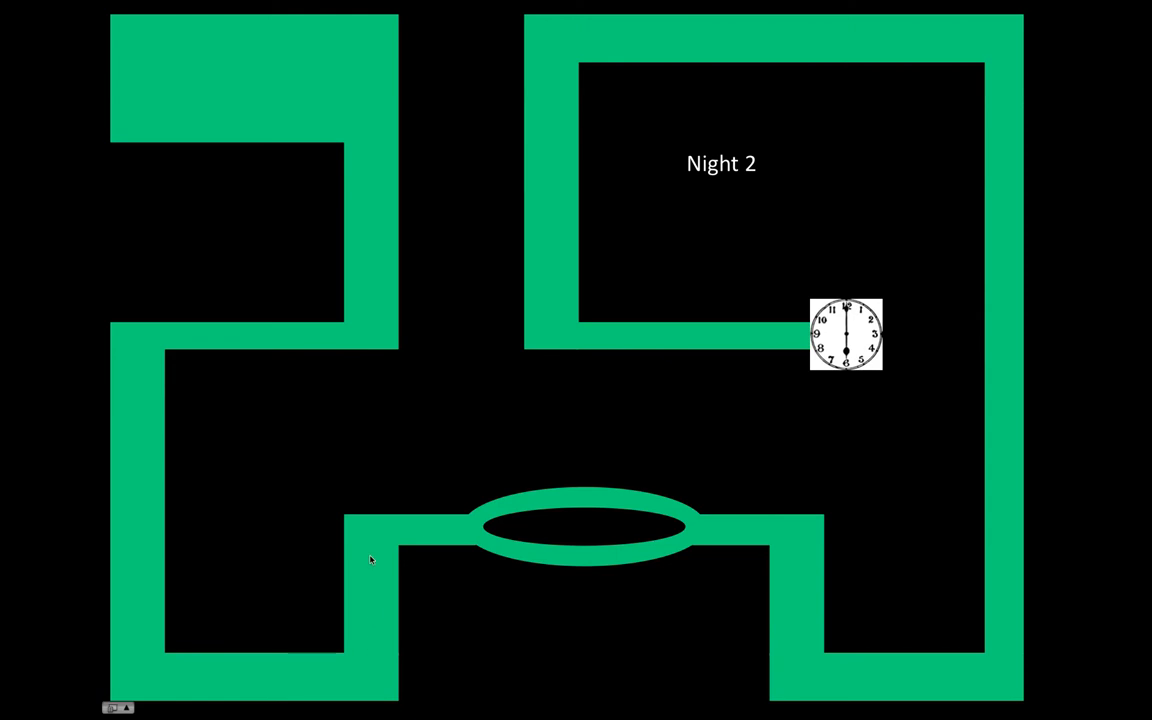
{"action": "mouse_move", "coordinate": [498, 544]}
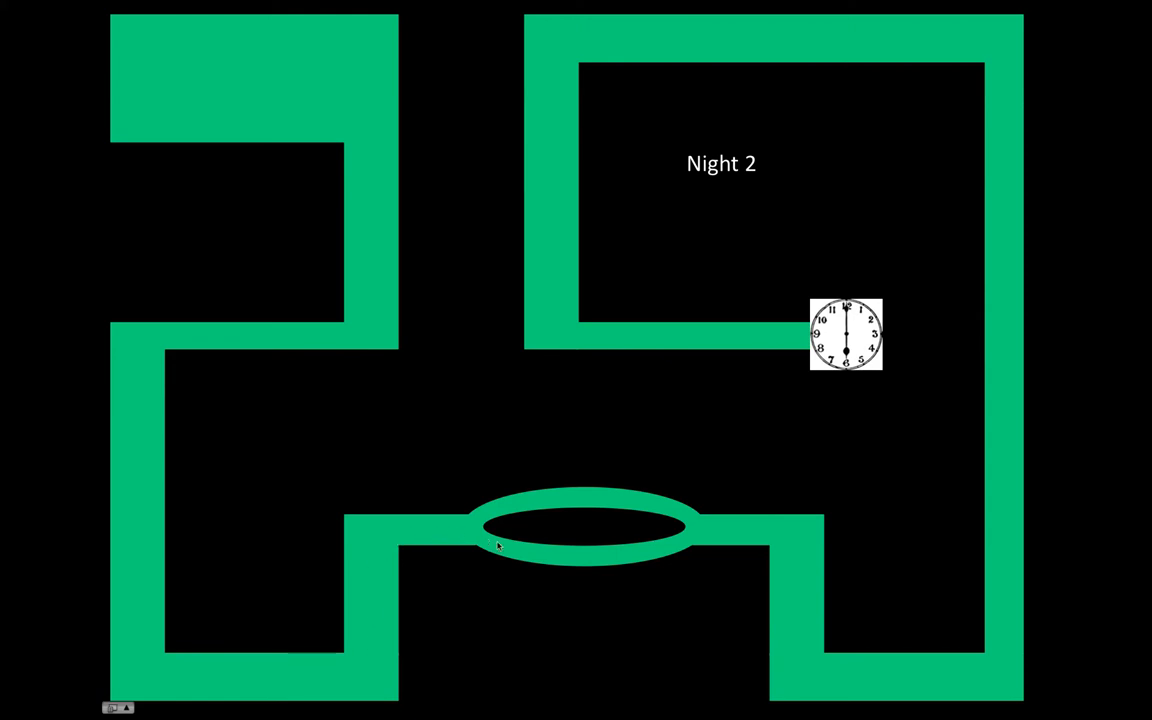
{"action": "mouse_move", "coordinate": [718, 540]}
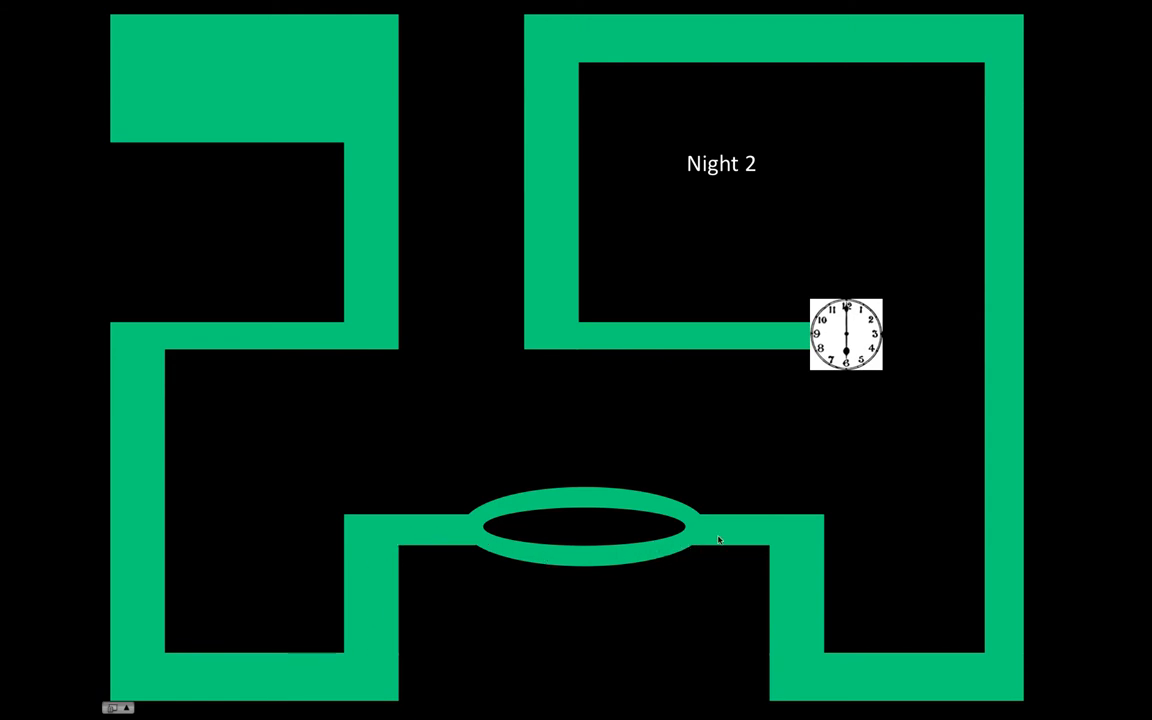
{"action": "mouse_move", "coordinate": [944, 684]}
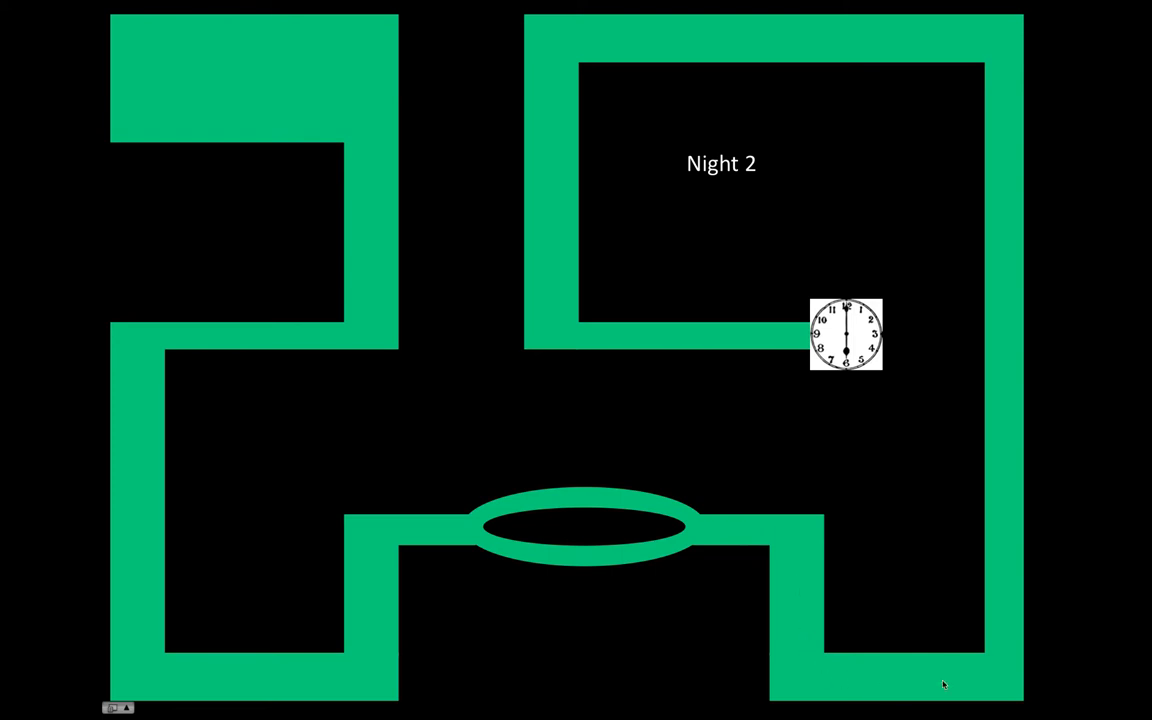
{"action": "mouse_move", "coordinate": [1006, 412]}
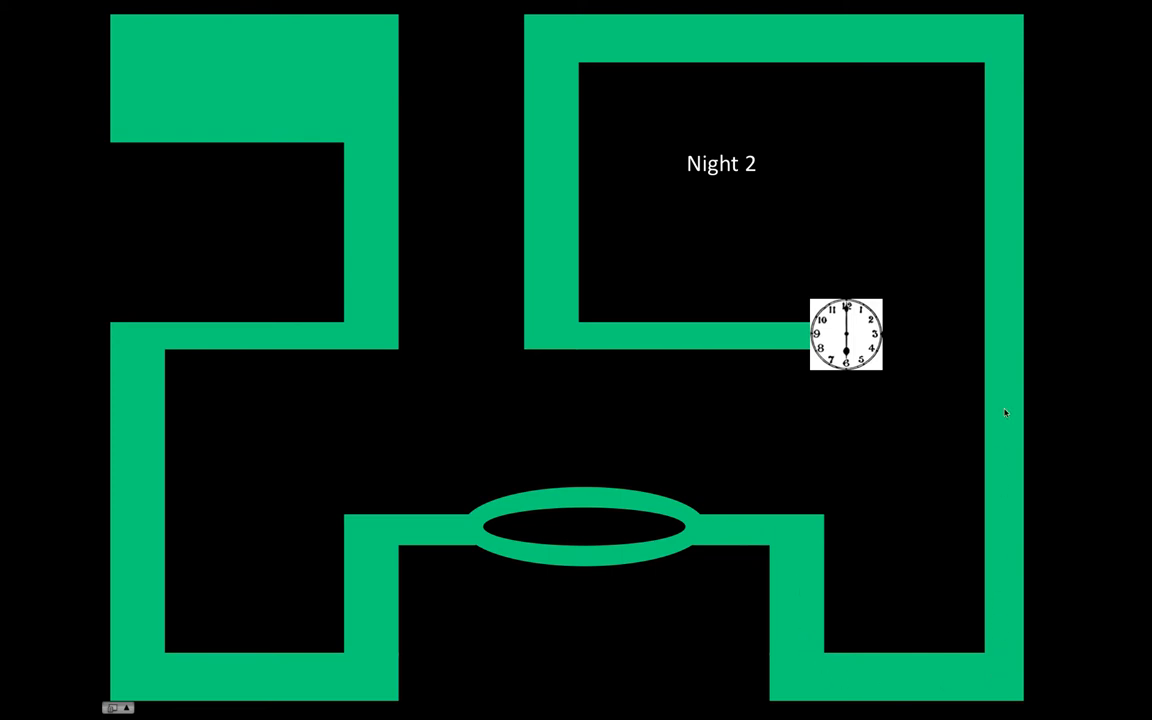
{"action": "mouse_move", "coordinate": [992, 44]}
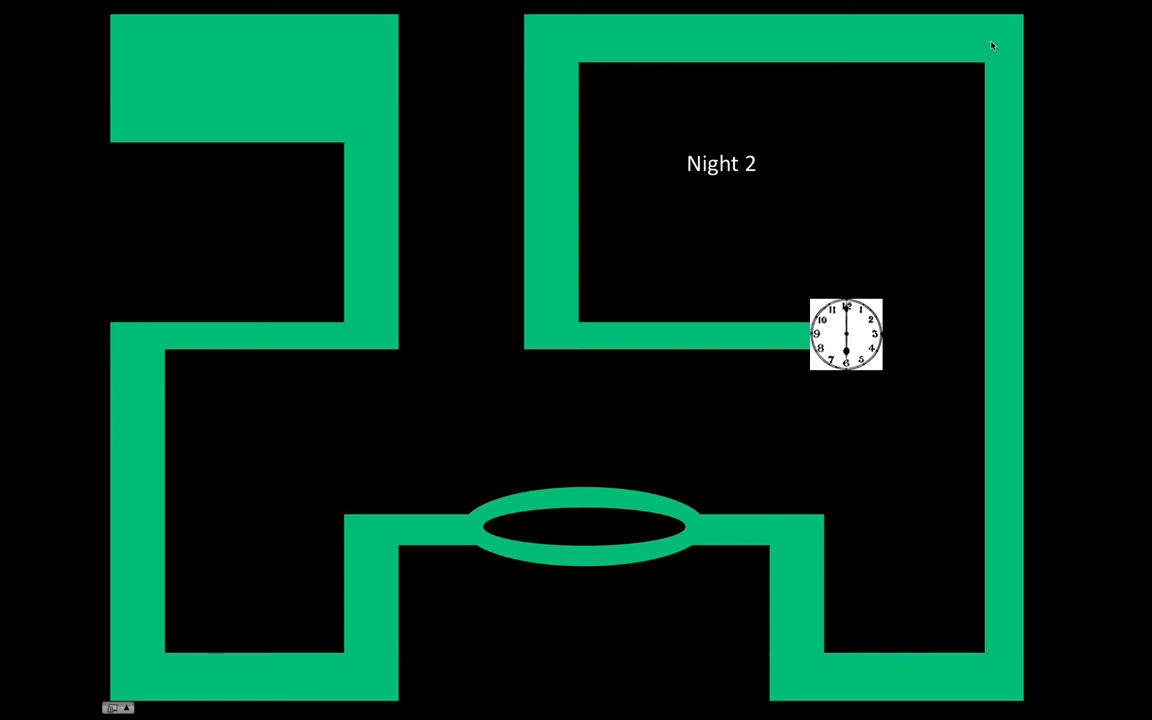
{"action": "mouse_move", "coordinate": [562, 124]}
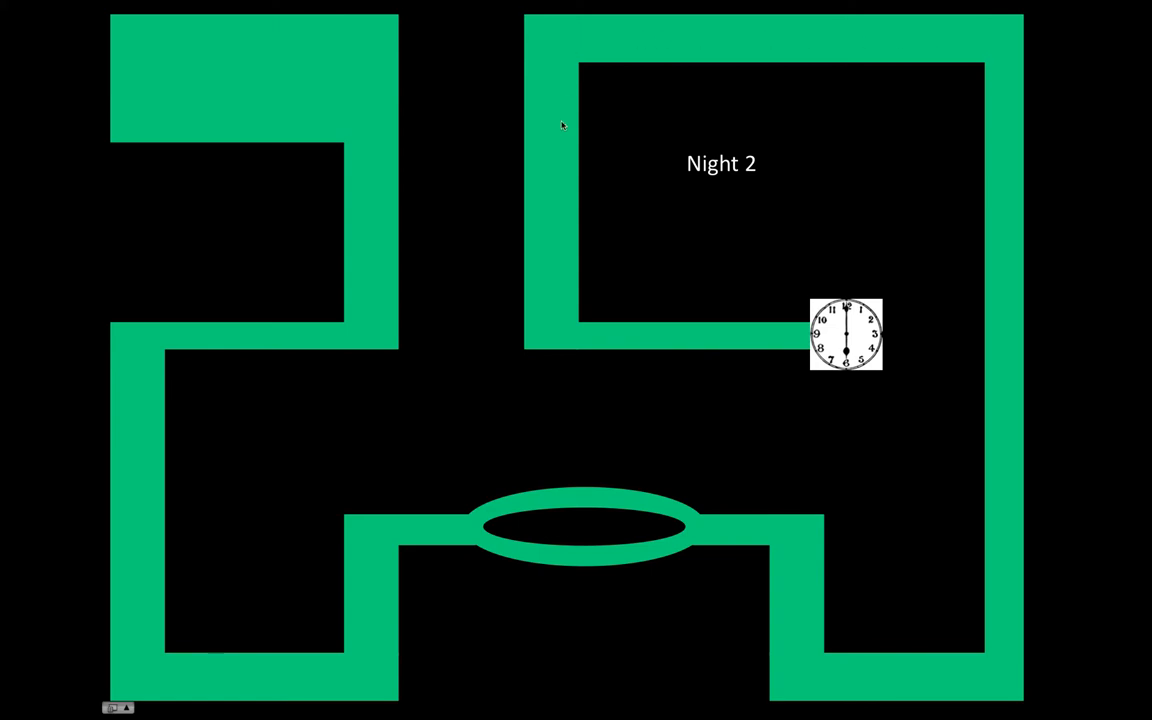
{"action": "mouse_move", "coordinate": [808, 340]}
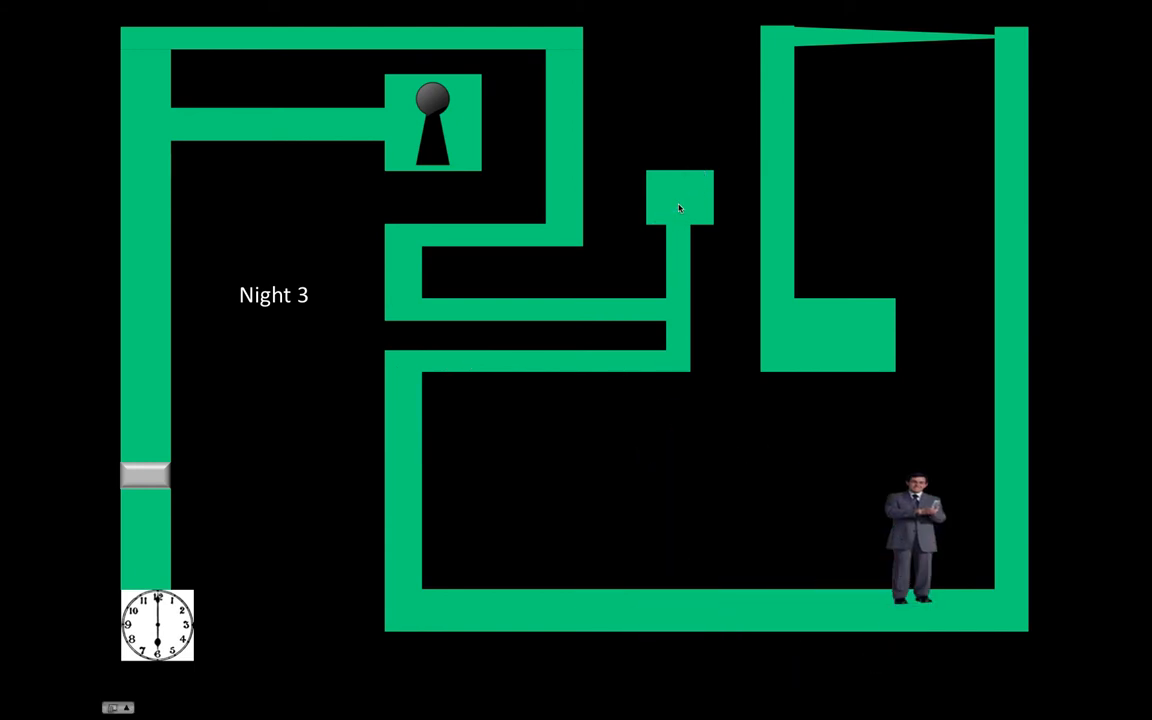
{"action": "right_click", "coordinate": [680, 208]}
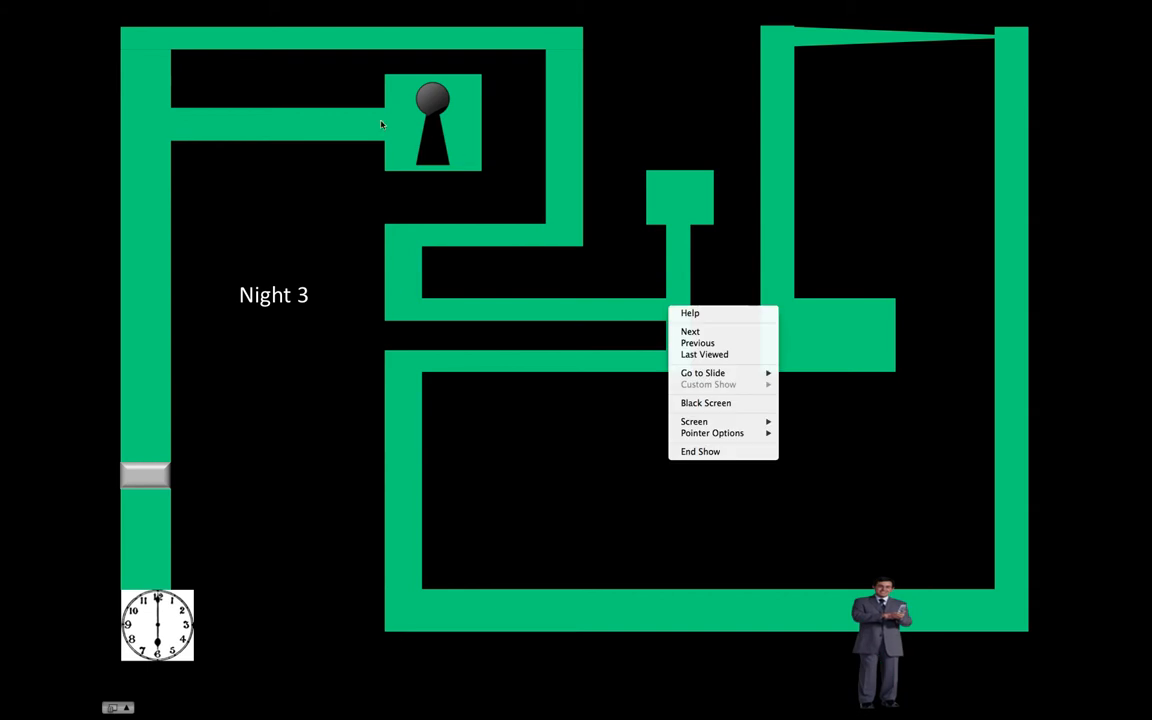
{"action": "left_click", "coordinate": [690, 332]}
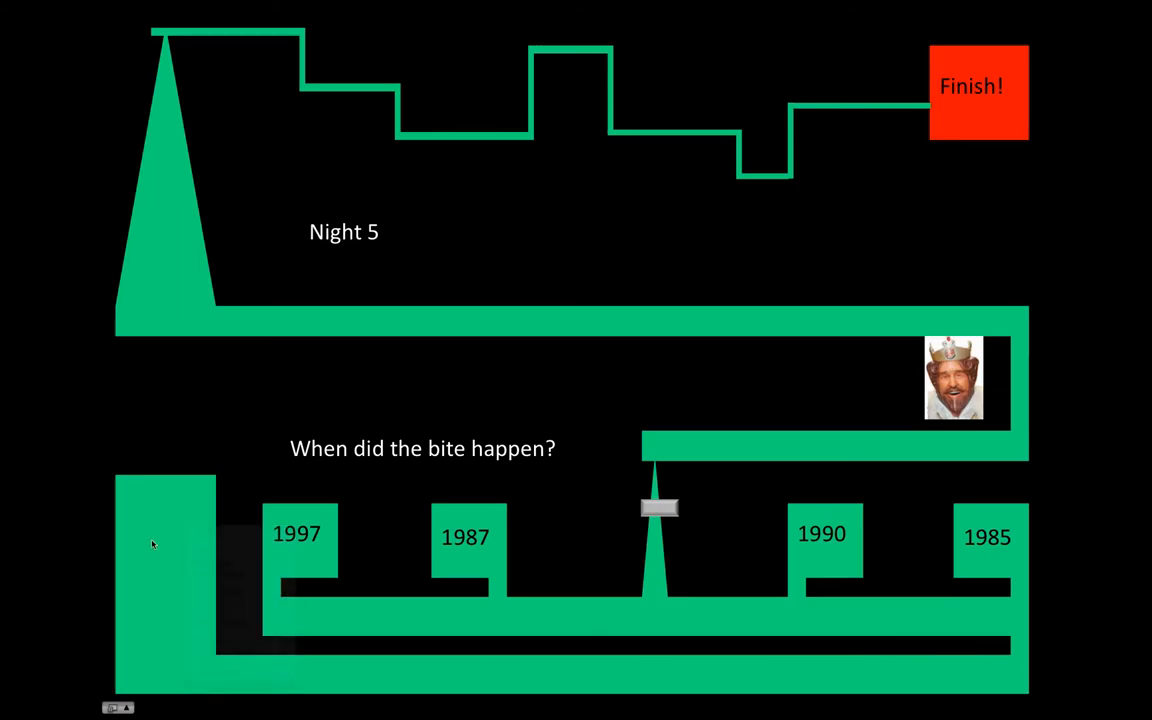
Move past the Night 5 maze and the winner slide back to the game's title slide
{"action": "right_click", "coordinate": [348, 464]}
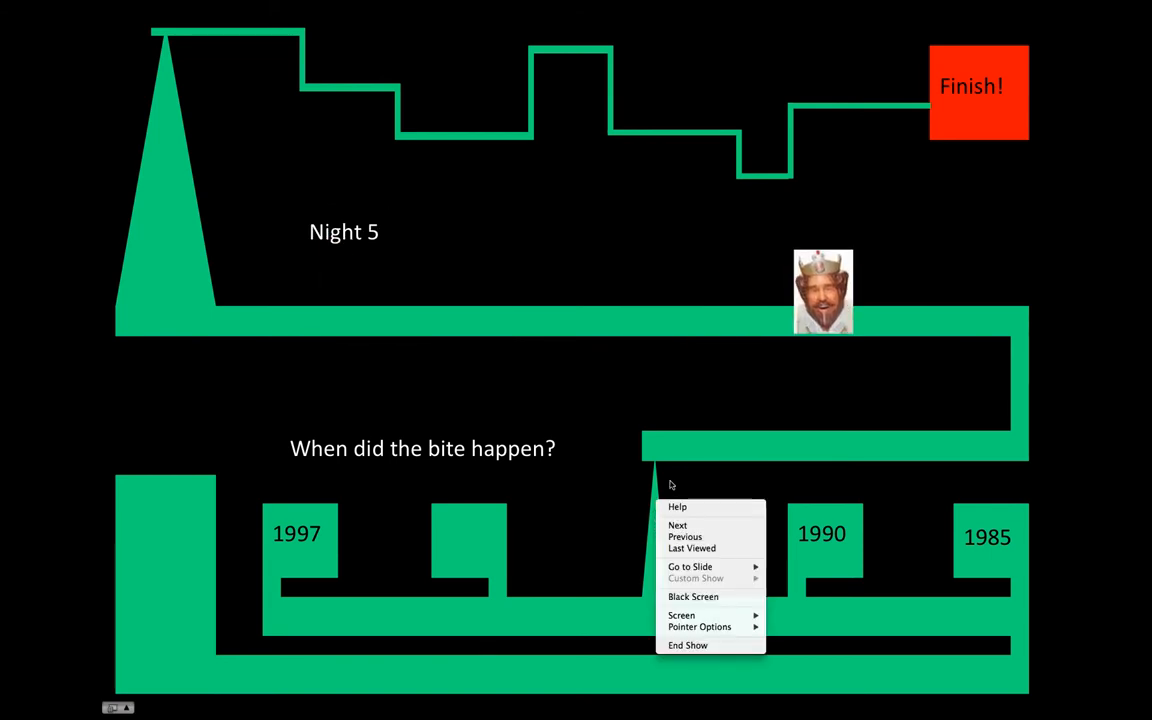
{"action": "mouse_move", "coordinate": [504, 152]}
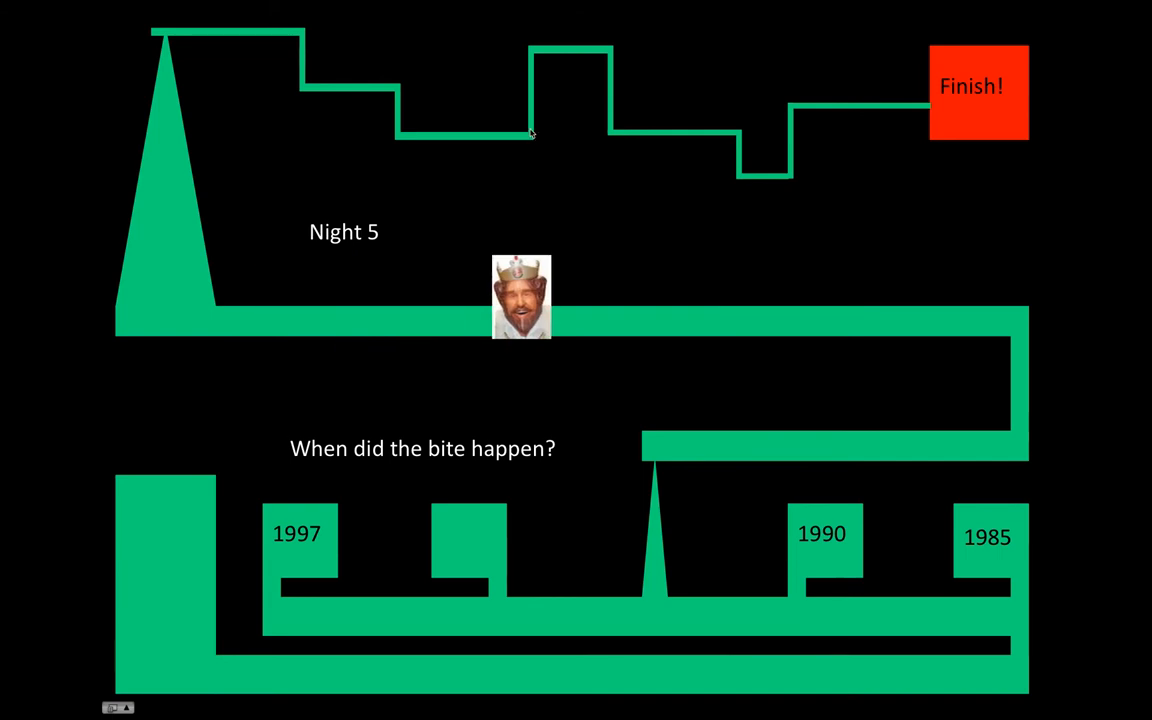
{"action": "right_click", "coordinate": [532, 108]}
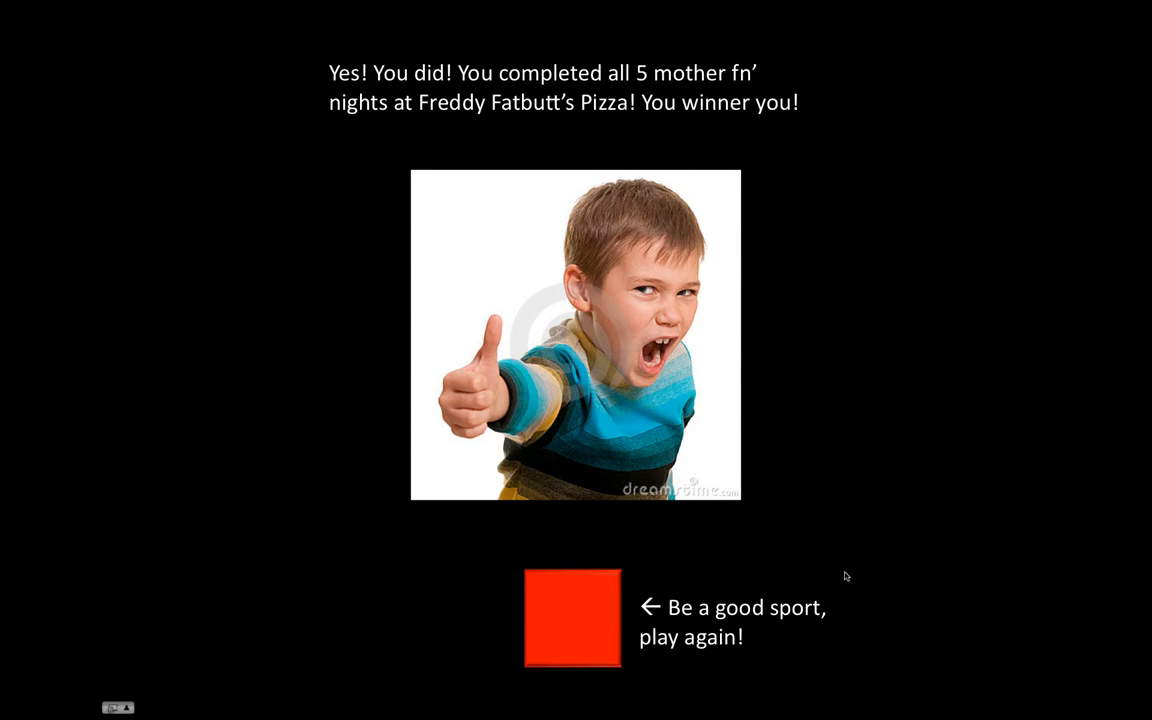
{"action": "left_click", "coordinate": [572, 616]}
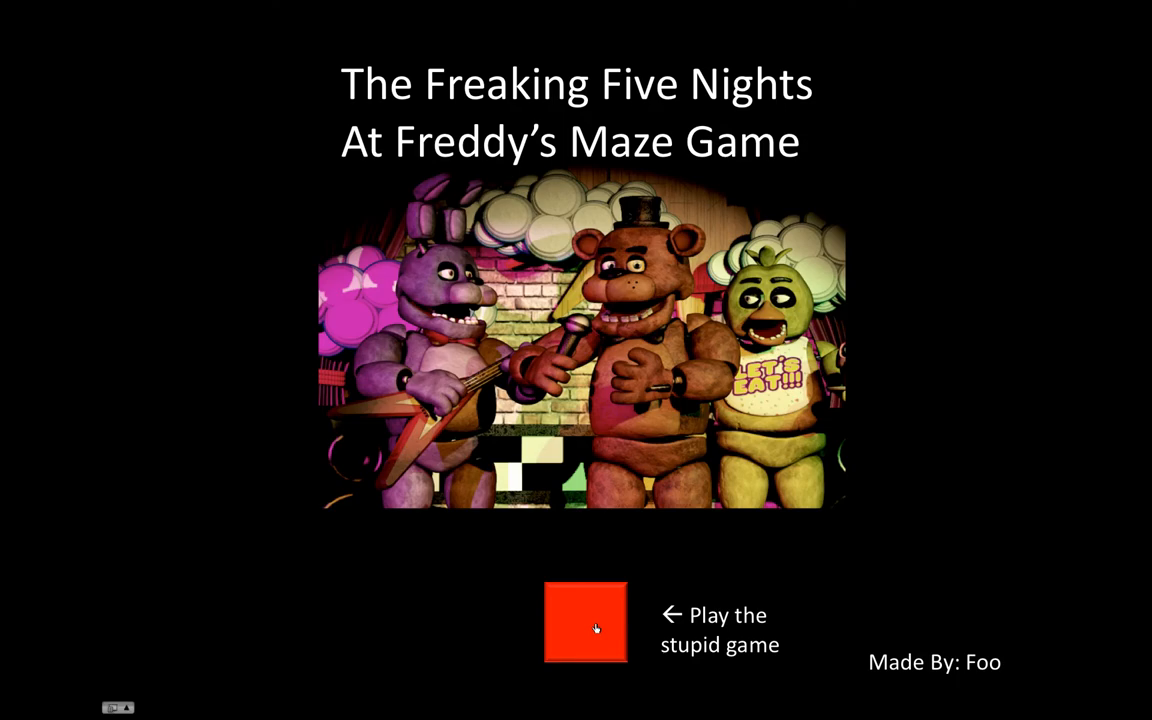
End the slideshow with Esc and show the Formatting Palette for the blank slide
{"action": "key", "text": "Escape"}
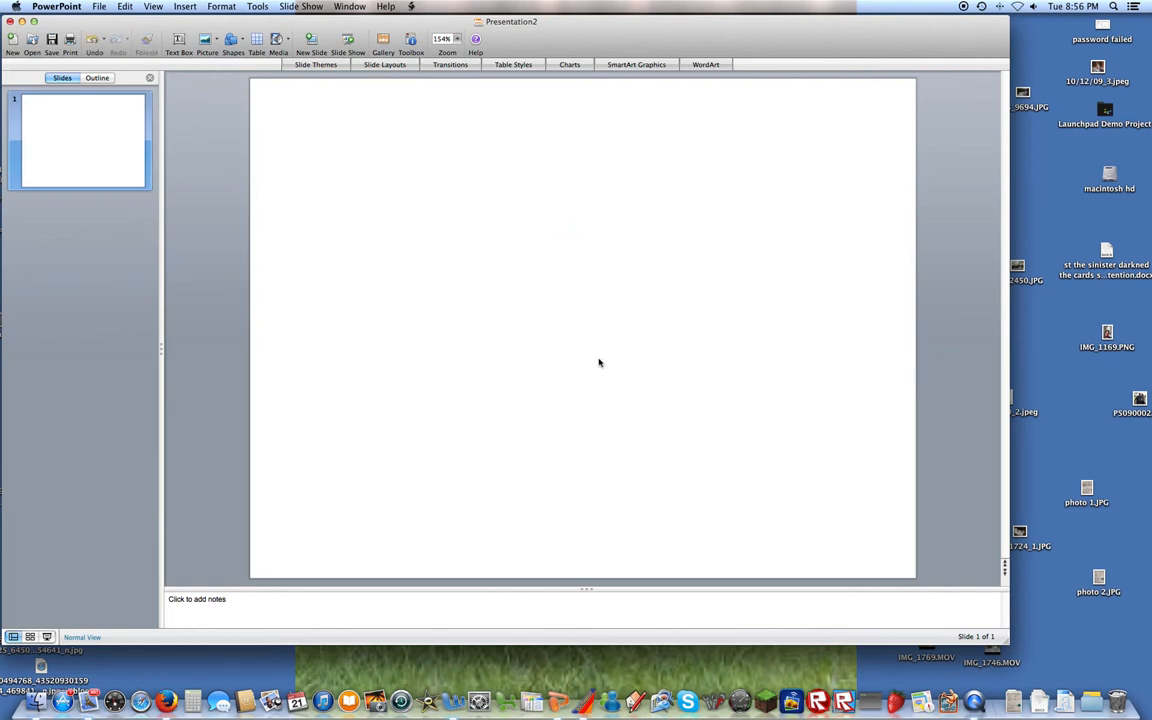
{"action": "mouse_move", "coordinate": [236, 84]}
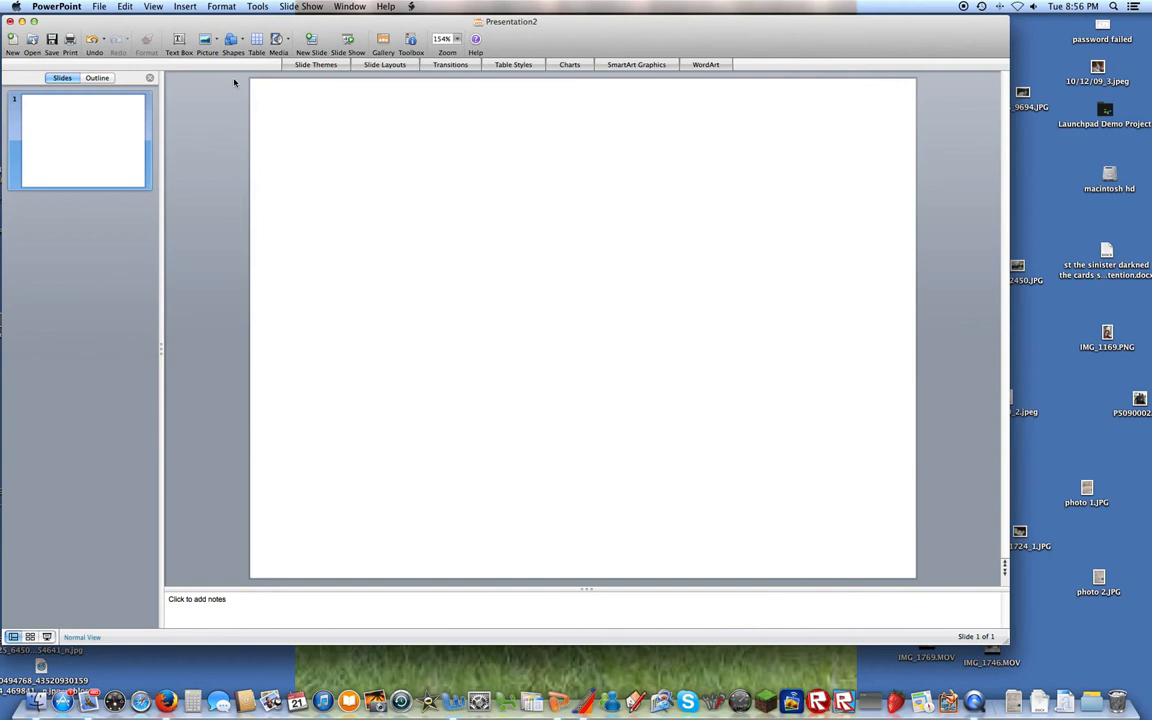
{"action": "mouse_move", "coordinate": [414, 60]}
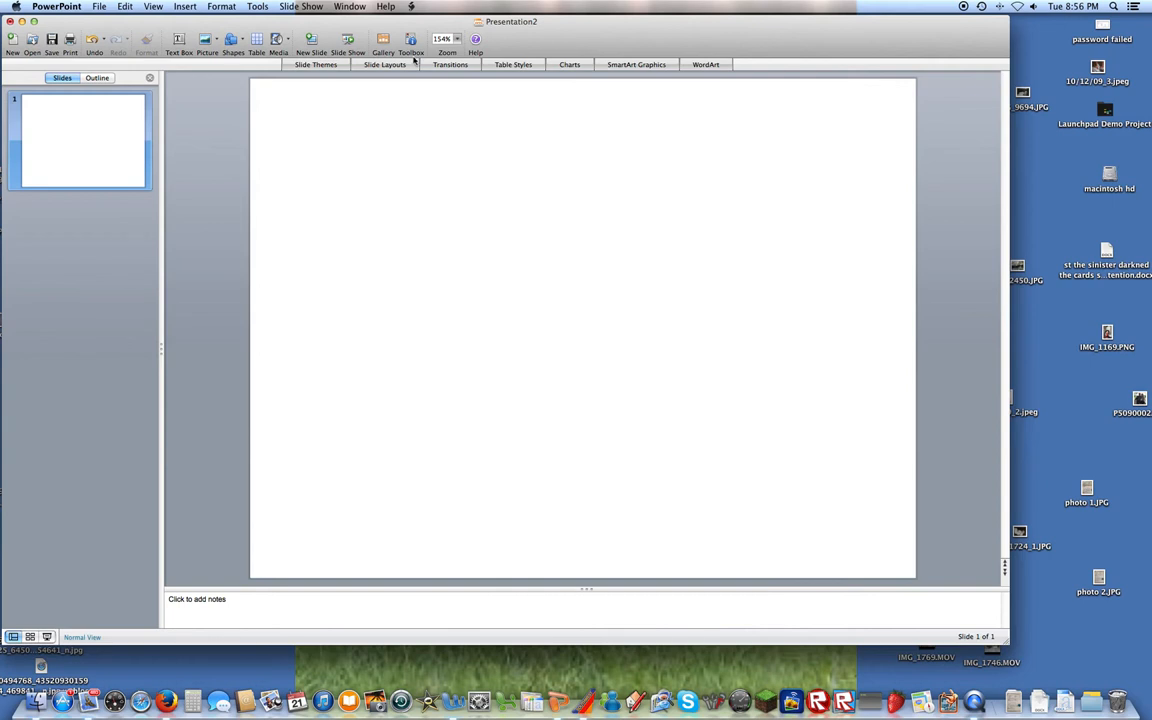
{"action": "left_click", "coordinate": [410, 42]}
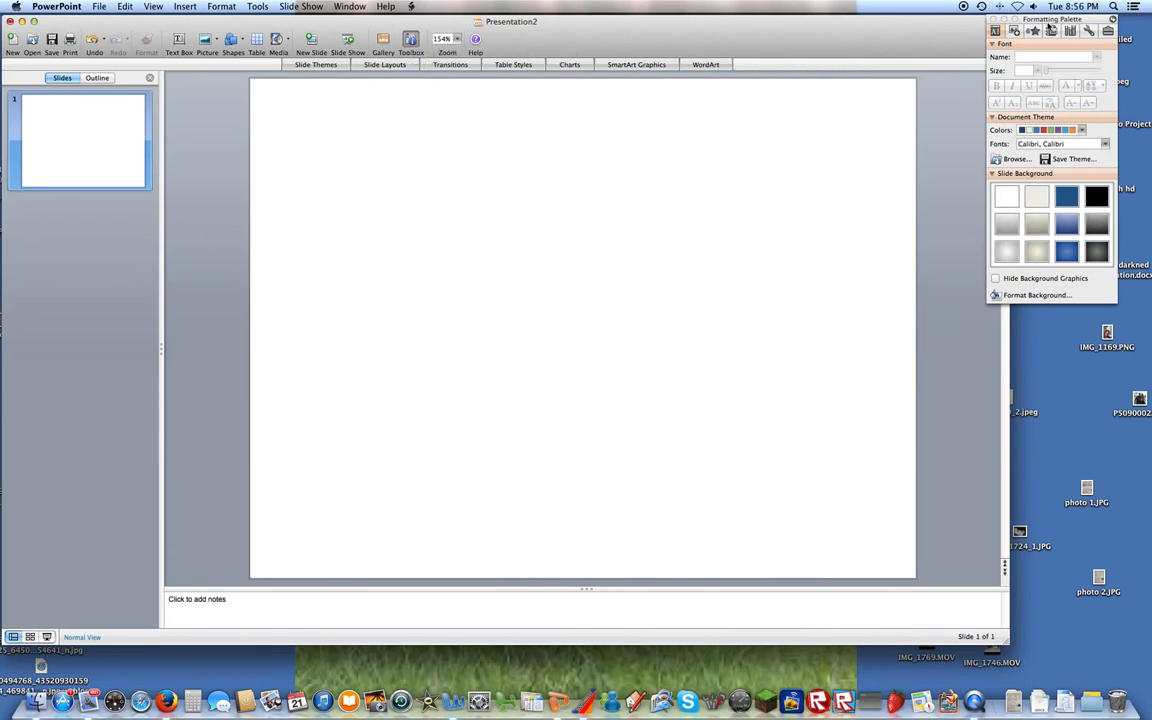
{"action": "mouse_move", "coordinate": [772, 48]}
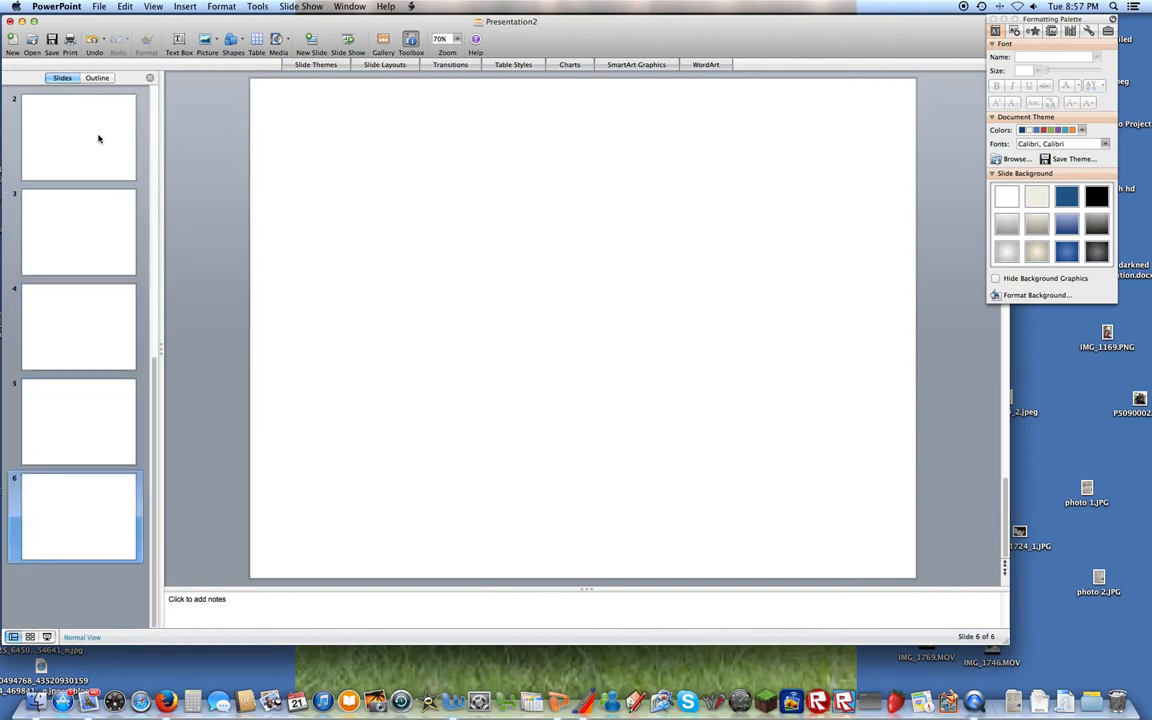
{"action": "scroll", "scroll_direction": "down", "scroll_amount": 3}
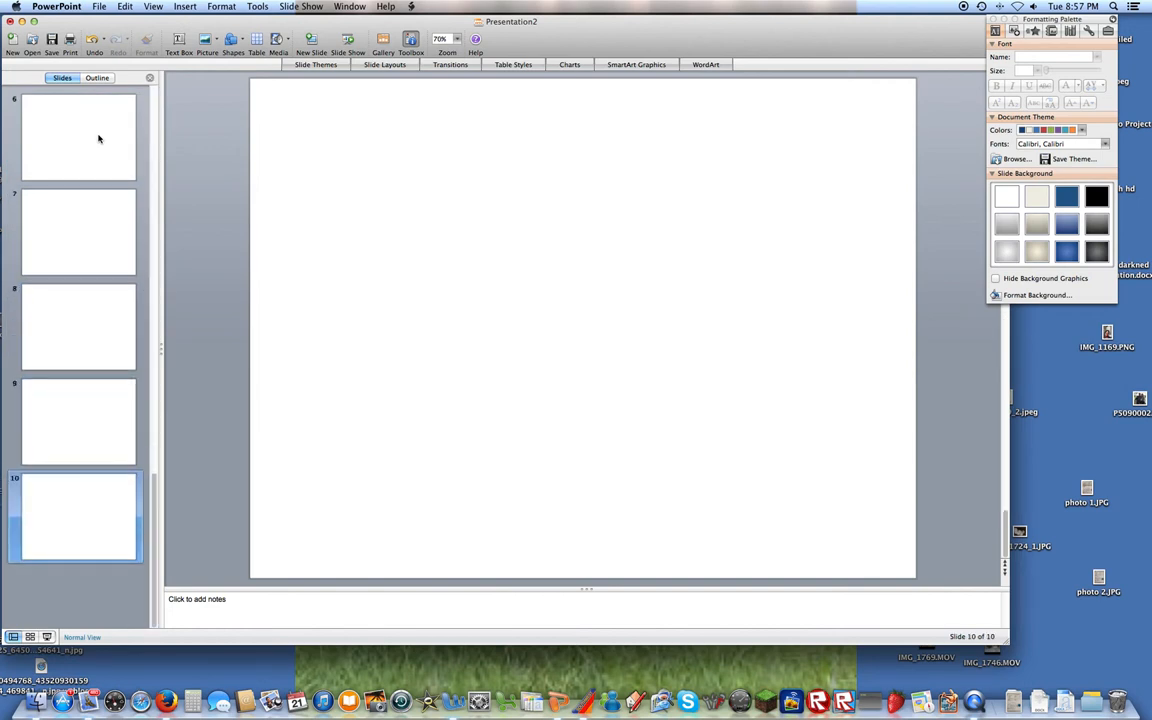
{"action": "mouse_move", "coordinate": [144, 96]}
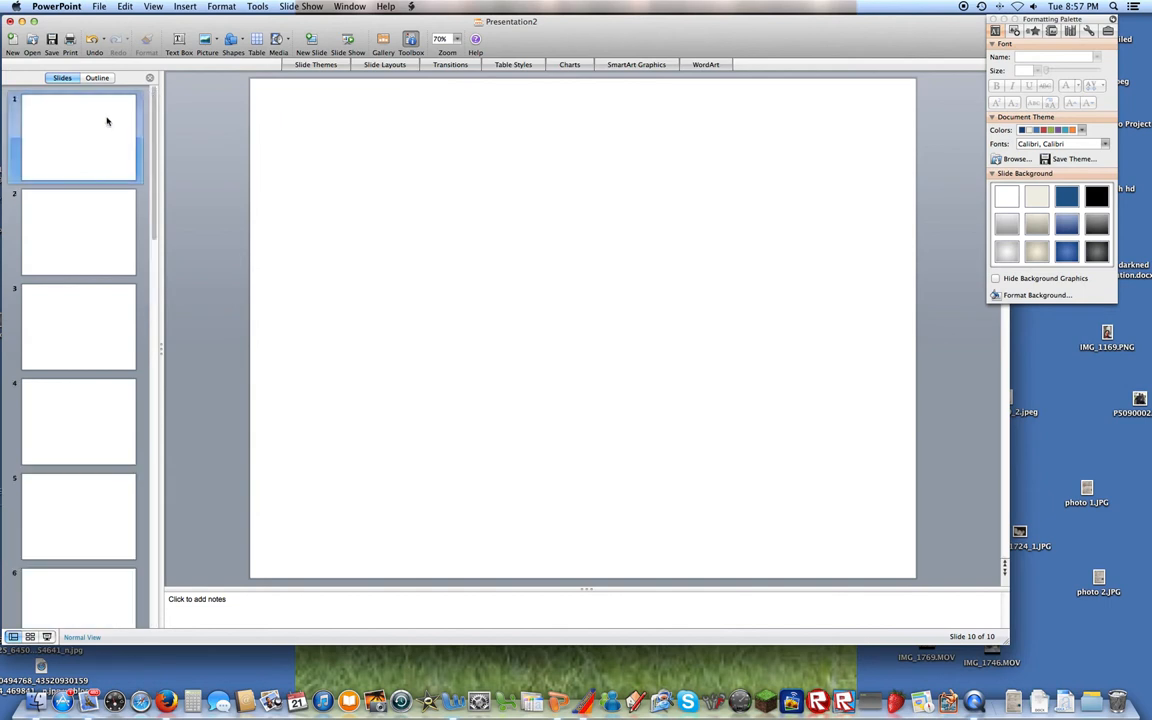
{"action": "left_click", "coordinate": [78, 136]}
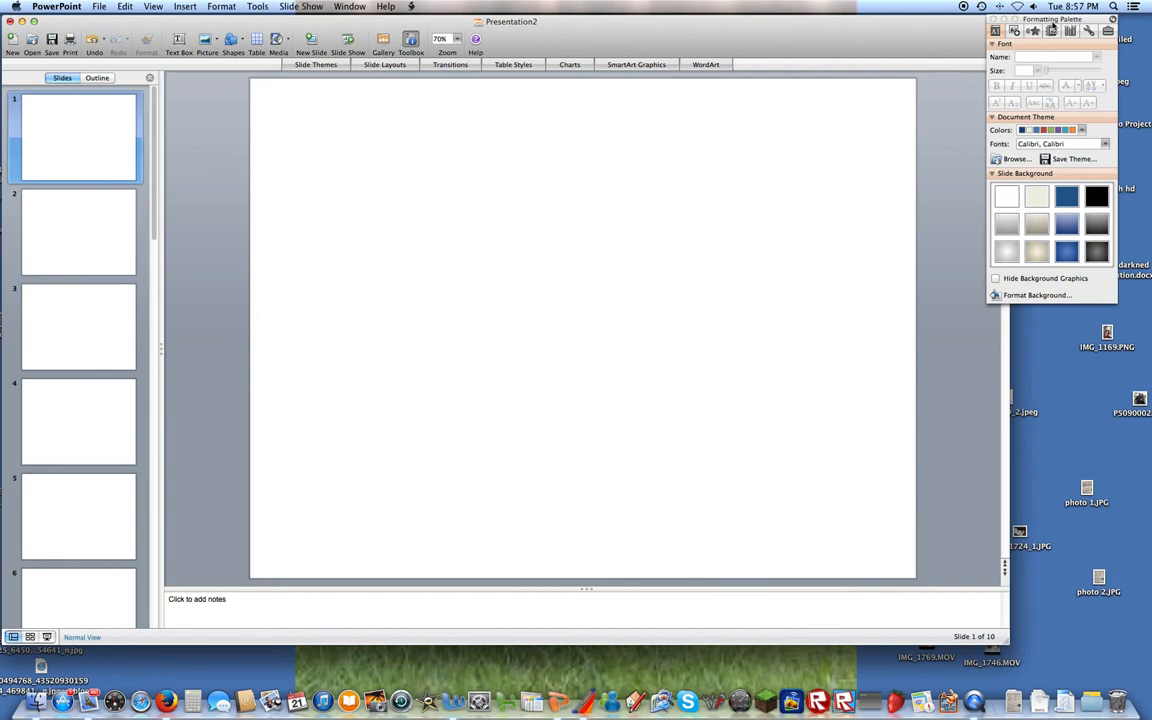
{"action": "mouse_move", "coordinate": [824, 48]}
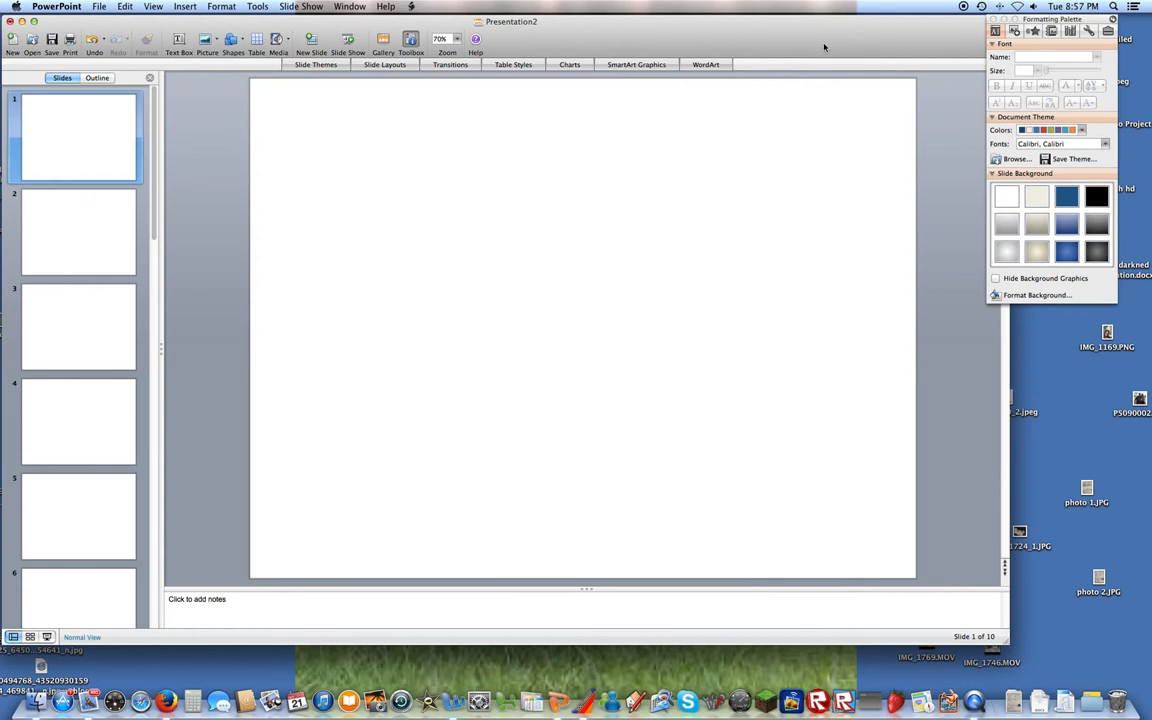
{"action": "left_click", "coordinate": [440, 40]}
{"action": "type", "text": "154"}
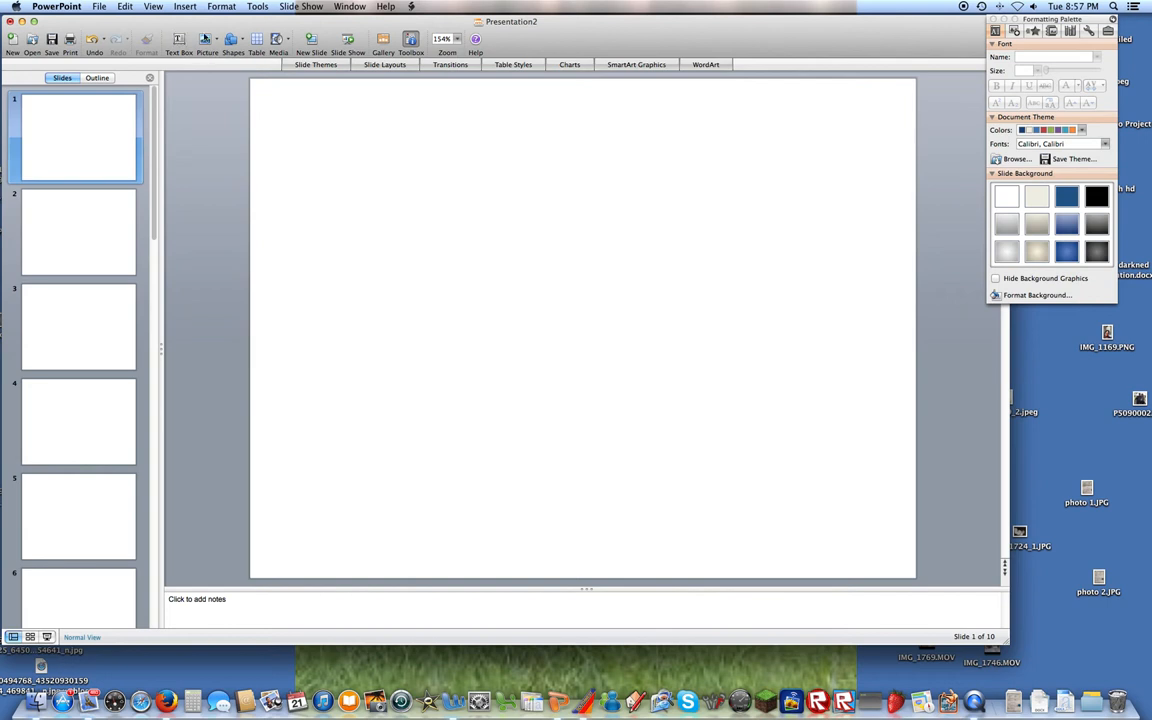
Draw a plain rectangle stretching from the slide's top-left to bottom-right corner
{"action": "left_click", "coordinate": [232, 48]}
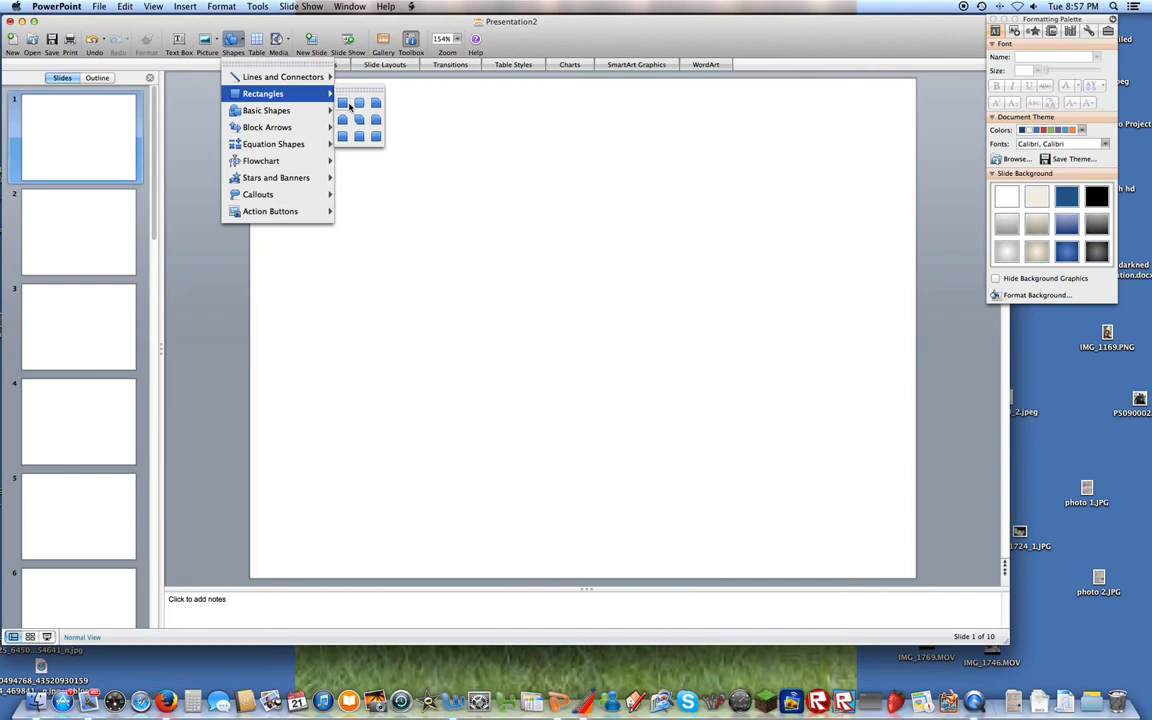
{"action": "left_click", "coordinate": [472, 124]}
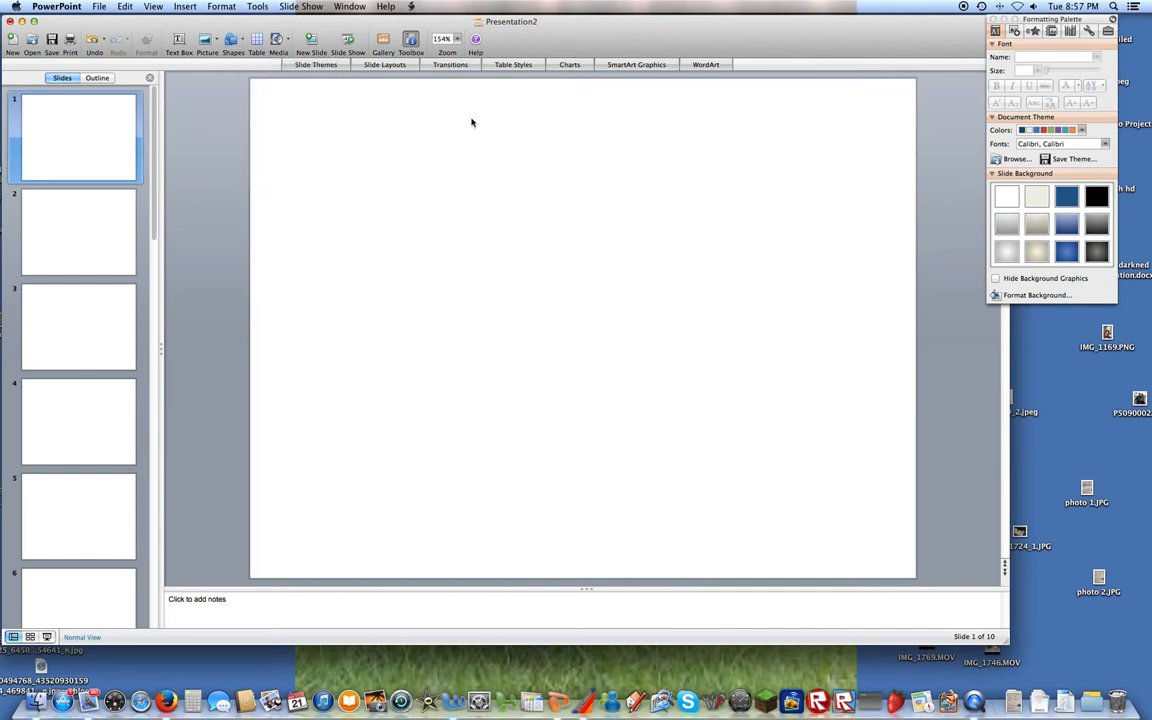
{"action": "left_click", "coordinate": [232, 52]}
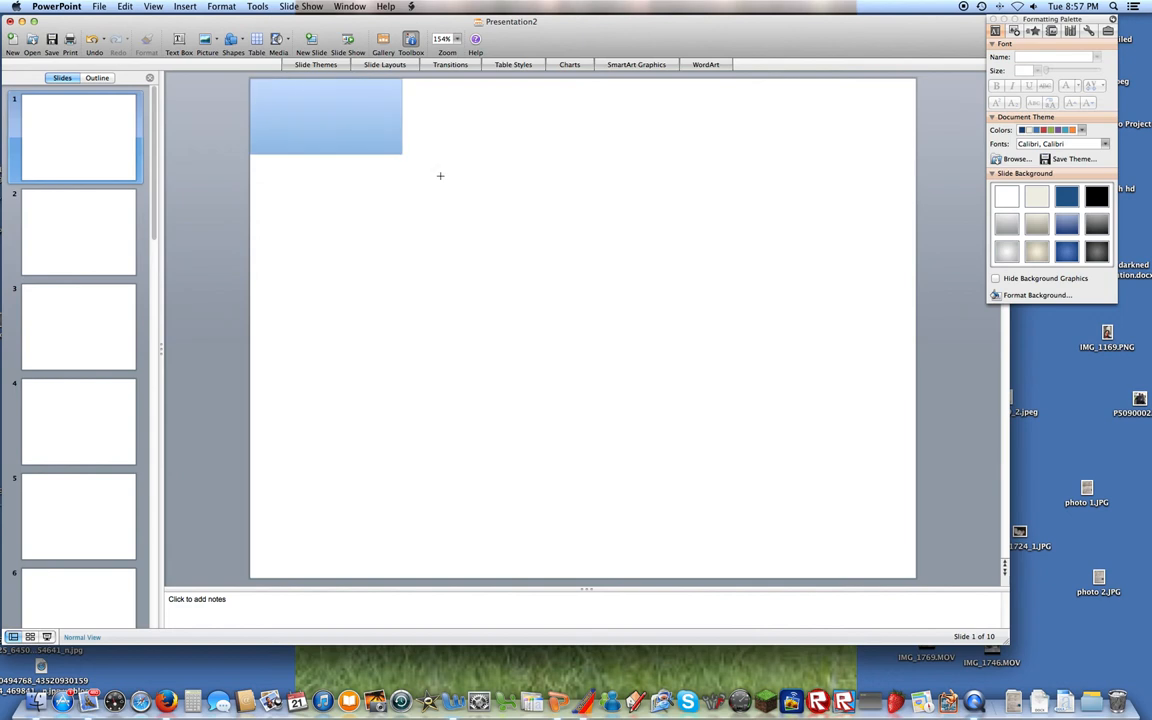
{"action": "left_click", "coordinate": [1066, 196]}
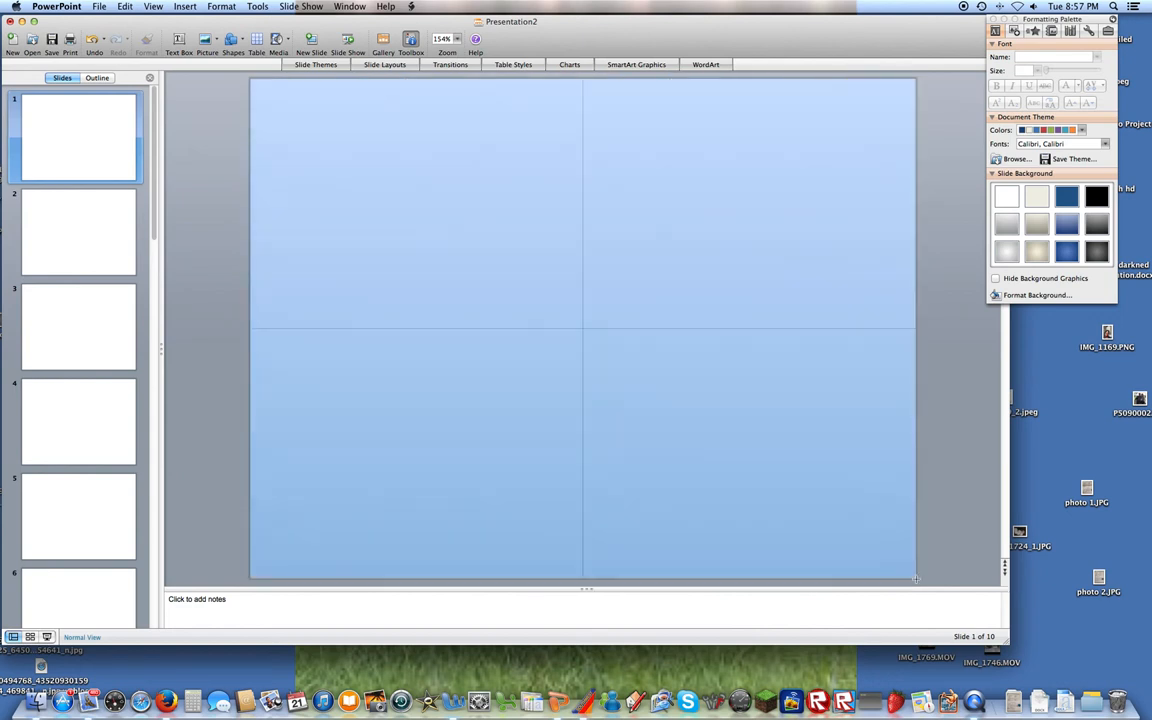
{"action": "left_click", "coordinate": [584, 330]}
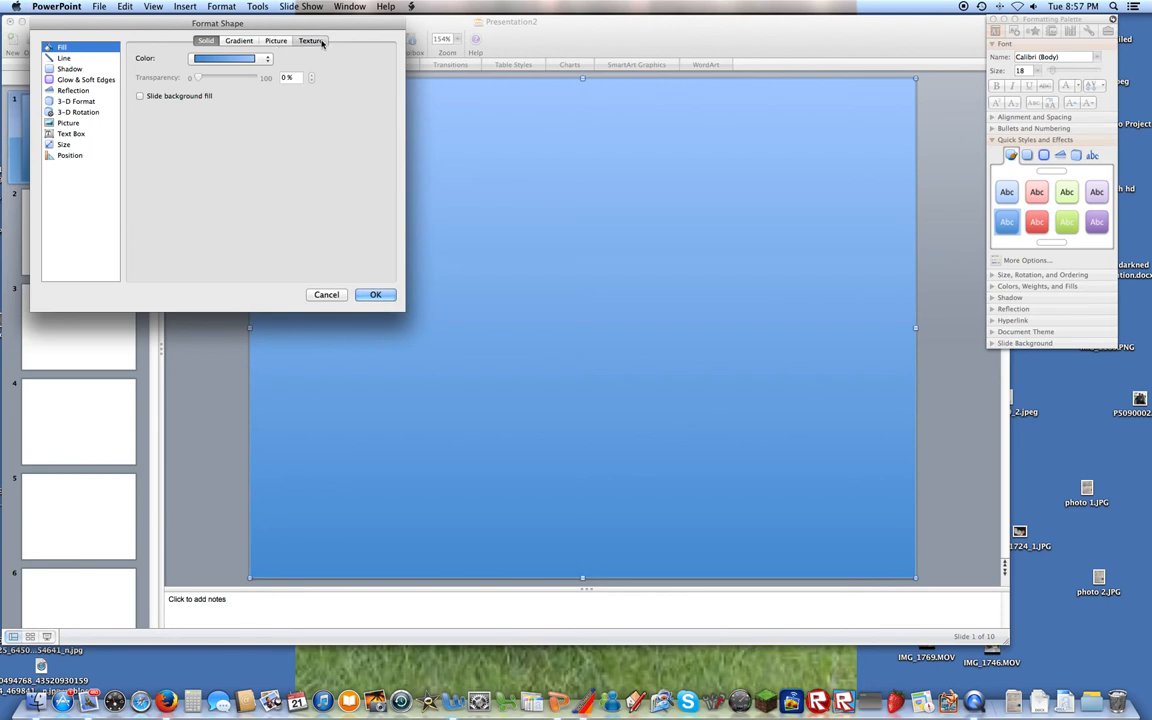
Try Granite, White marble, Parchment and Recycled paper textures, settling on Newsprint fill
{"action": "left_click", "coordinate": [312, 40]}
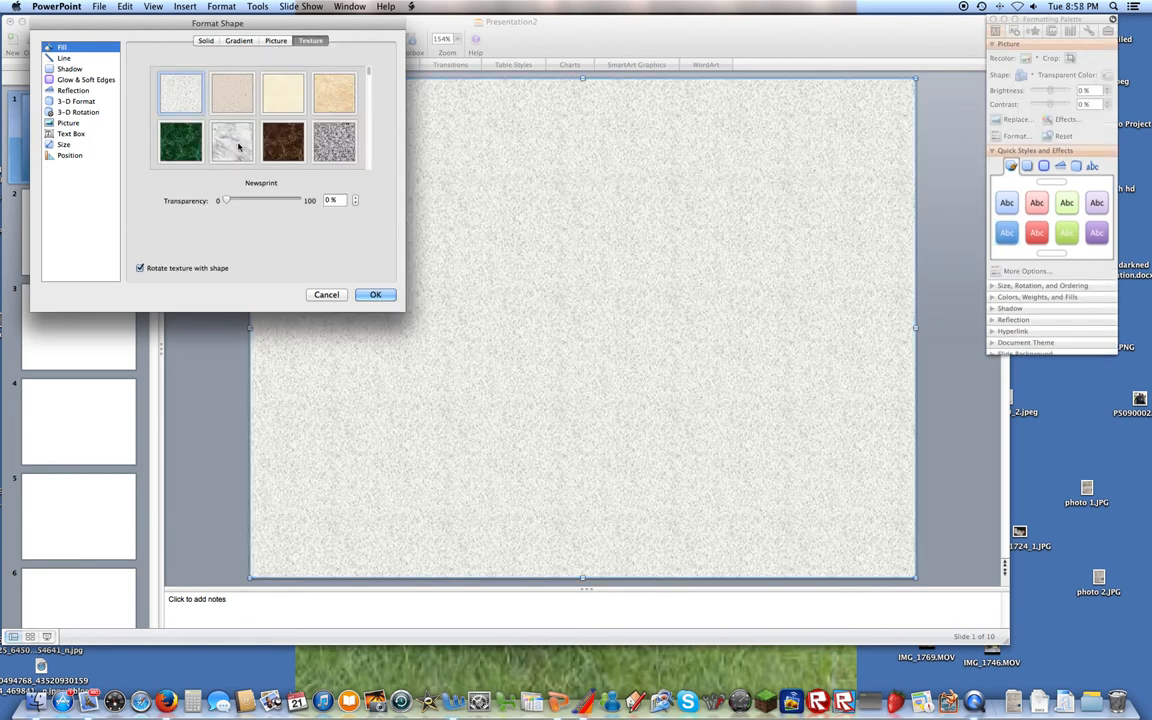
{"action": "left_click", "coordinate": [334, 140]}
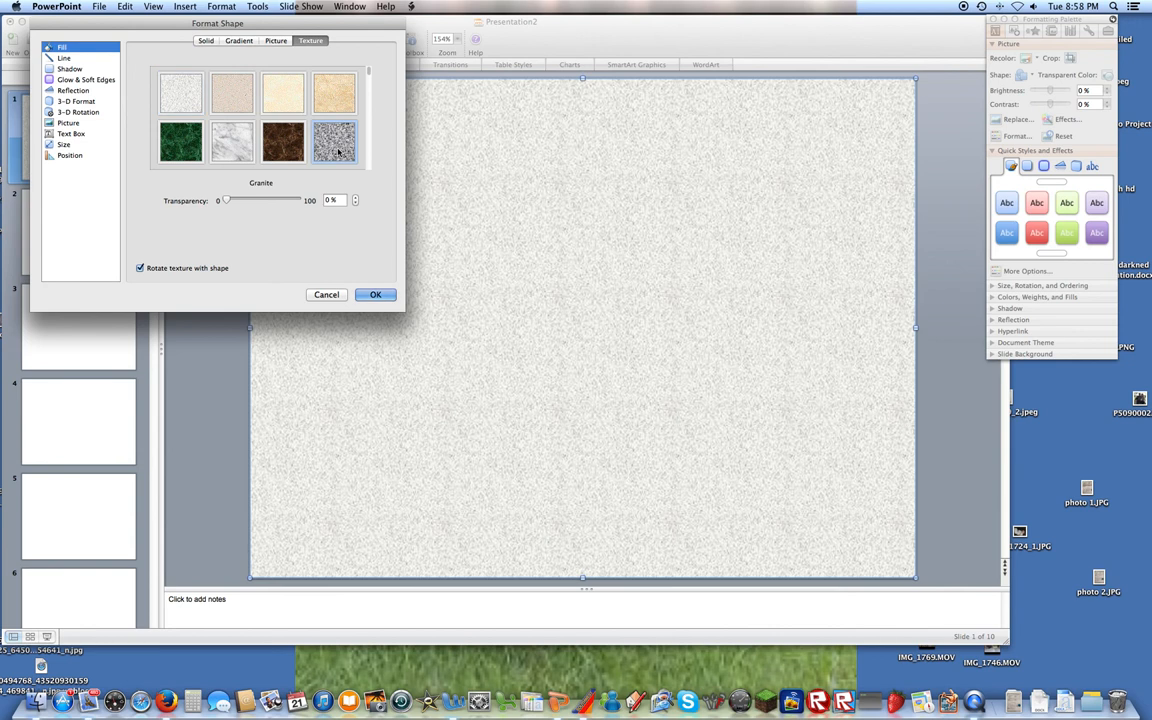
{"action": "left_click", "coordinate": [232, 140]}
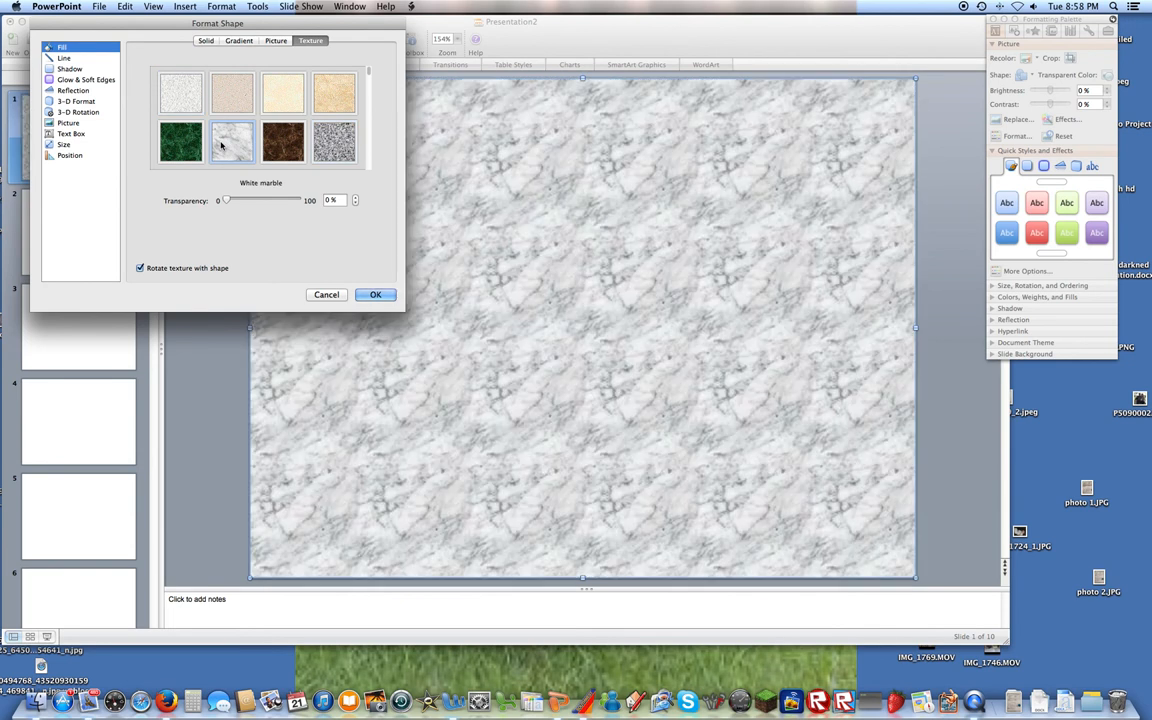
{"action": "left_click", "coordinate": [180, 94]}
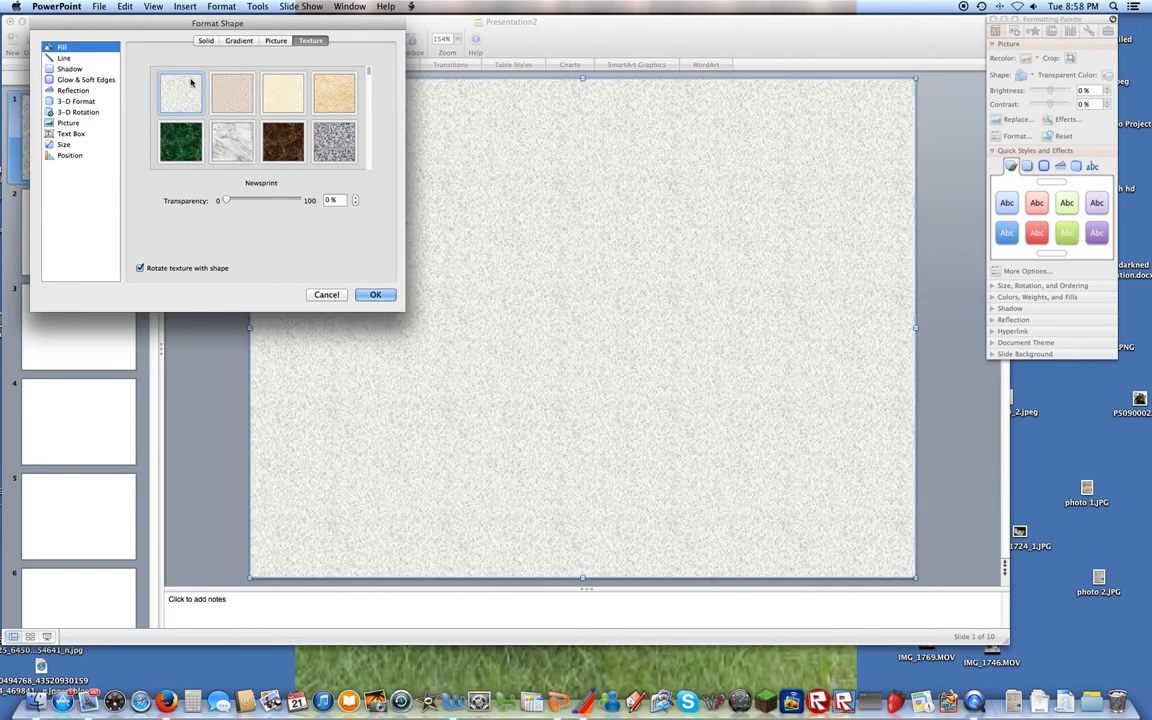
{"action": "left_click", "coordinate": [284, 94]}
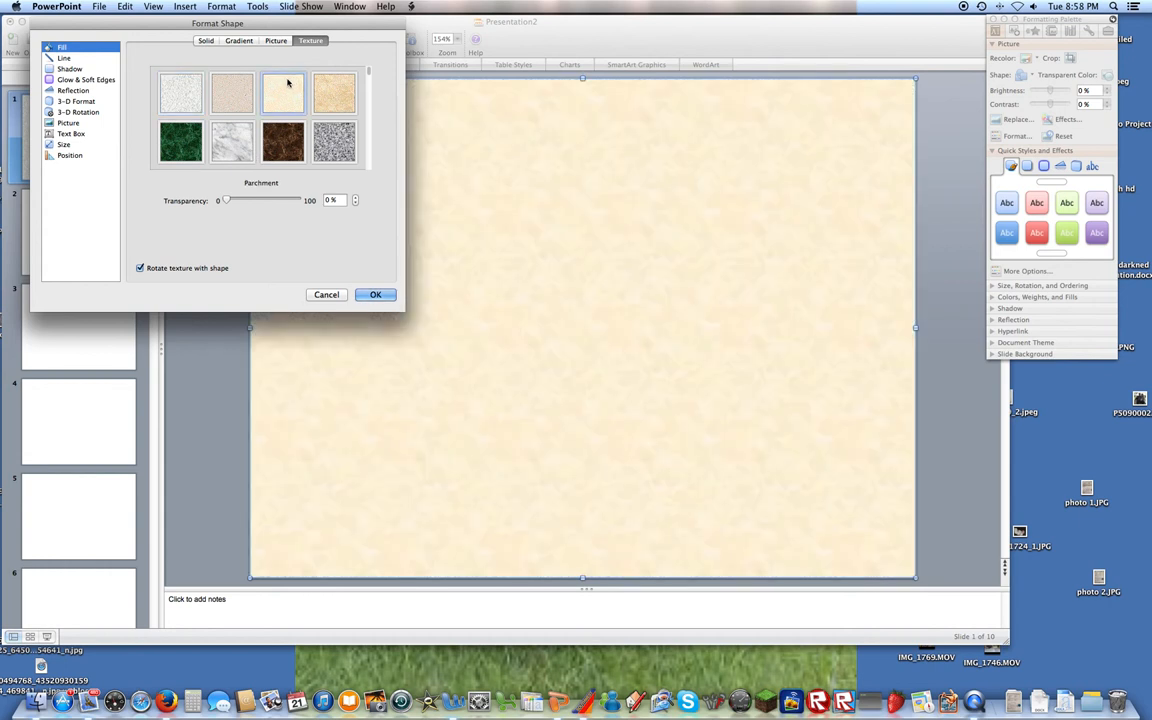
{"action": "left_click", "coordinate": [232, 94]}
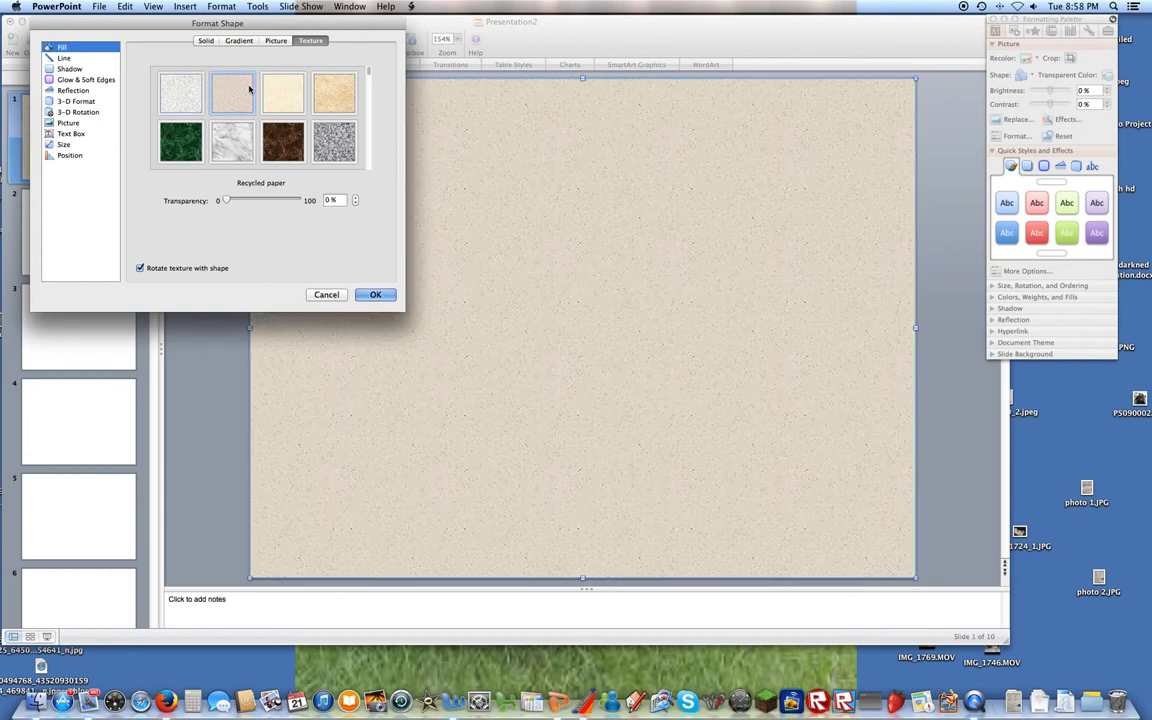
{"action": "left_click", "coordinate": [180, 92]}
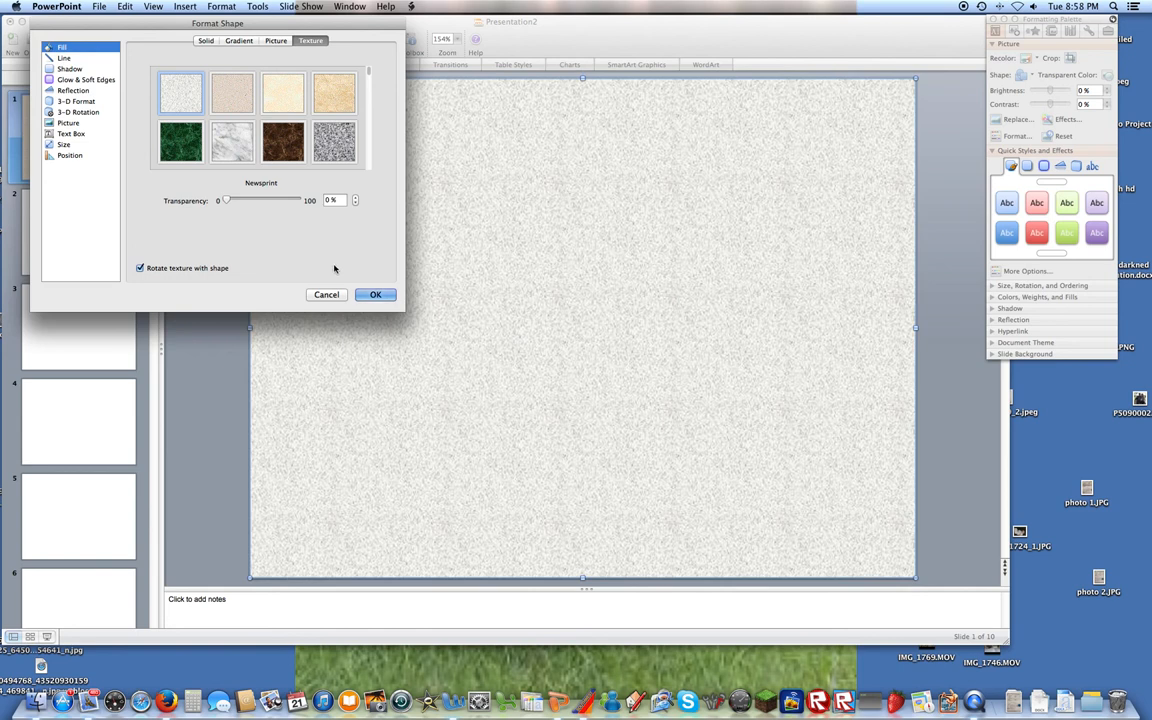
Check the rectangle's Line and Shadow settings and apply the formatting
{"action": "left_click", "coordinate": [376, 294]}
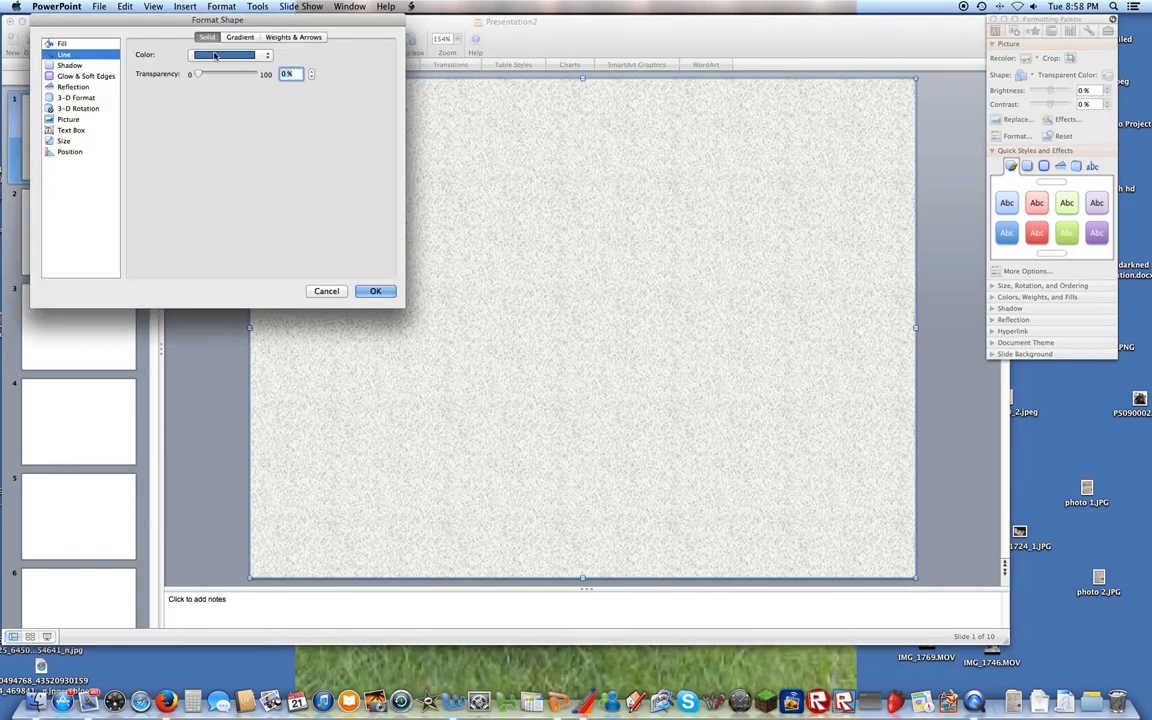
{"action": "left_click", "coordinate": [70, 64]}
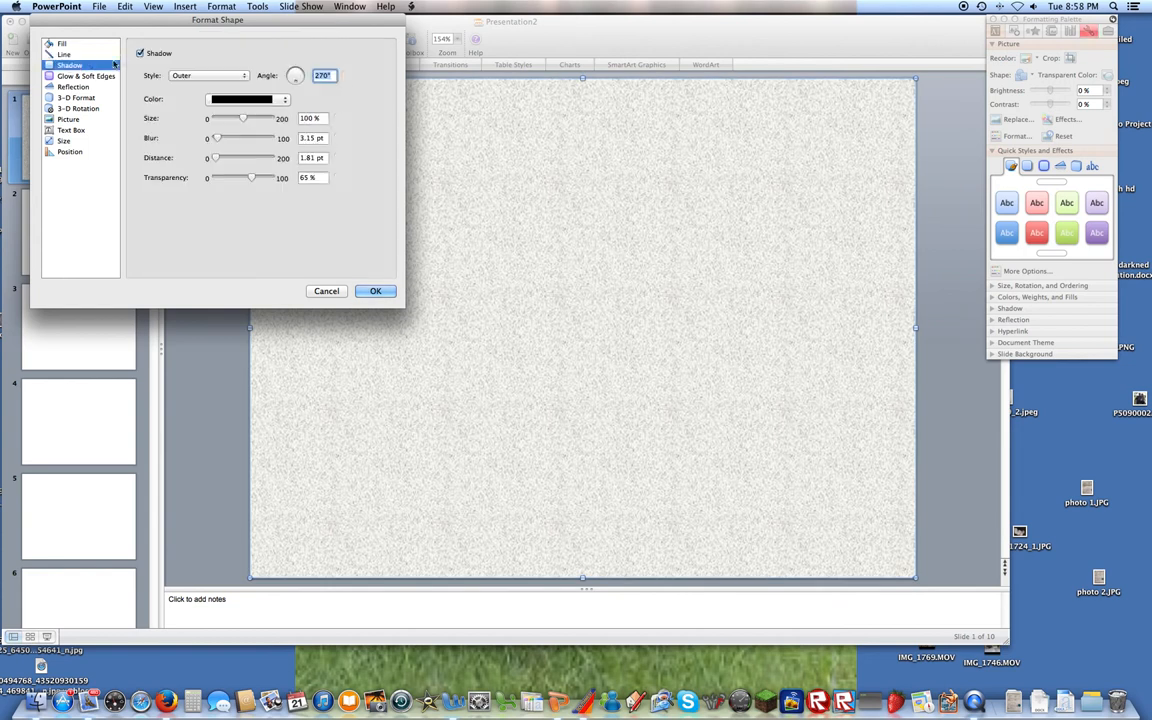
{"action": "left_click", "coordinate": [376, 292]}
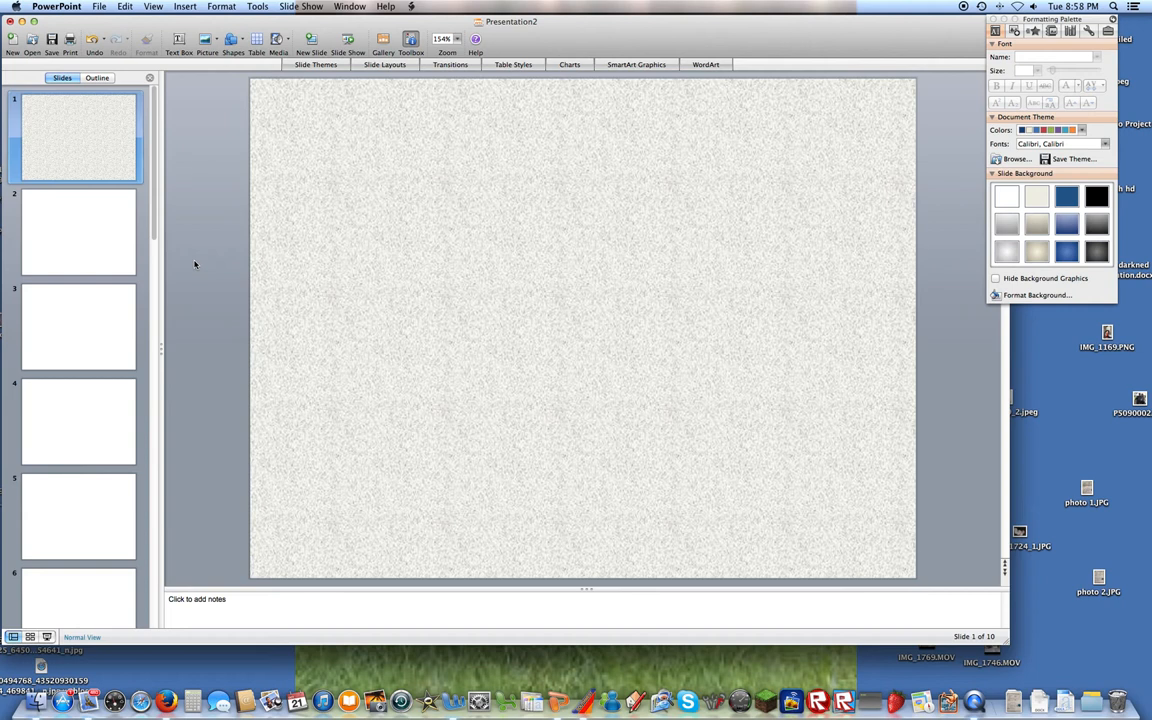
{"action": "mouse_move", "coordinate": [252, 96]}
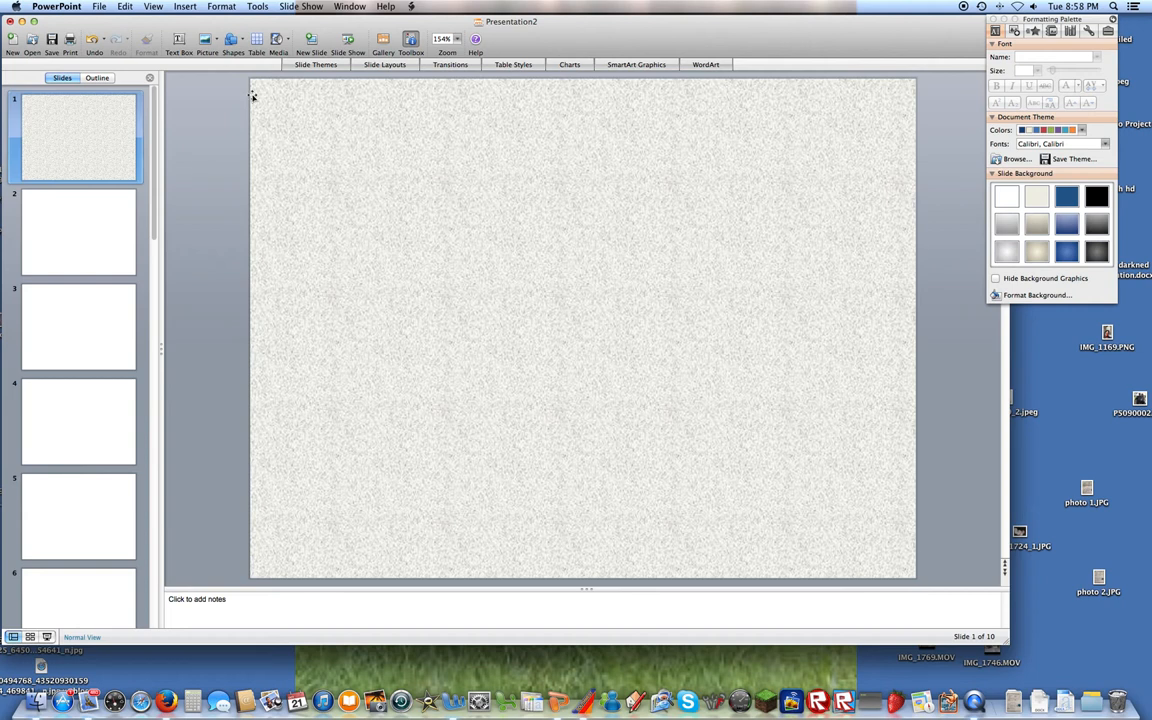
{"action": "mouse_move", "coordinate": [342, 114]}
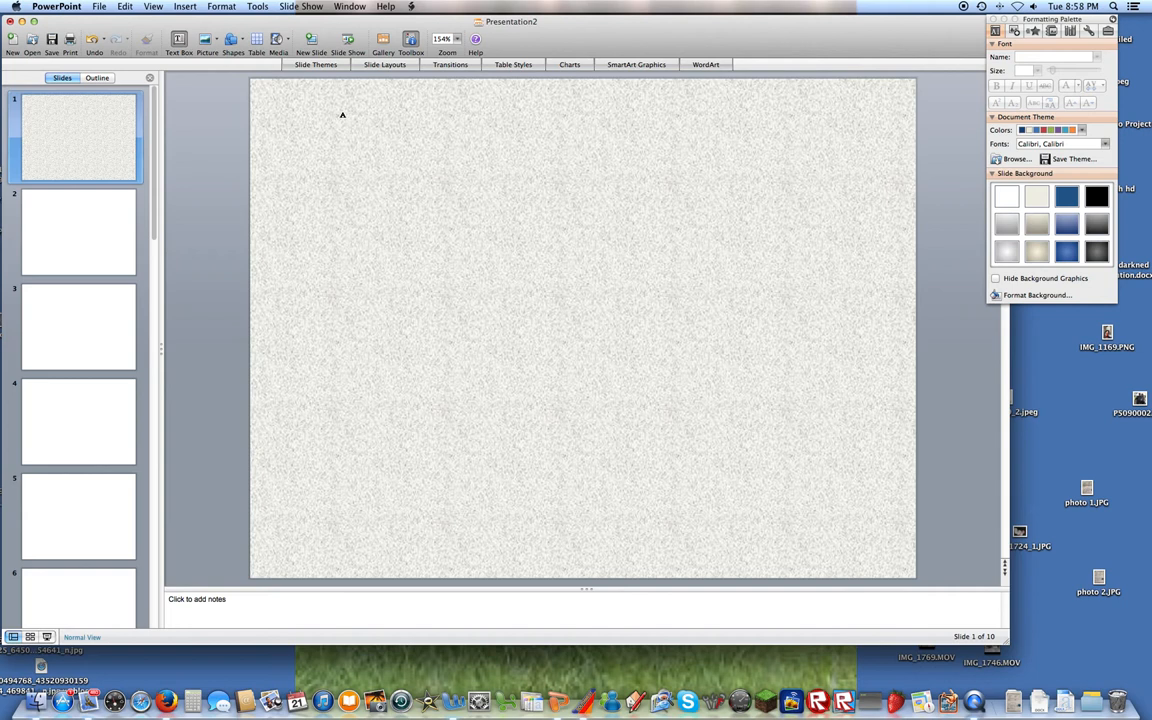
{"action": "mouse_move", "coordinate": [308, 136]}
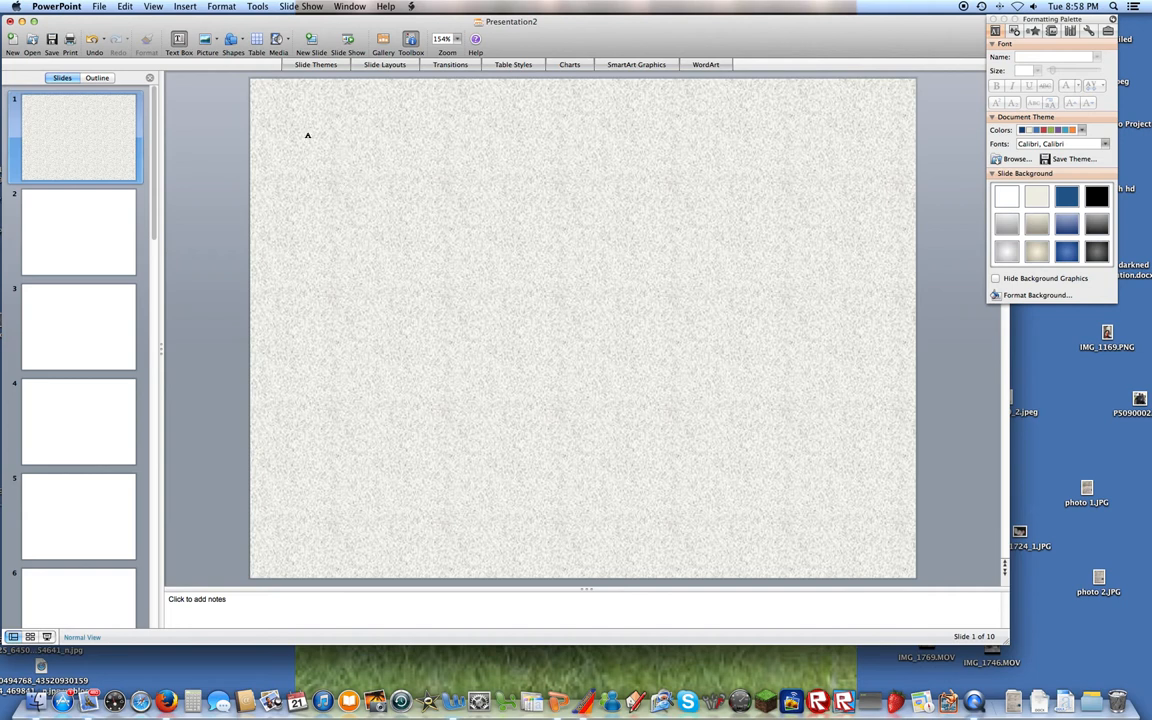
Draw a wide text box near the top of the textured slide
{"action": "left_click_drag", "start_coordinate": [308, 136], "coordinate": [858, 244]}
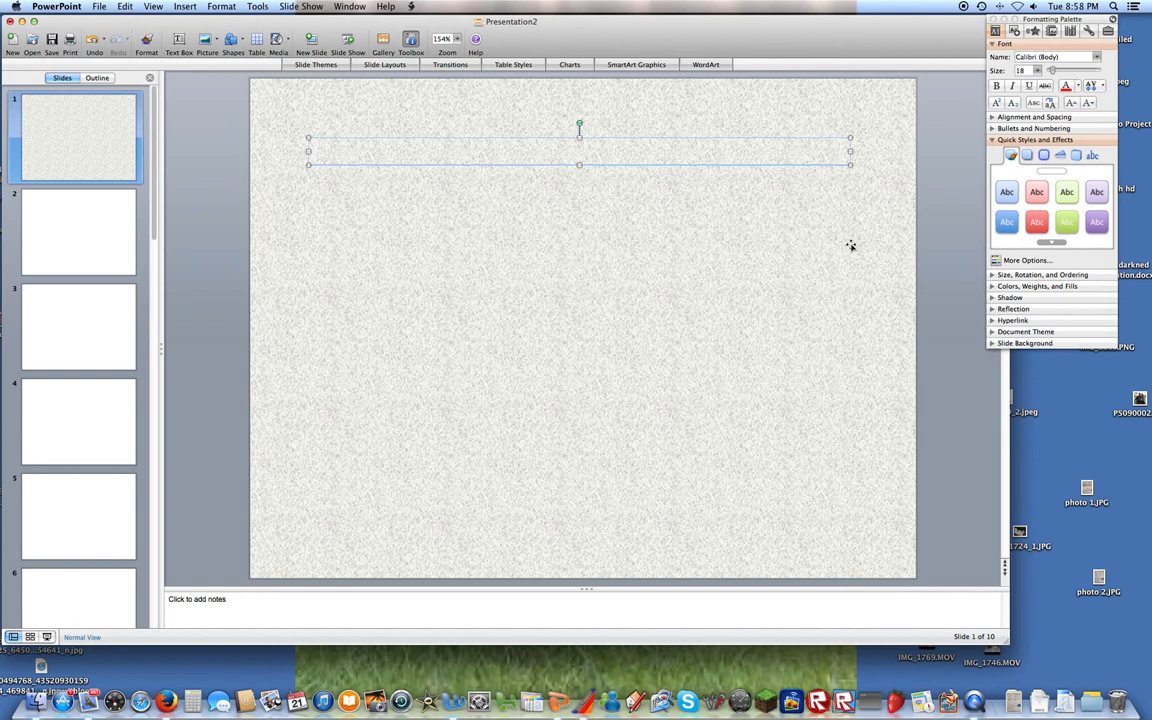
{"action": "mouse_move", "coordinate": [1024, 168]}
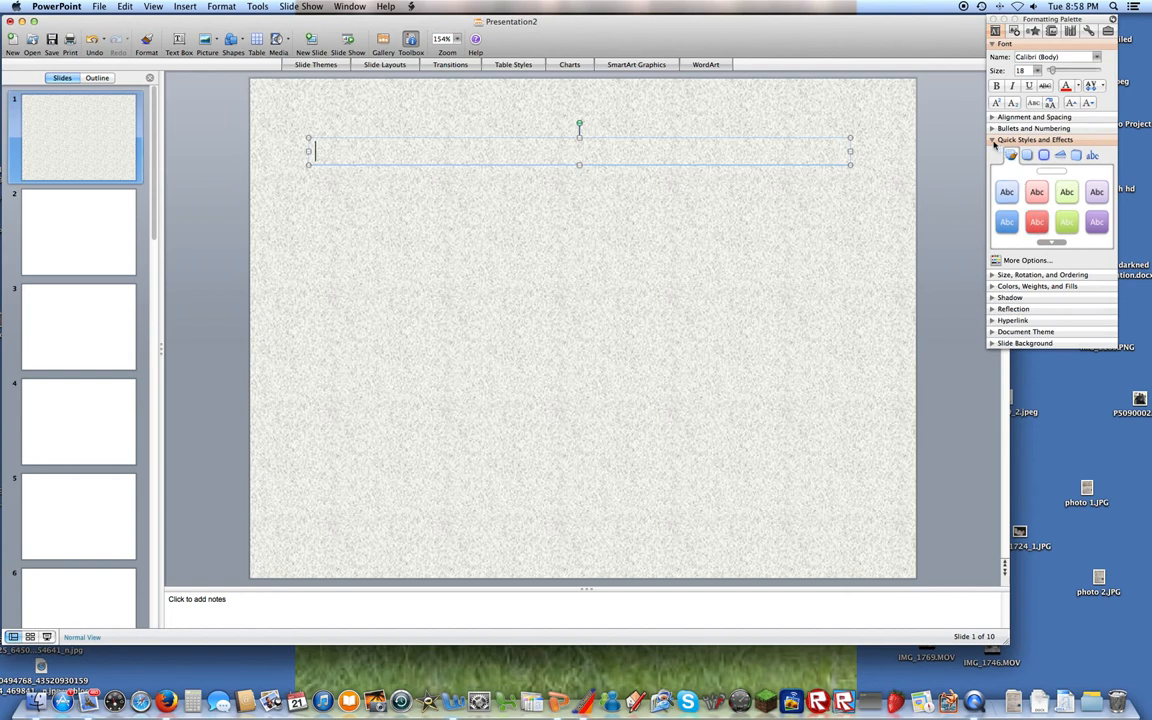
{"action": "left_click", "coordinate": [1036, 140]}
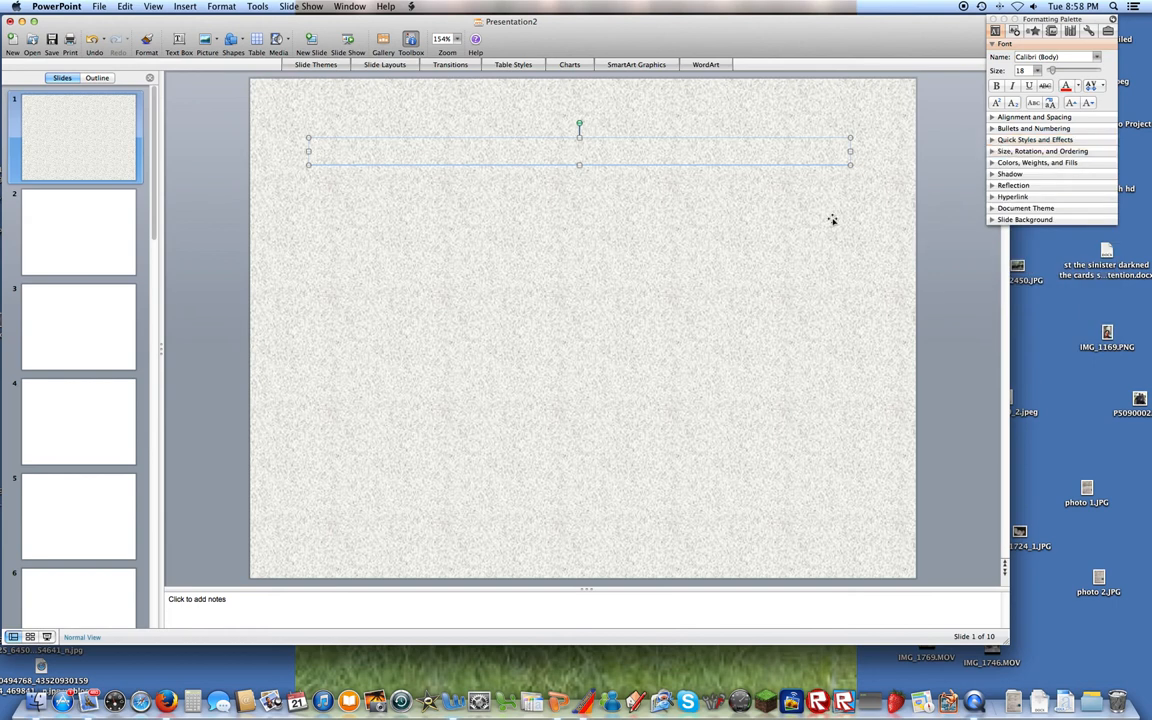
{"action": "left_click", "coordinate": [544, 152]}
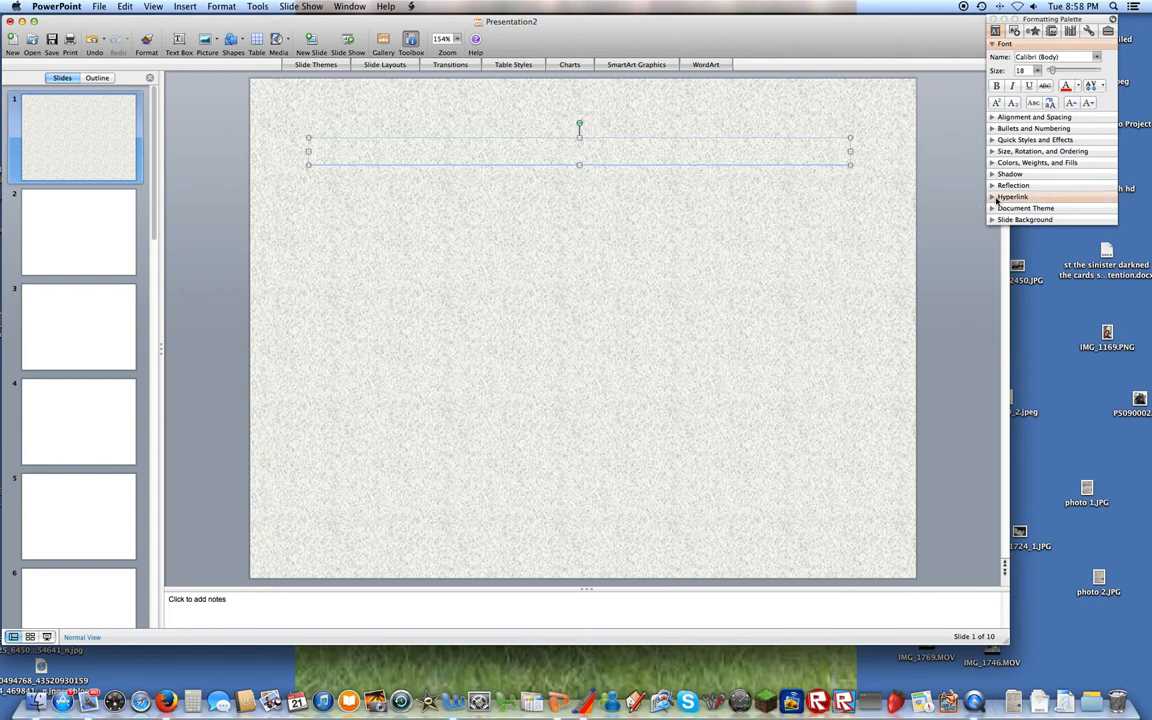
{"action": "left_click", "coordinate": [1012, 196]}
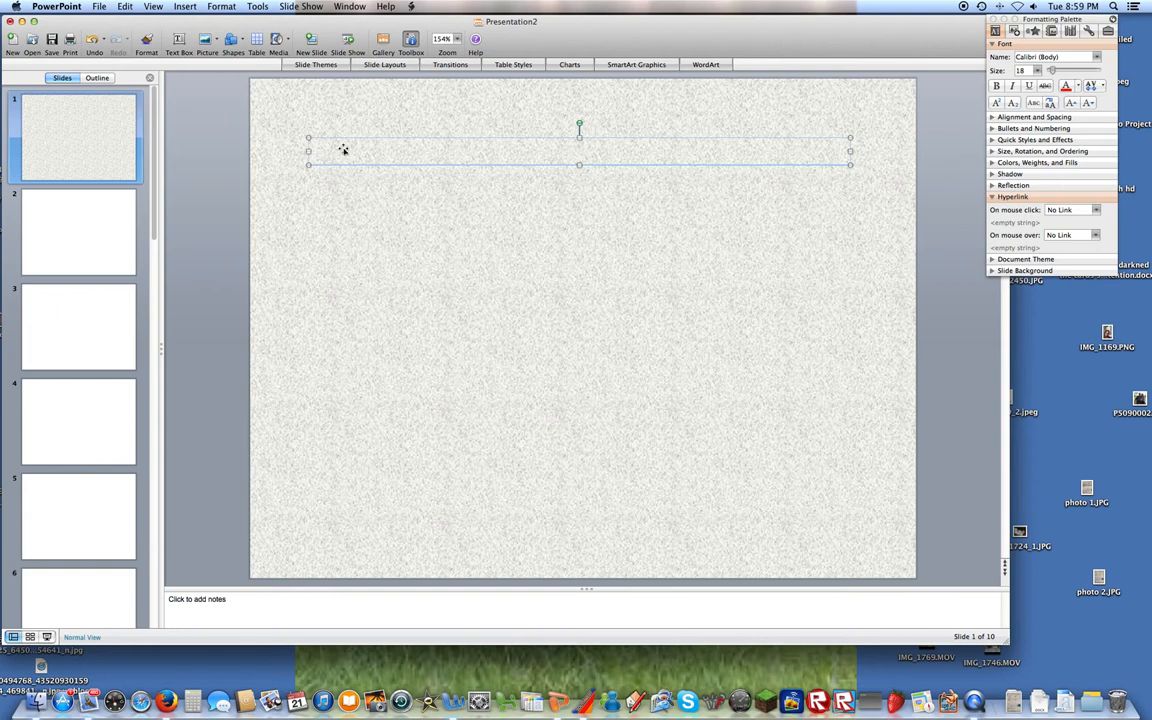
Enter the title 'Foo's Mazes' and make its font much larger
{"action": "type", "text": "F"}
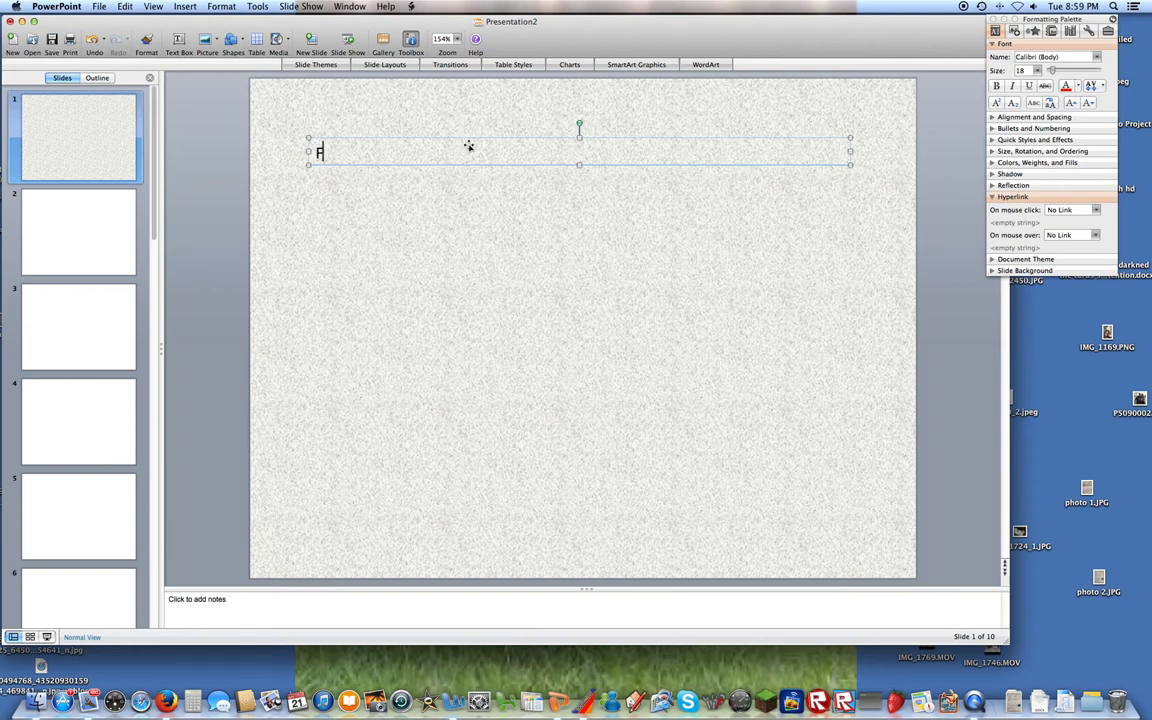
{"action": "type", "text": "oo"}
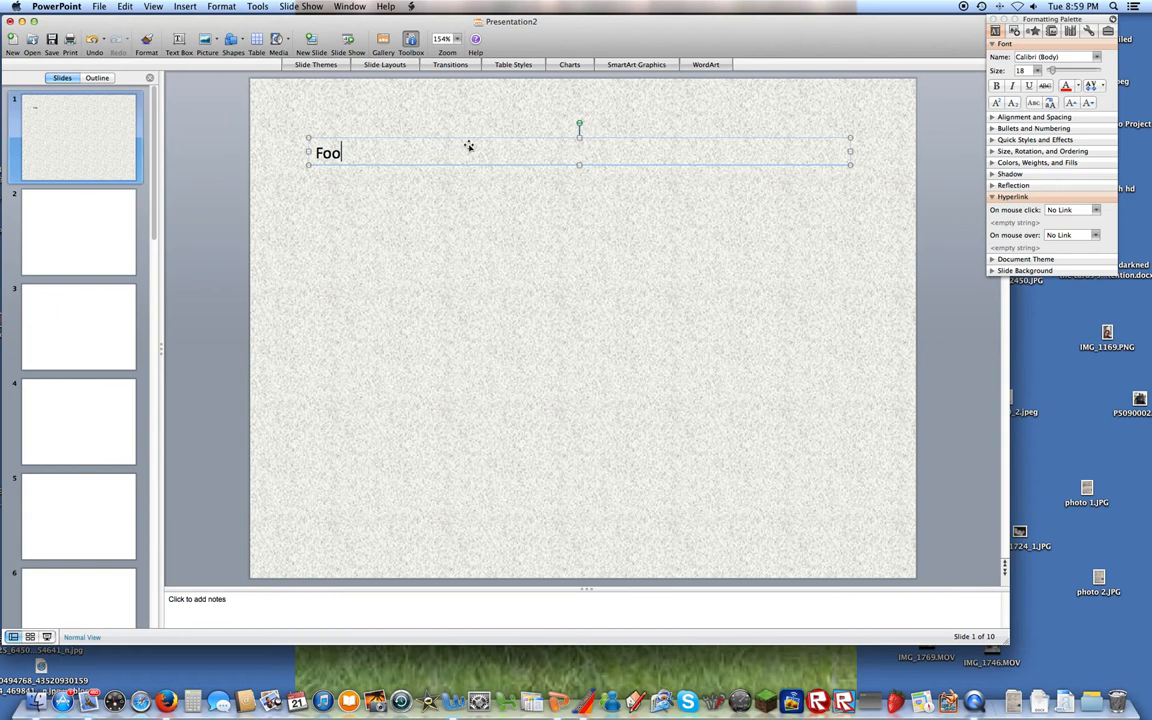
{"action": "type", "text": "'s Maze"}
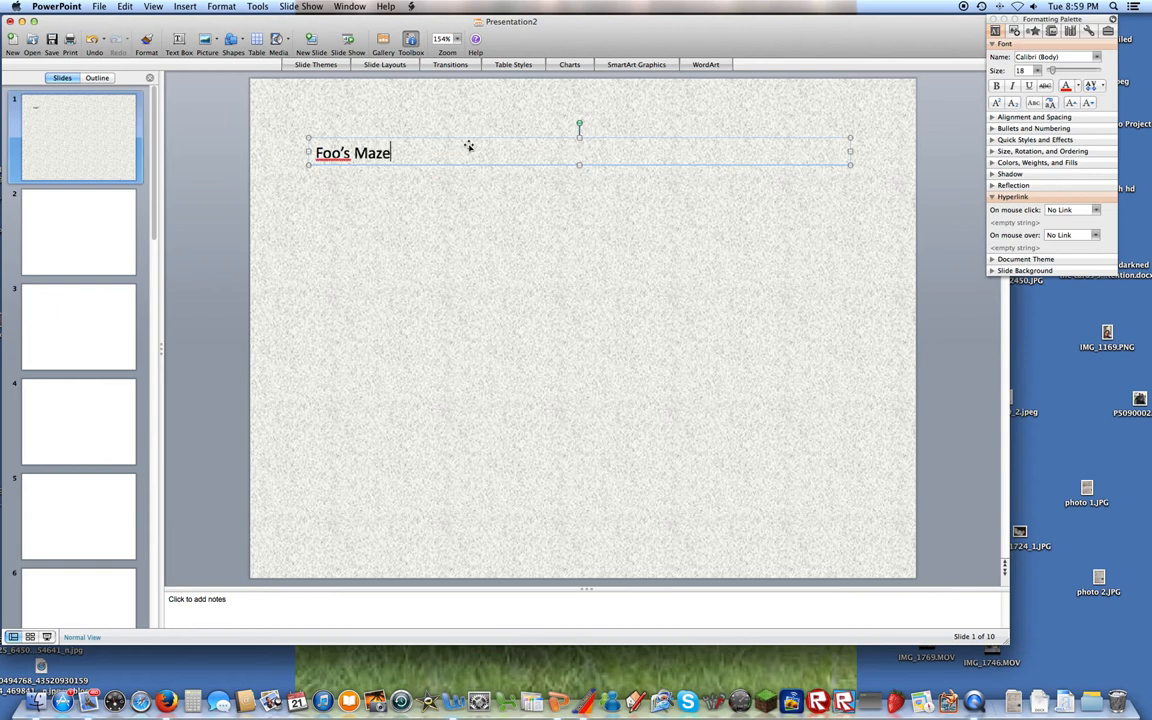
{"action": "type", "text": "s"}
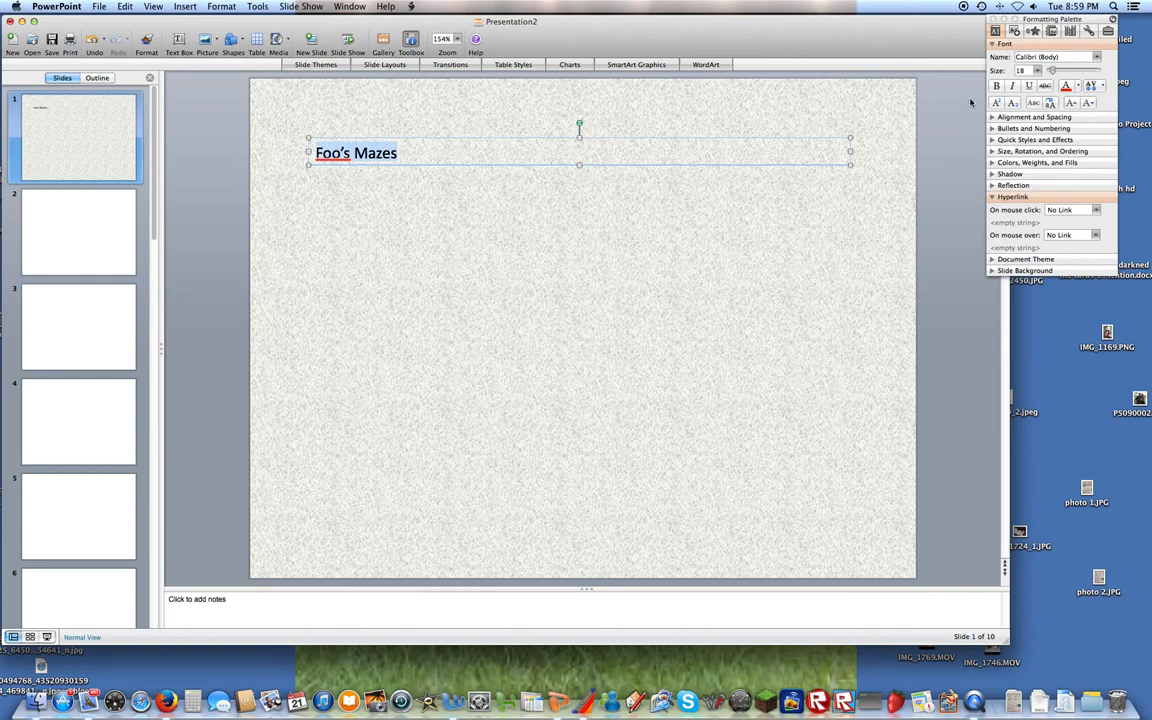
{"action": "left_click", "coordinate": [1036, 70]}
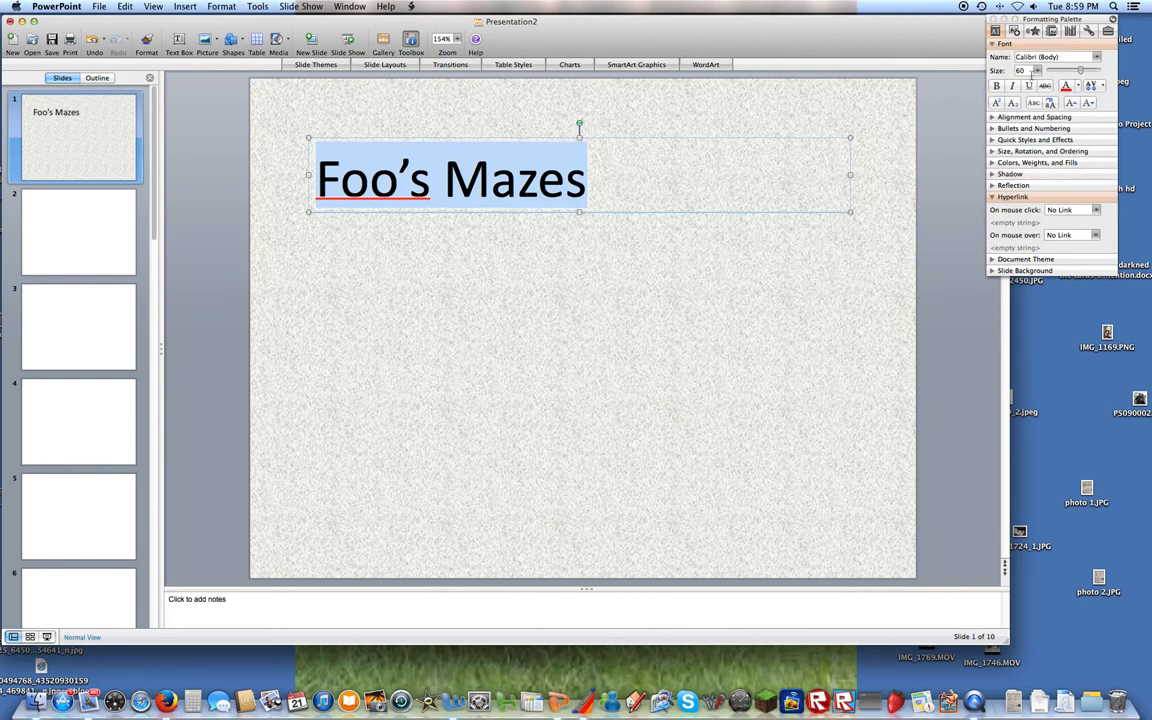
{"action": "left_click", "coordinate": [1036, 72]}
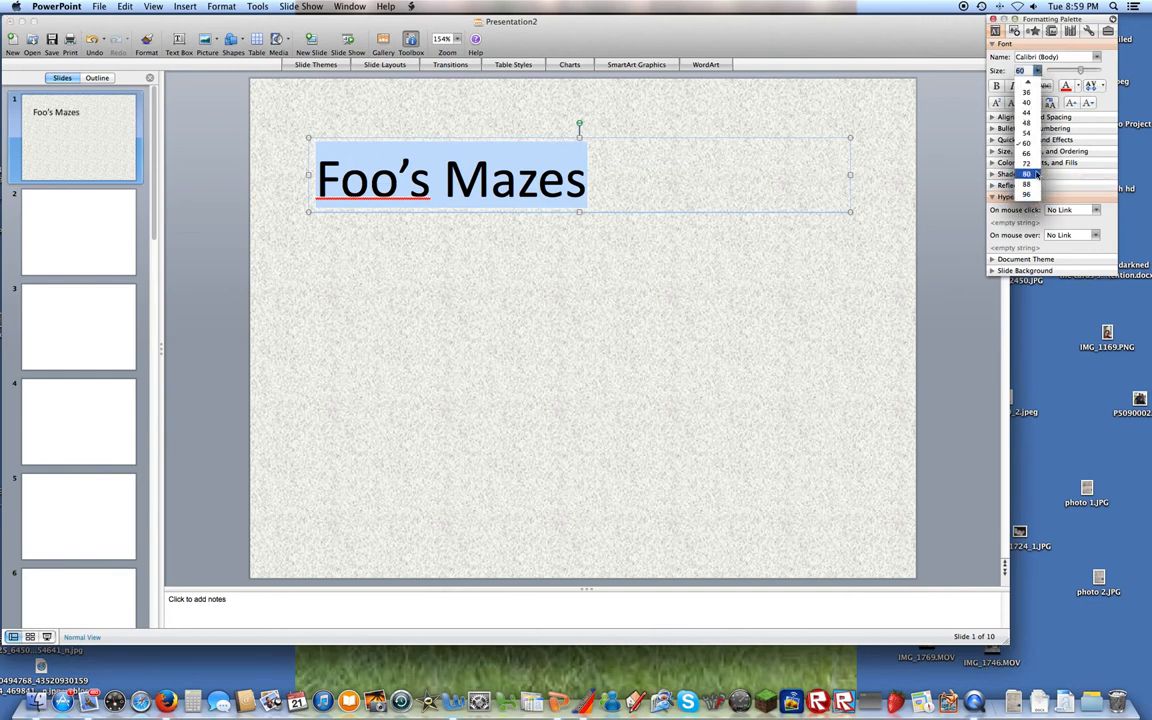
{"action": "left_click", "coordinate": [1026, 174]}
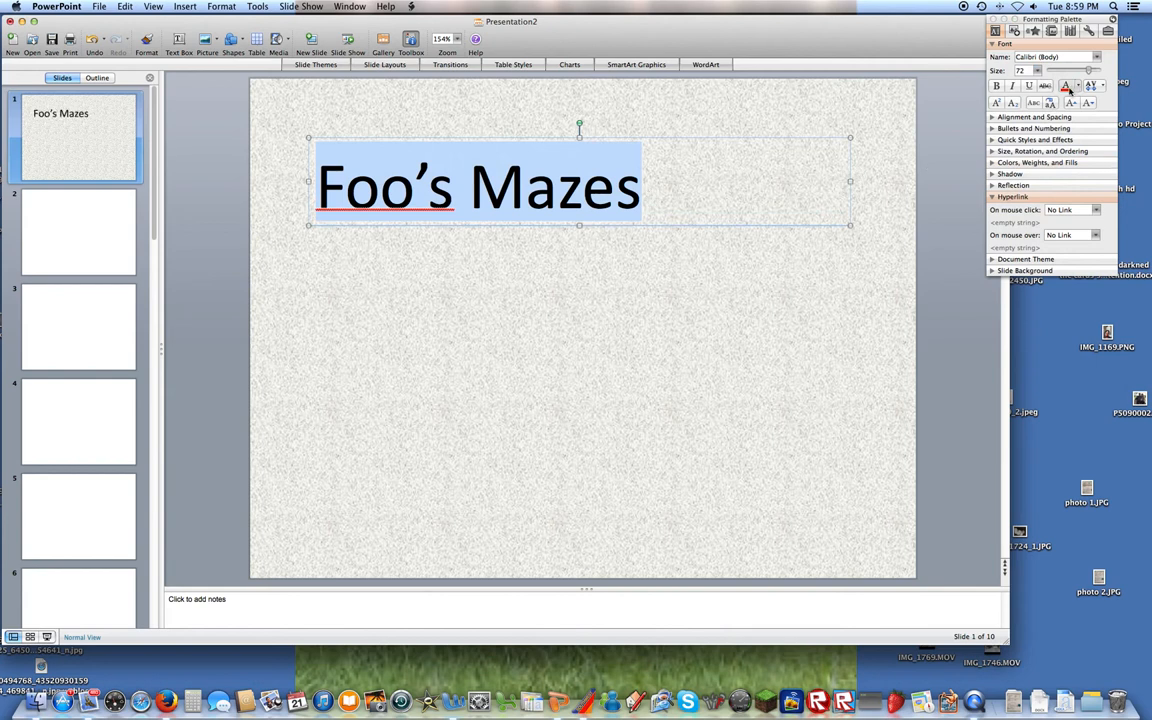
{"action": "mouse_move", "coordinate": [1066, 84]}
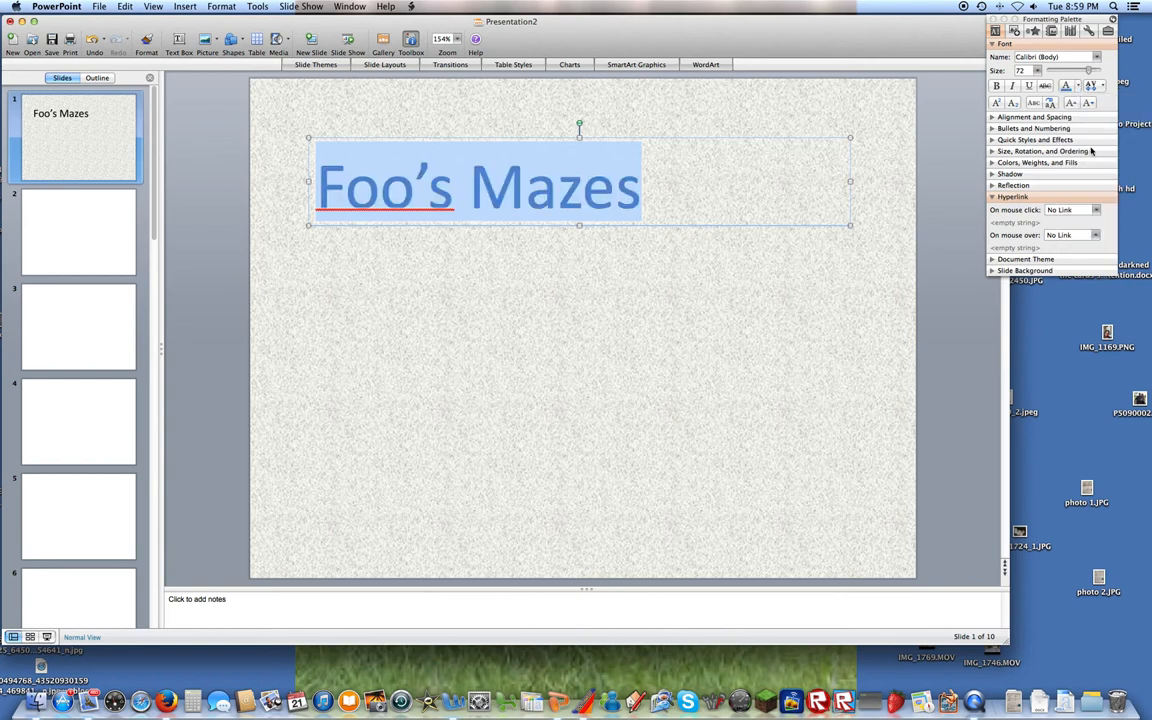
Move the blue 'Foo's Mazes' title to the slide's horizontal center near the top
{"action": "left_click", "coordinate": [664, 200]}
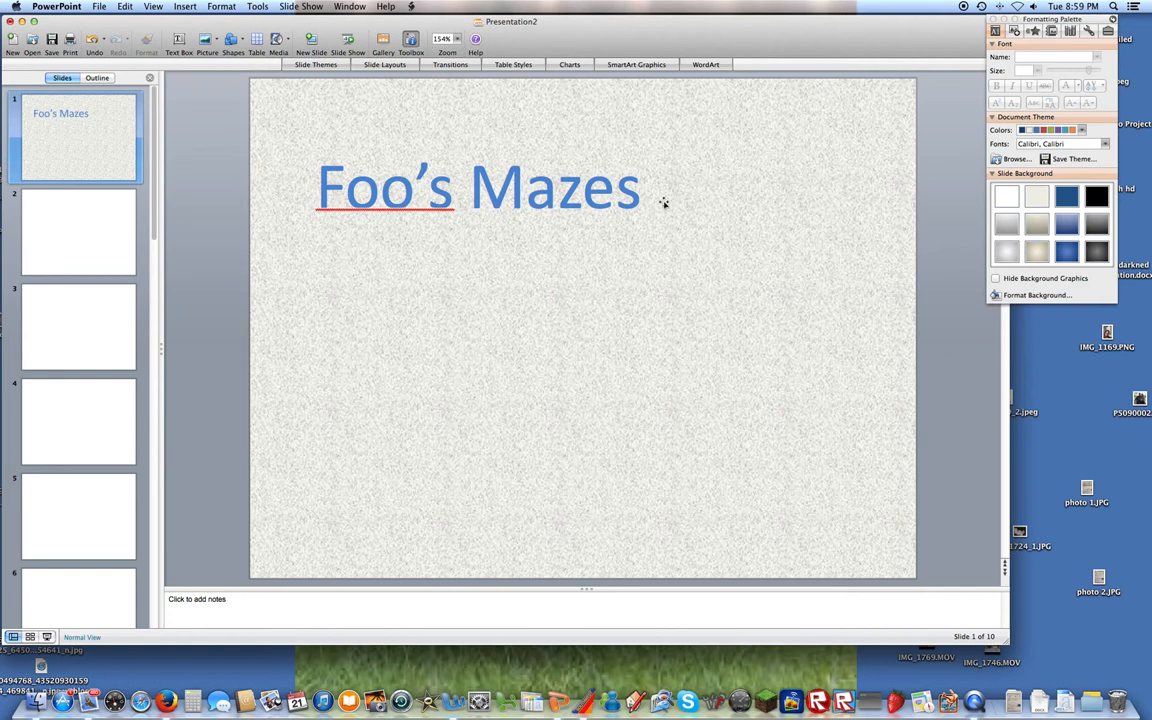
{"action": "mouse_move", "coordinate": [676, 196]}
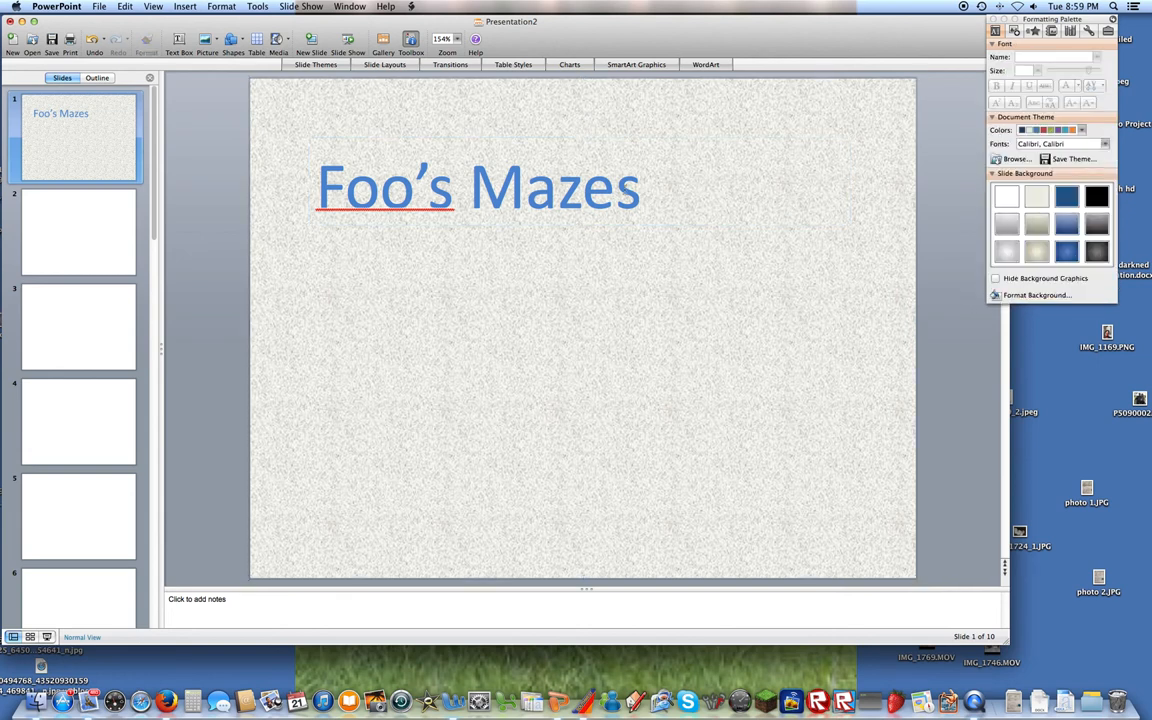
{"action": "left_click", "coordinate": [480, 188]}
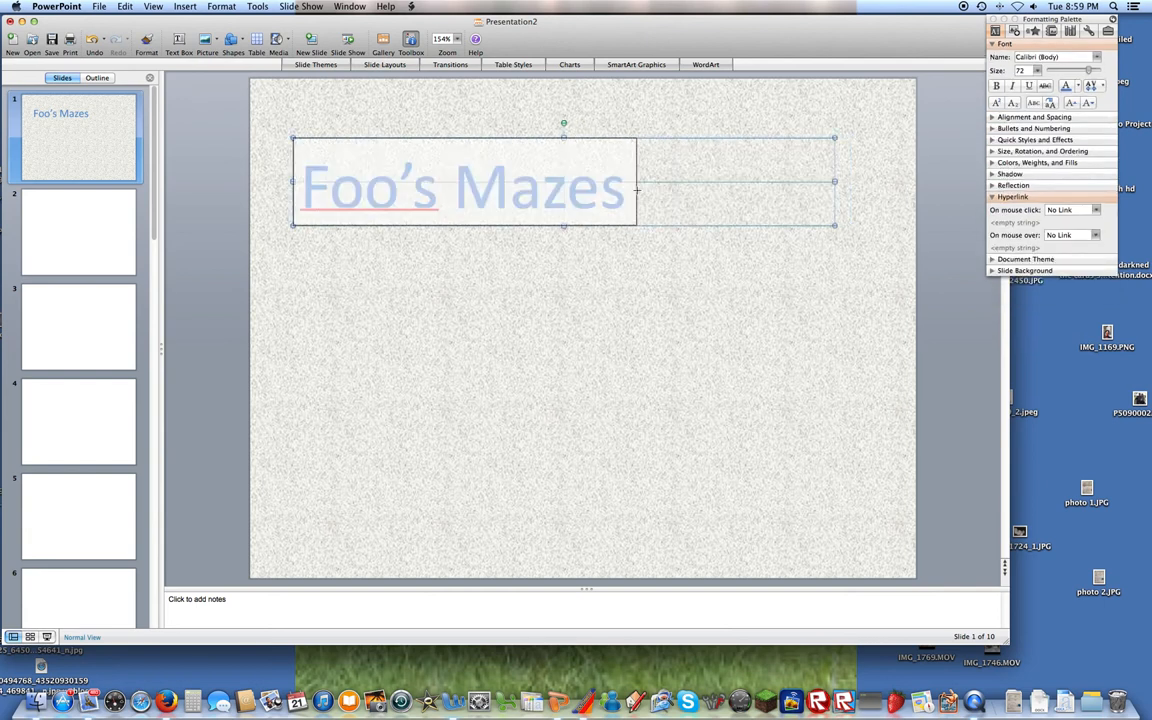
{"action": "left_click_drag", "start_coordinate": [836, 182], "coordinate": [636, 182]}
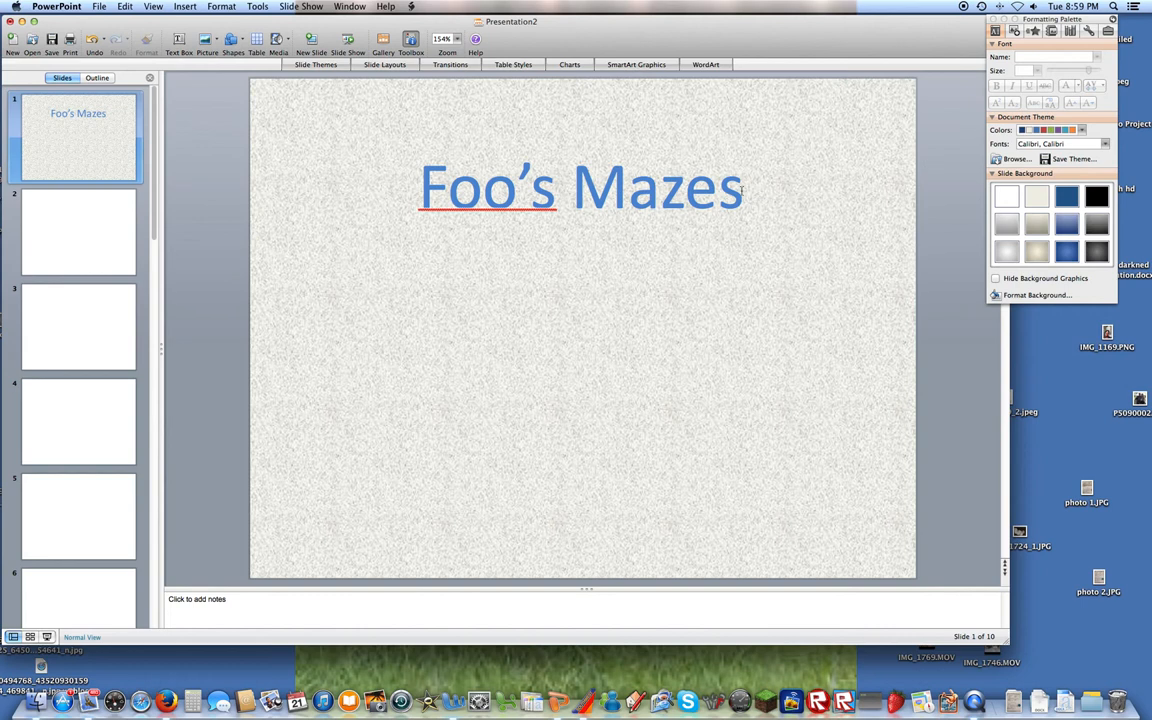
{"action": "left_click", "coordinate": [580, 186]}
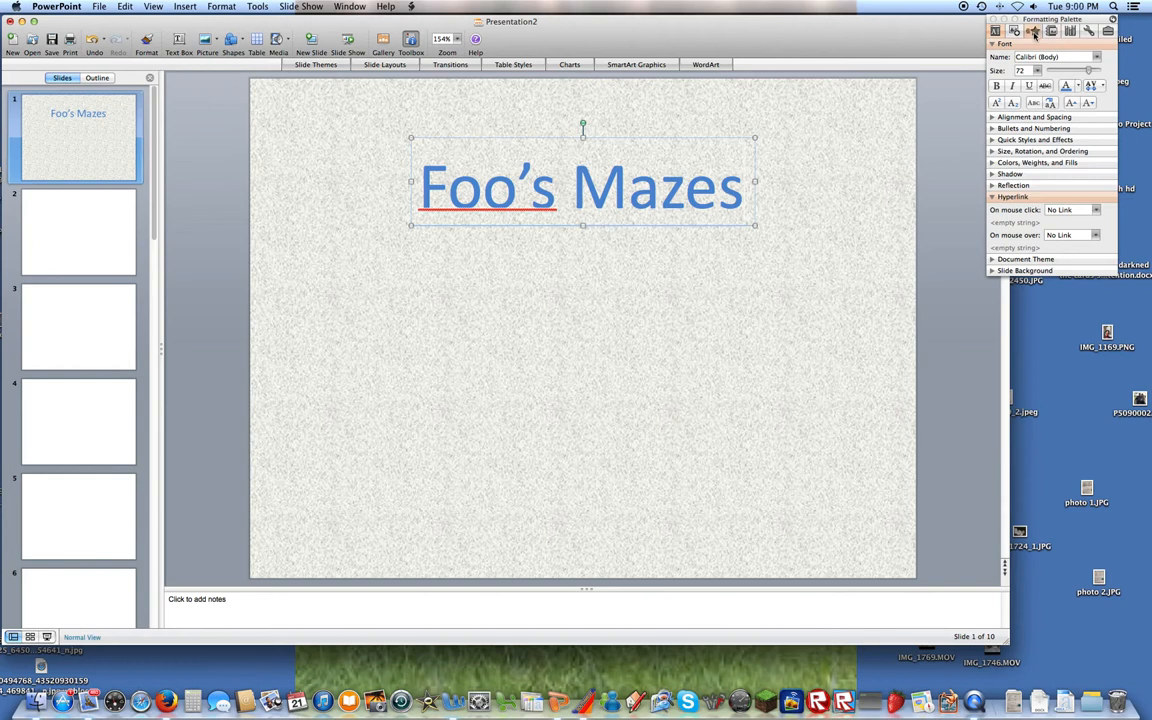
Give the title a Faded Swivel entrance effect from the More Effects list
{"action": "left_click", "coordinate": [1052, 32]}
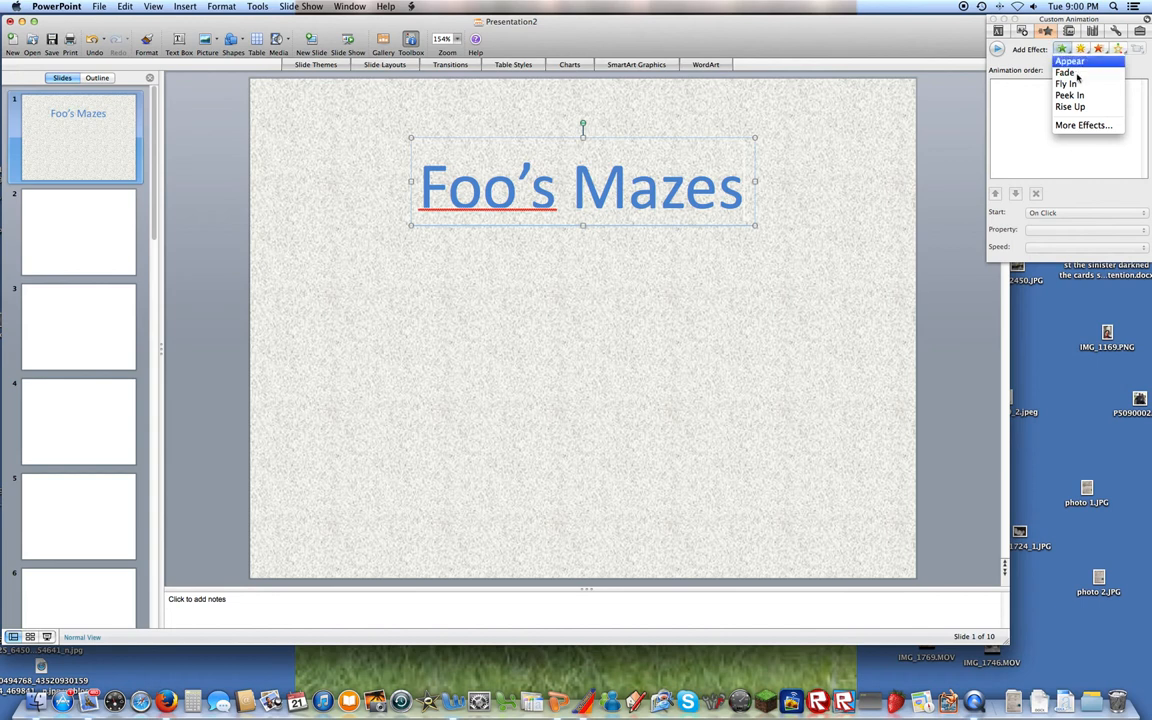
{"action": "mouse_move", "coordinate": [1070, 108]}
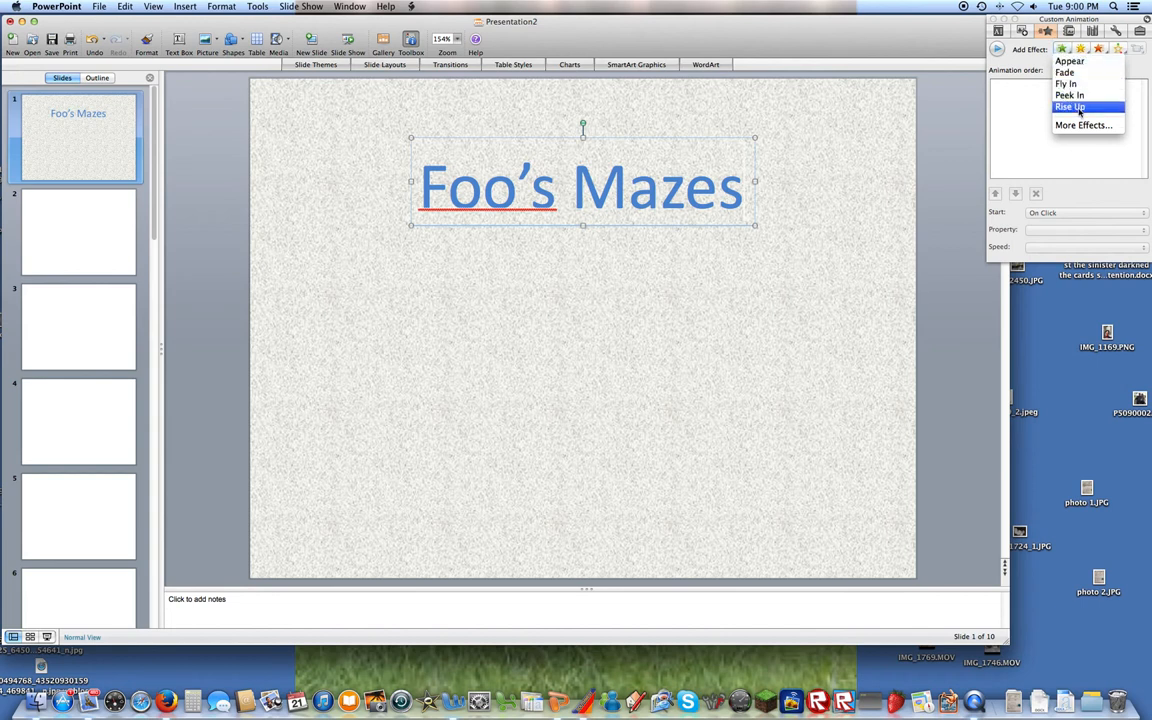
{"action": "mouse_move", "coordinate": [1070, 84]}
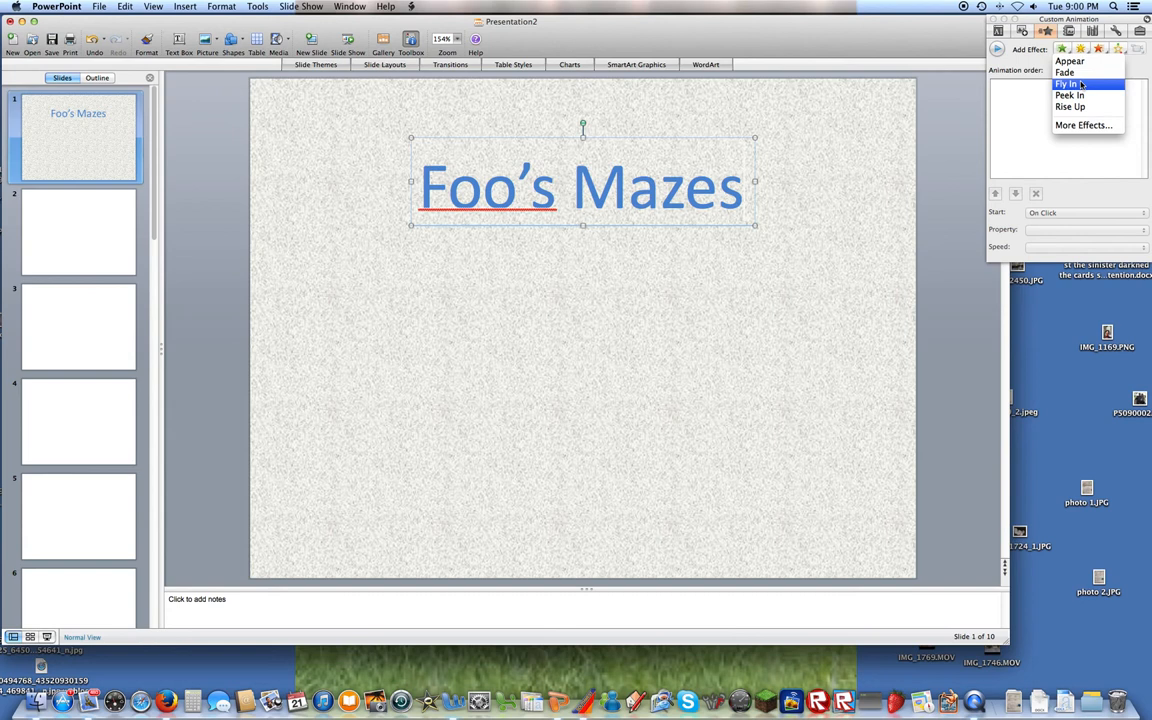
{"action": "mouse_move", "coordinate": [1070, 72]}
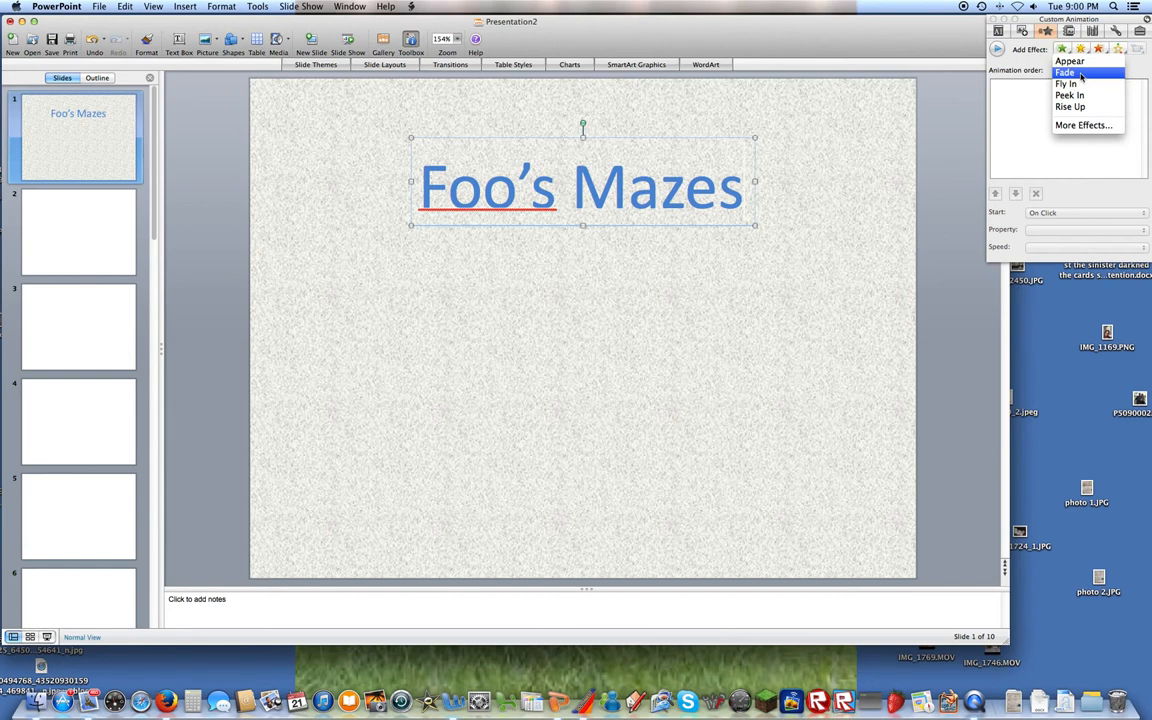
{"action": "left_click", "coordinate": [1084, 124]}
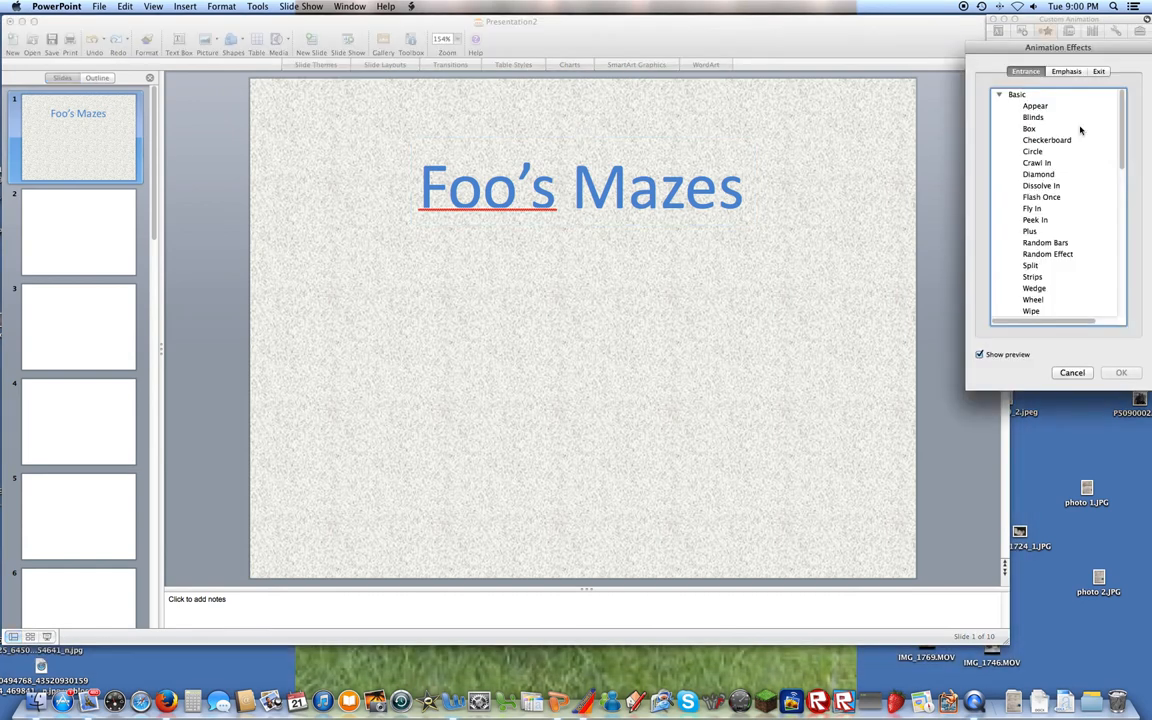
{"action": "scroll", "scroll_direction": "down", "scroll_amount": 3}
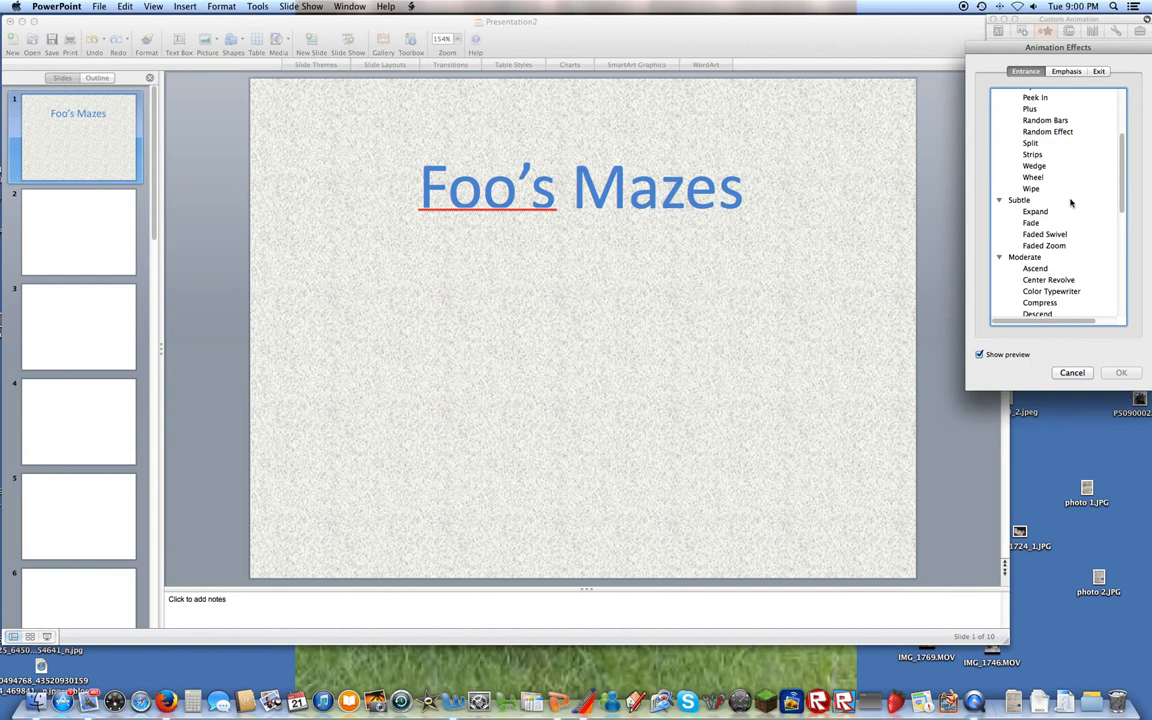
{"action": "left_click", "coordinate": [1044, 244]}
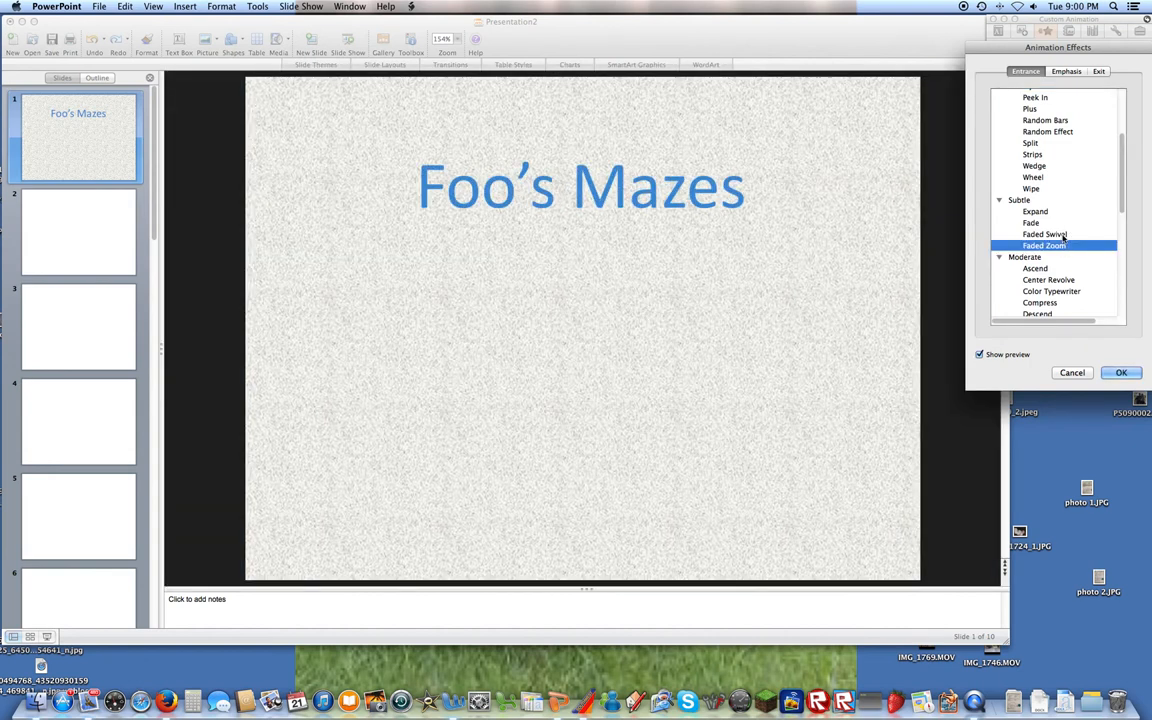
{"action": "left_click", "coordinate": [1044, 234]}
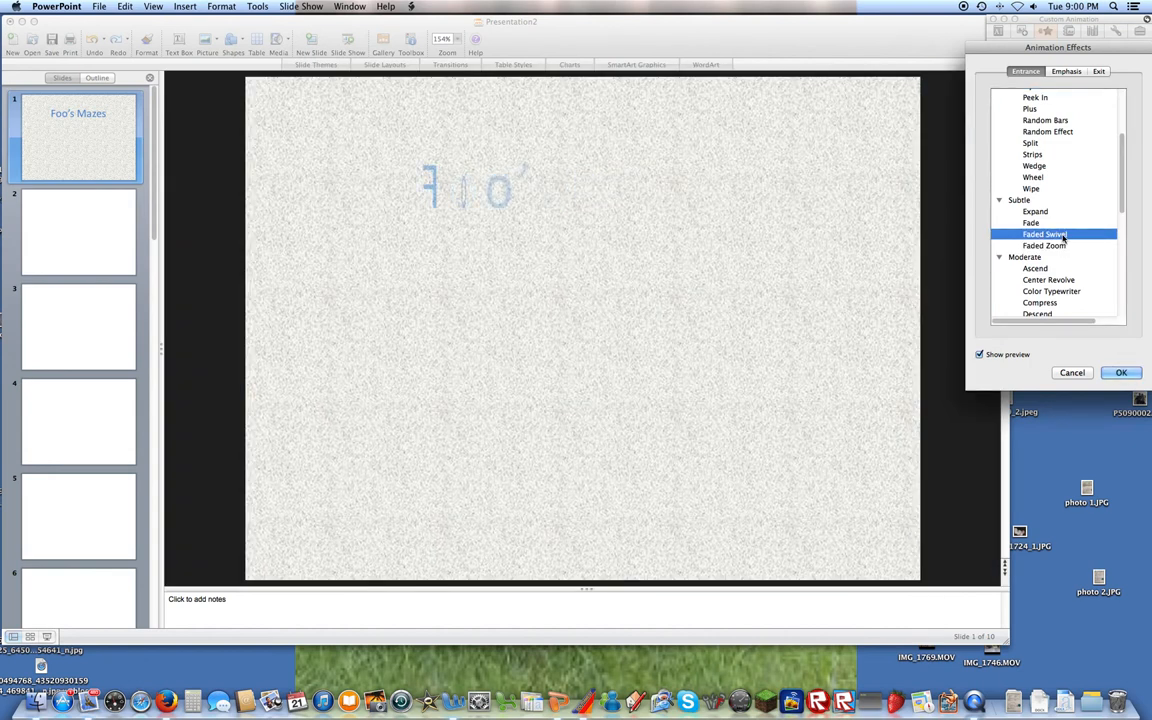
{"action": "left_click", "coordinate": [1044, 234]}
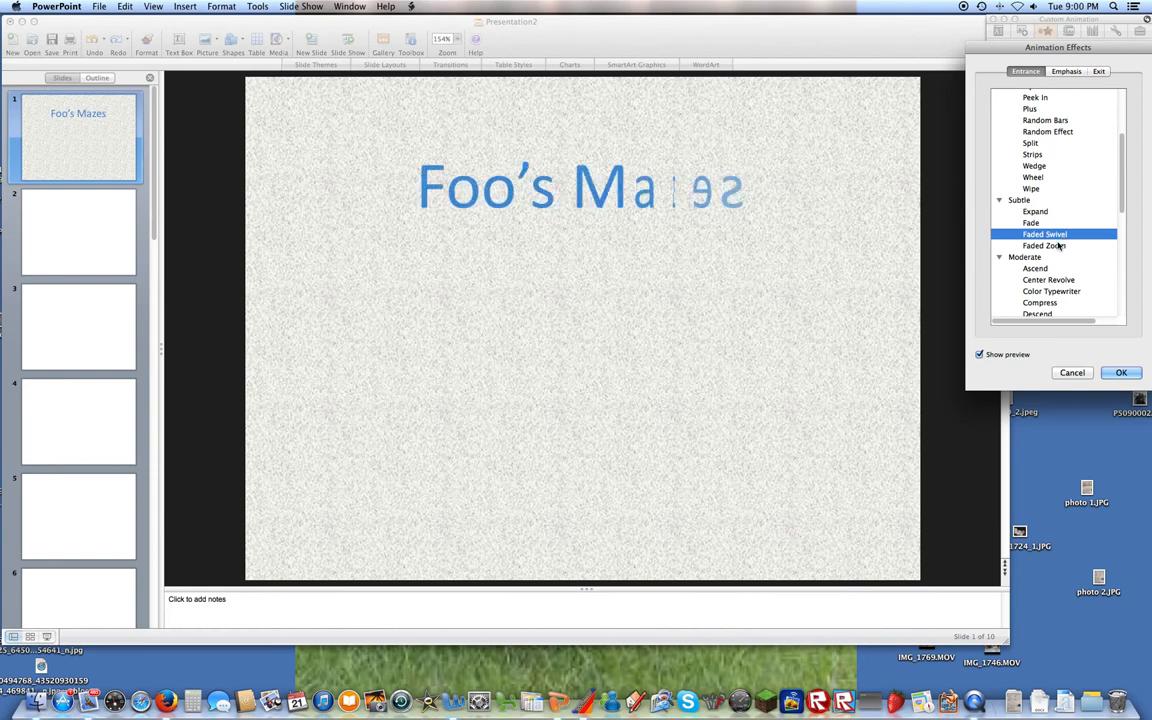
{"action": "left_click", "coordinate": [1044, 244]}
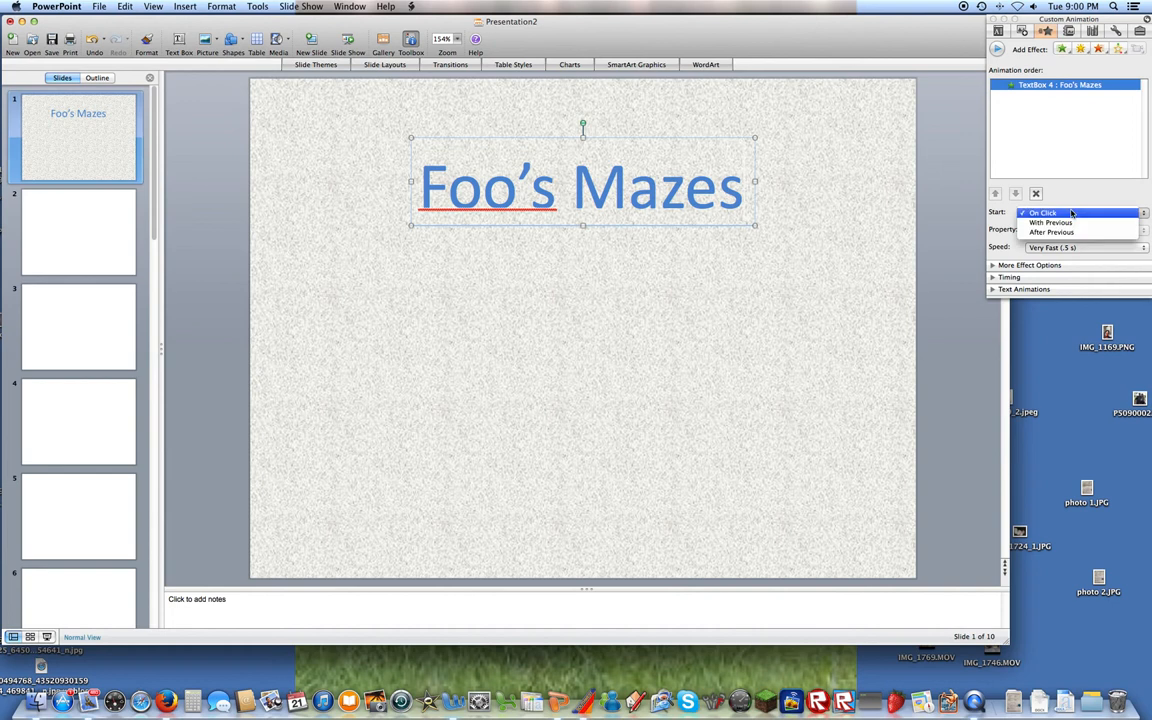
Set the title animation to start With Previous and review its timing and text options
{"action": "left_click", "coordinate": [1052, 220]}
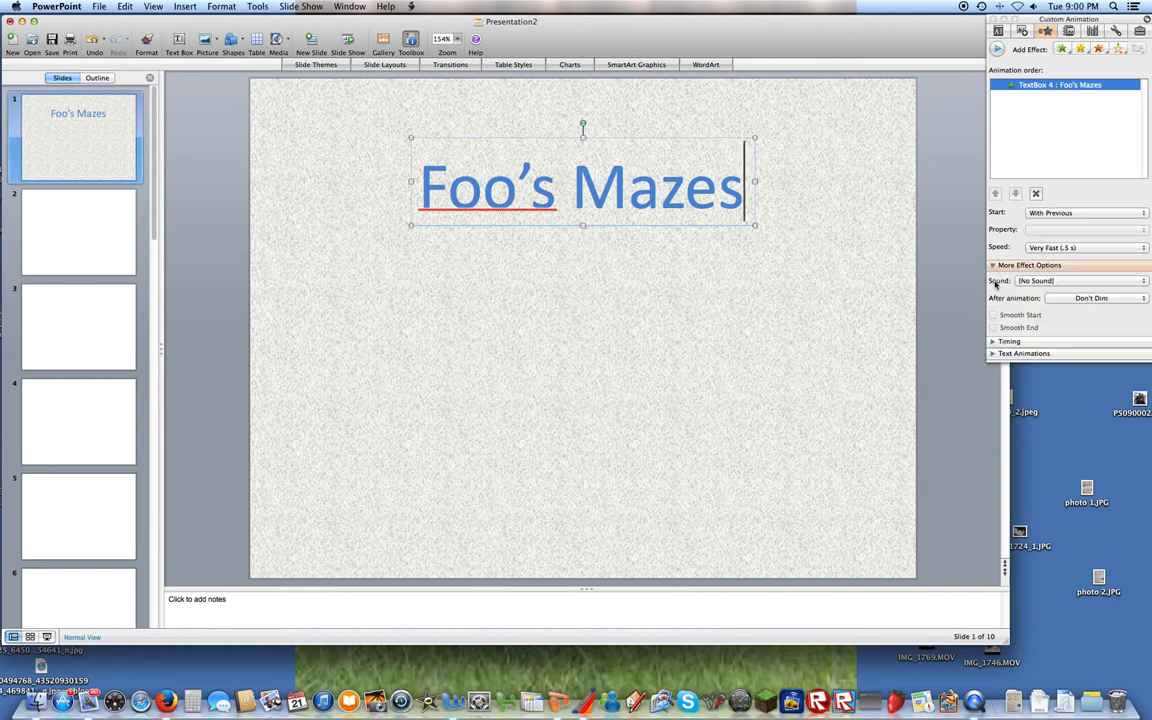
{"action": "left_click", "coordinate": [1008, 340]}
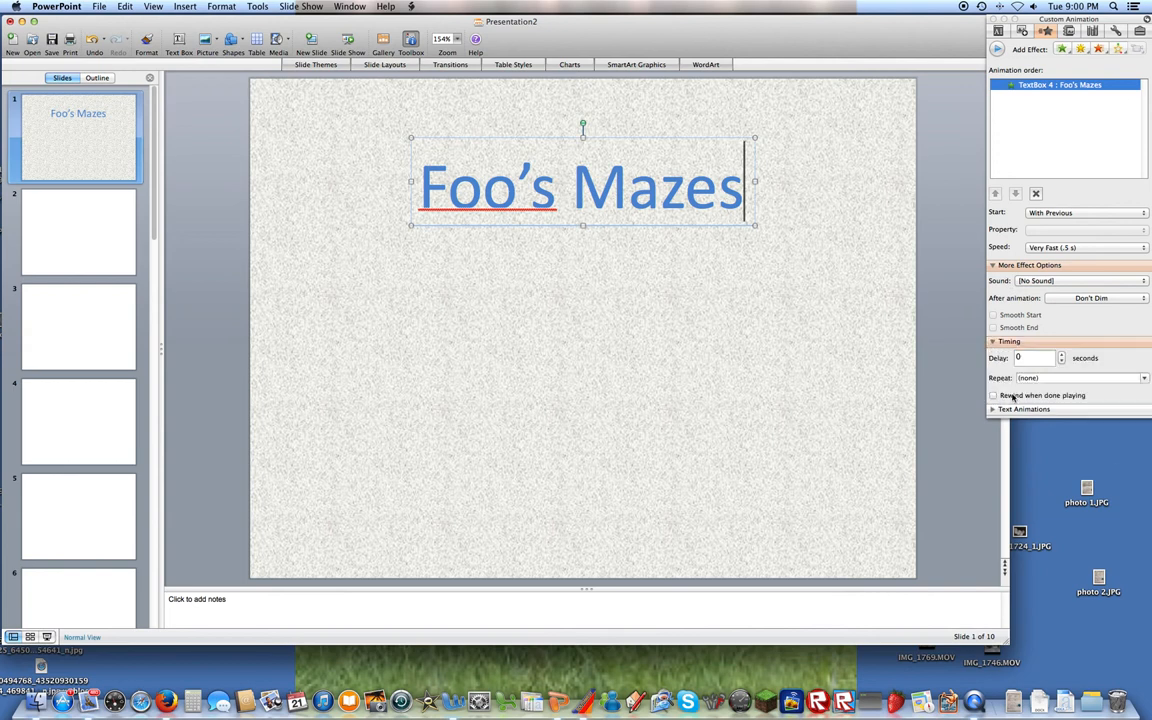
{"action": "left_click", "coordinate": [1024, 408]}
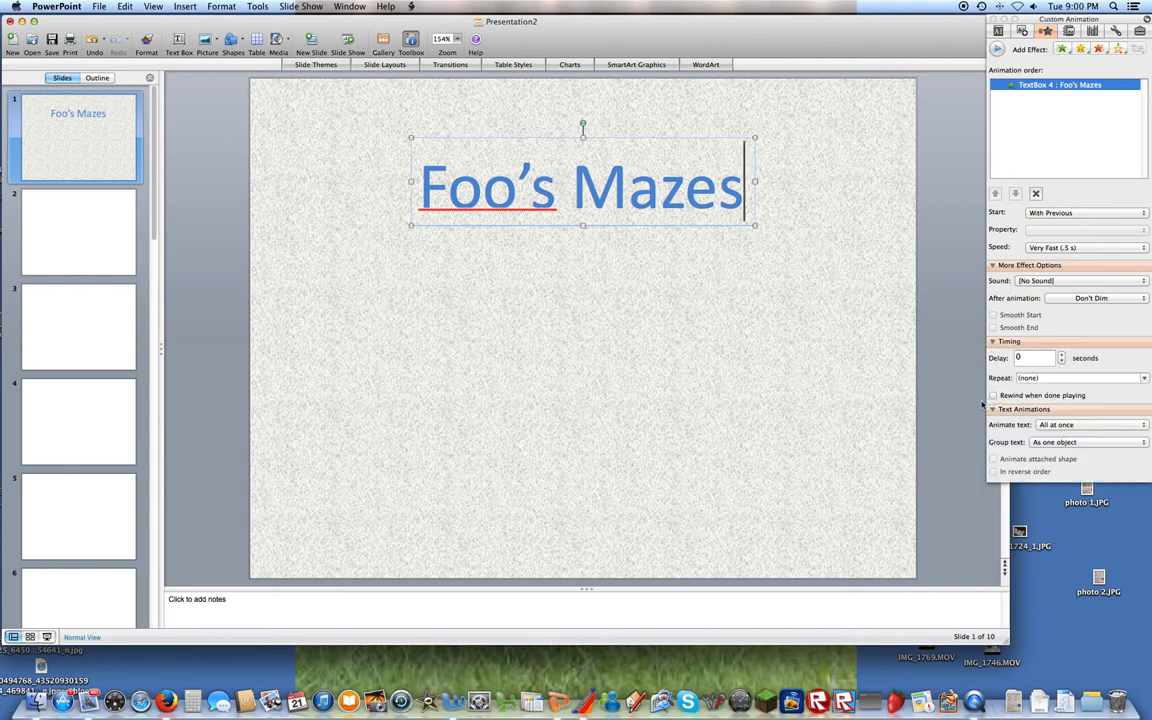
{"action": "left_click", "coordinate": [992, 408]}
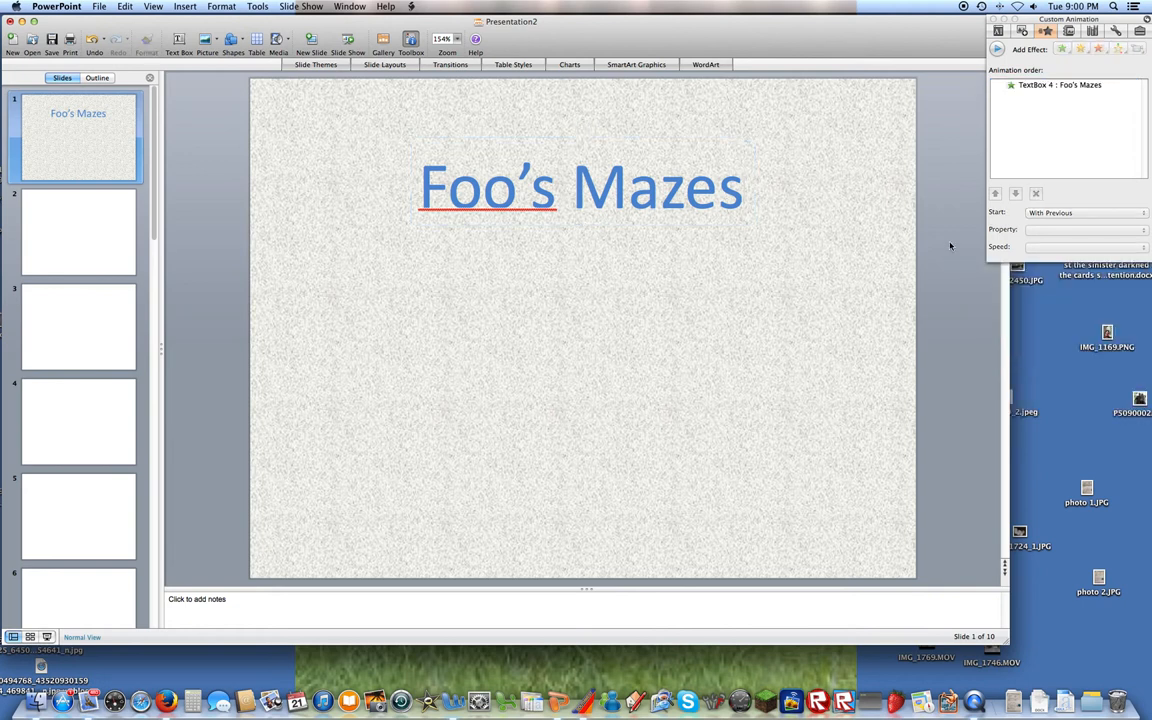
{"action": "mouse_move", "coordinate": [504, 370]}
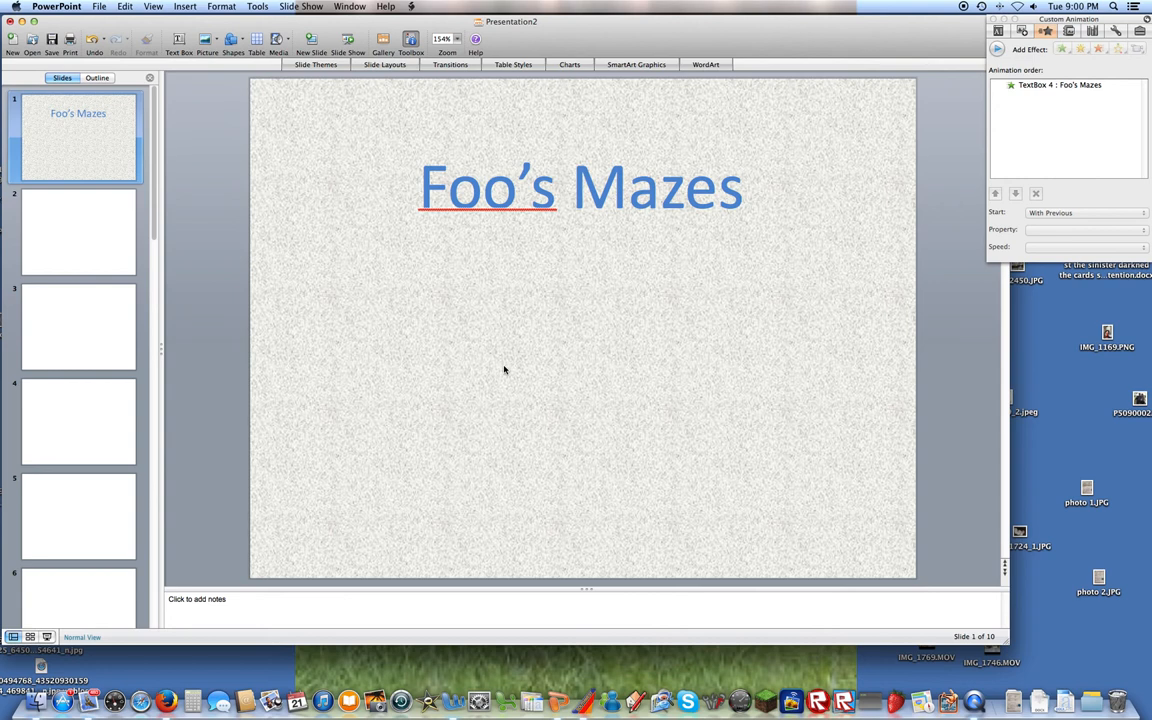
{"action": "mouse_move", "coordinate": [178, 40]}
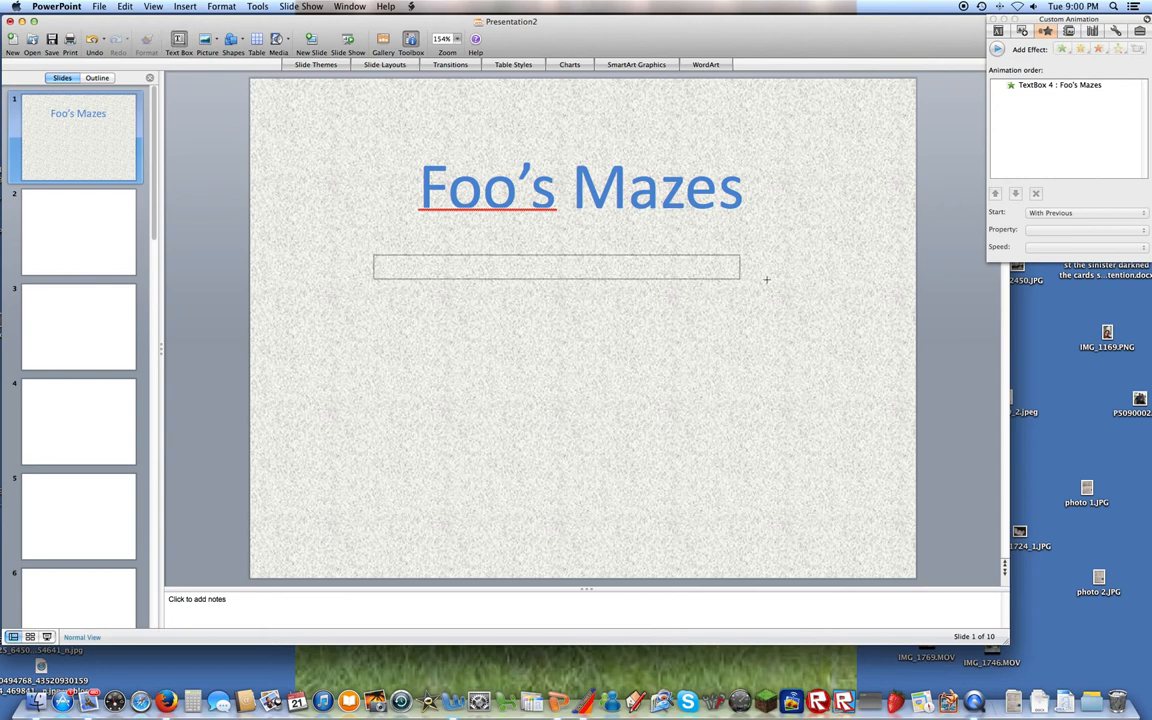
Add a text box below the title reading 'Beat all 4 freaking levels without touching the walls!'
{"action": "left_click", "coordinate": [556, 268]}
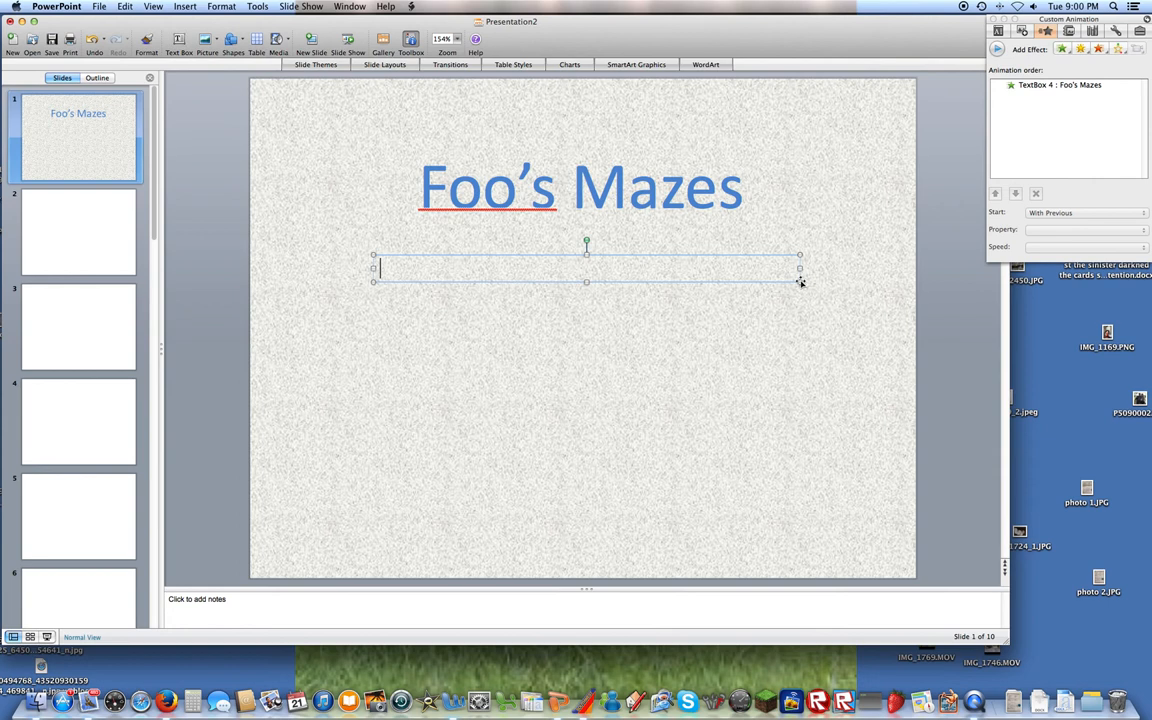
{"action": "type", "text": "Be"}
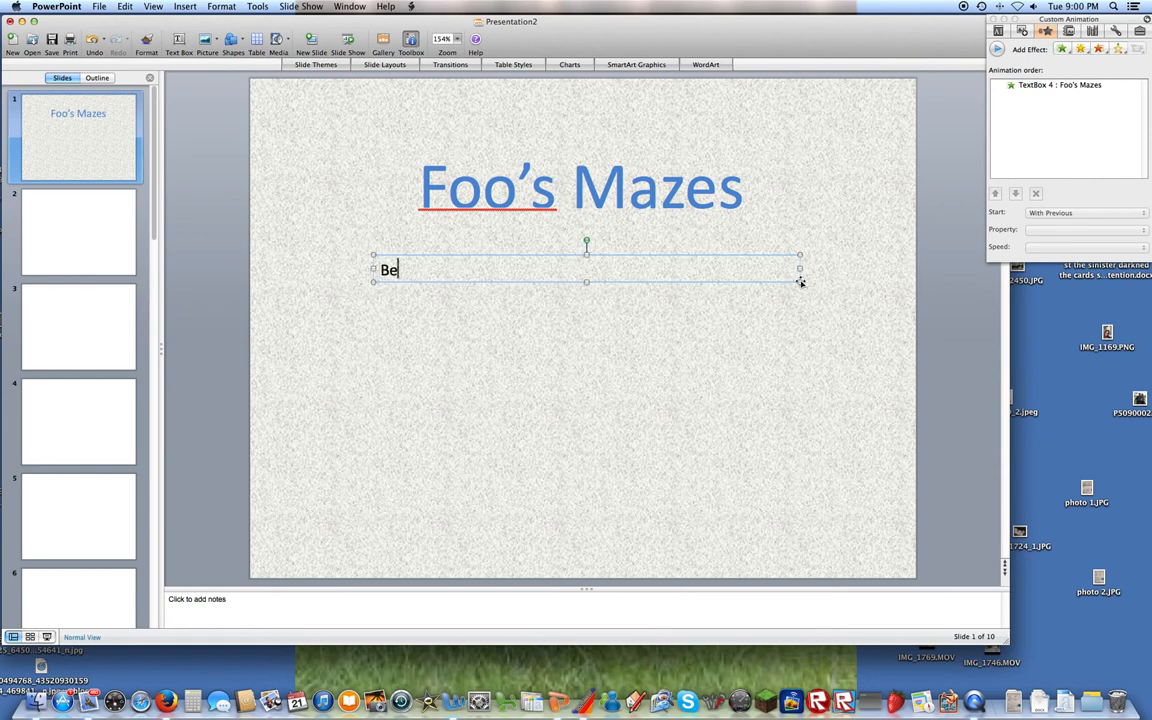
{"action": "type", "text": "at all"}
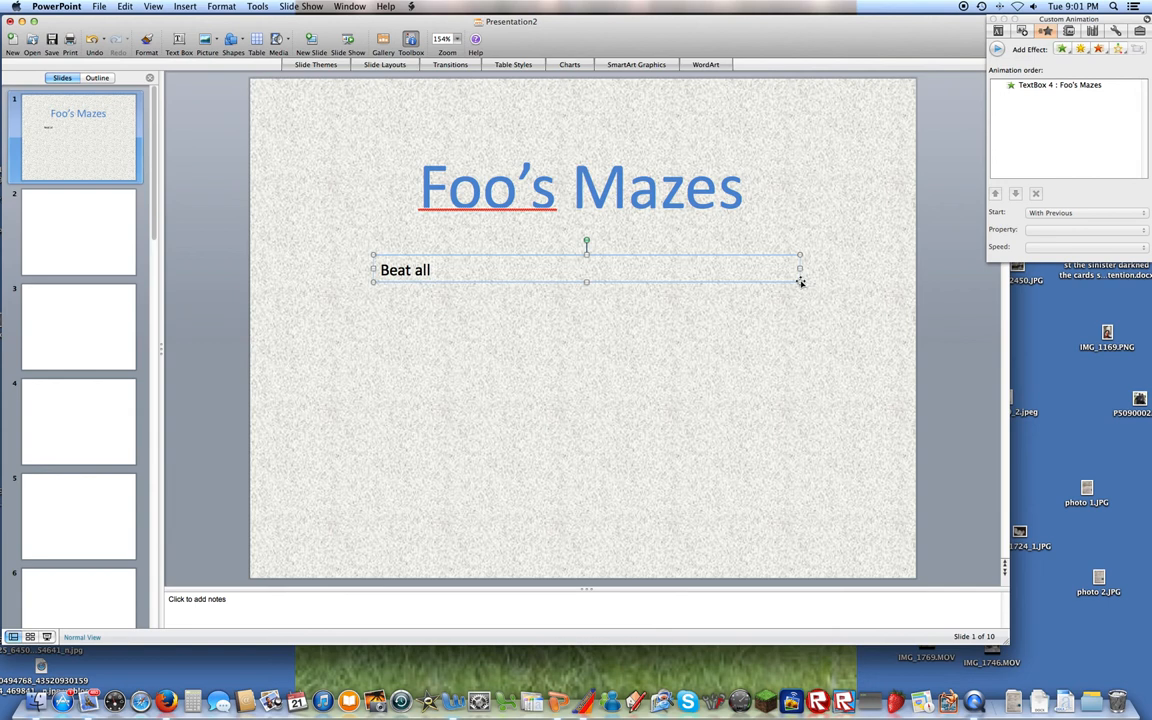
{"action": "type", "text": "4 f"}
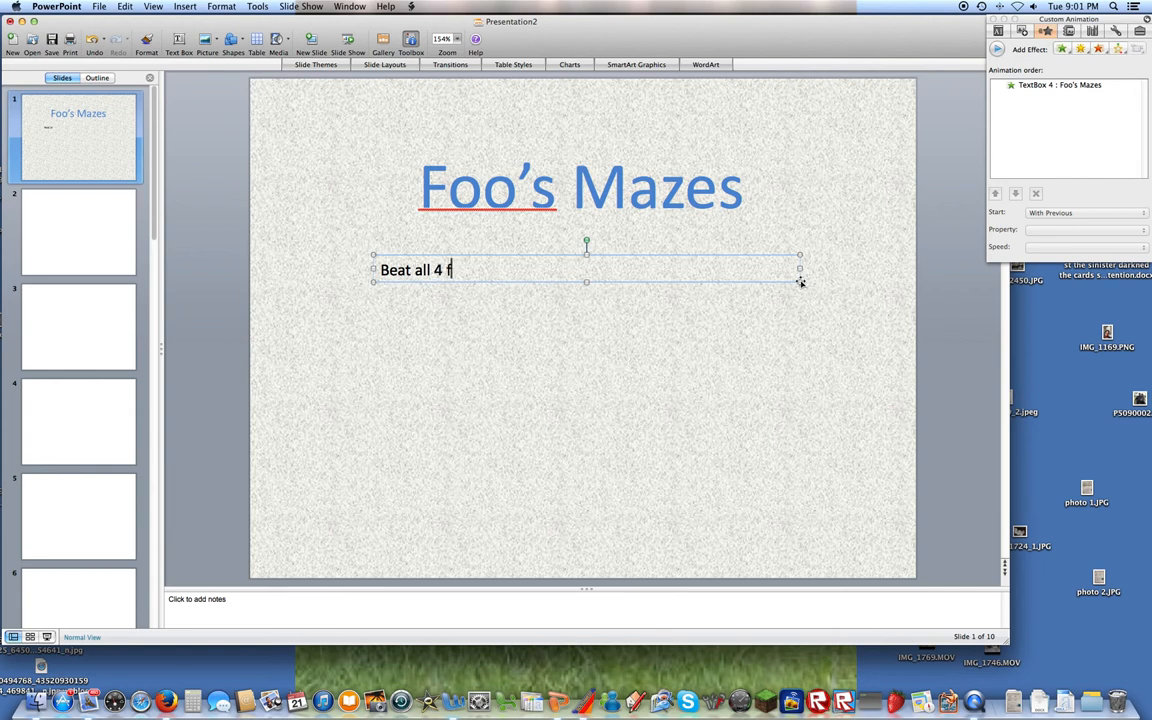
{"action": "type", "text": "reakin"}
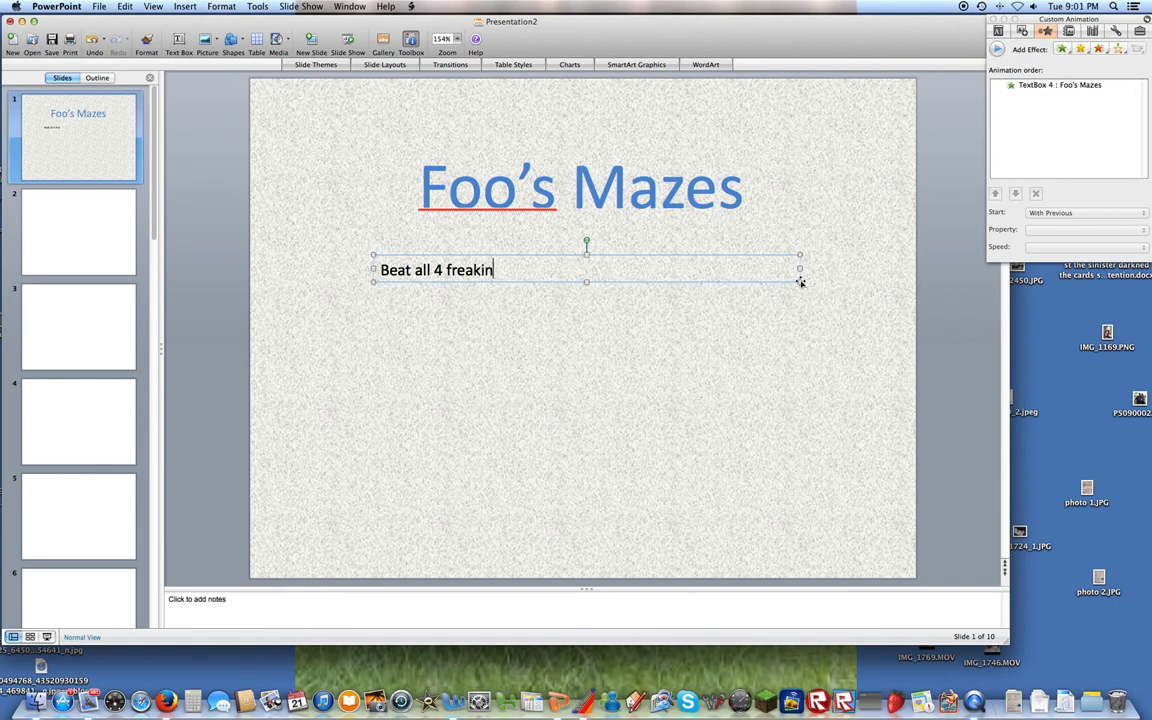
{"action": "type", "text": "'"}
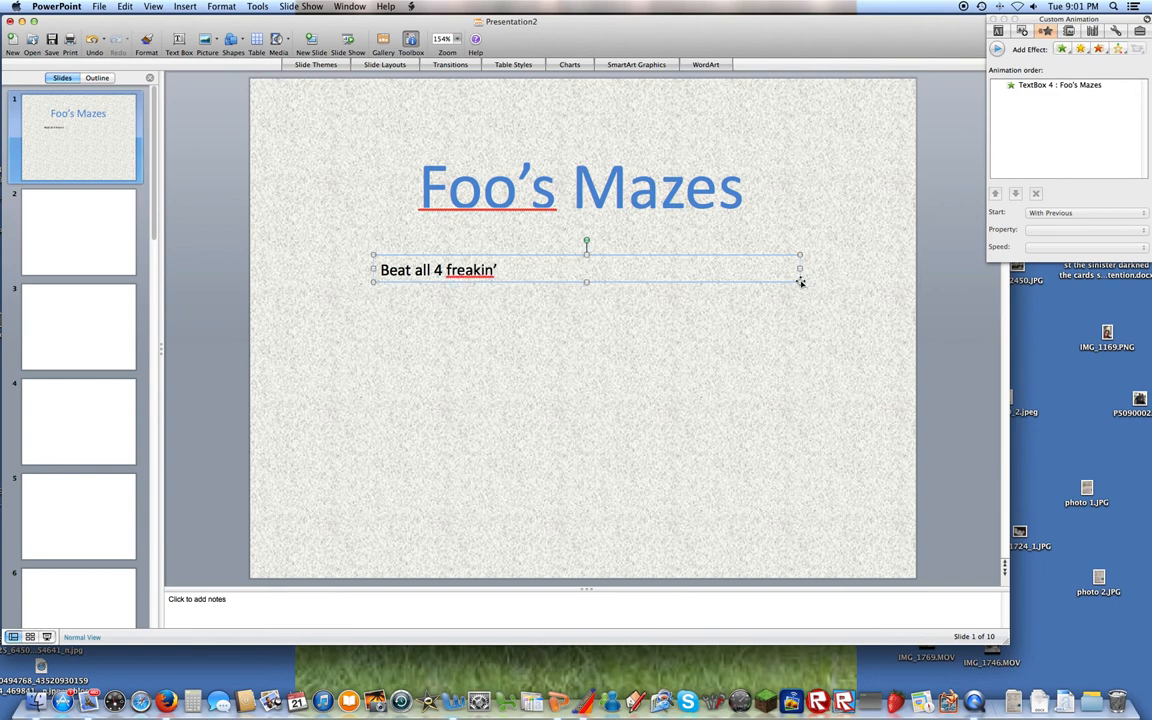
{"action": "type", "text": "lev"}
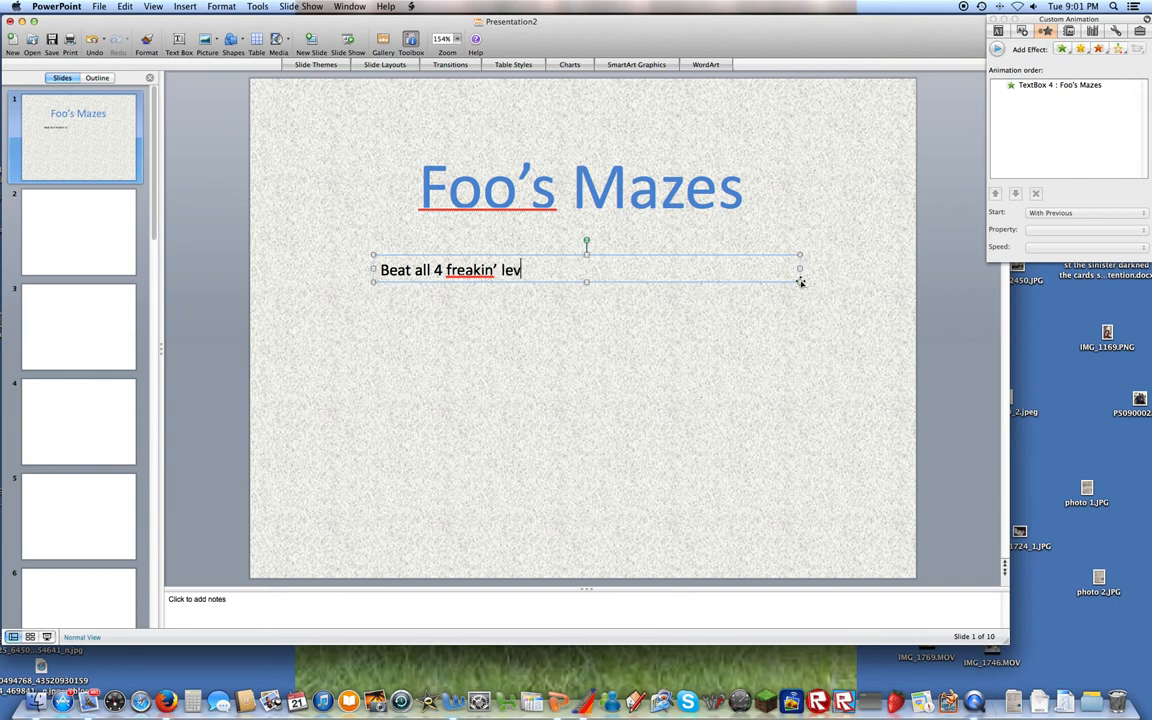
{"action": "key", "text": "Backspace"}
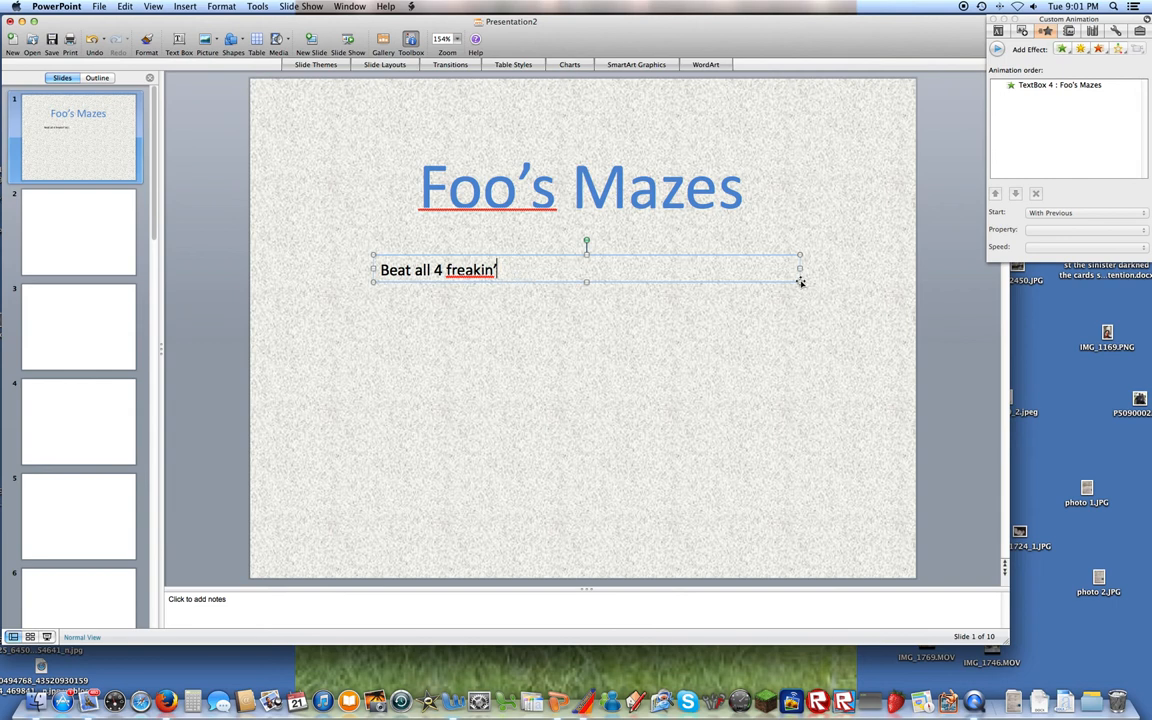
{"action": "type", "text": "g"}
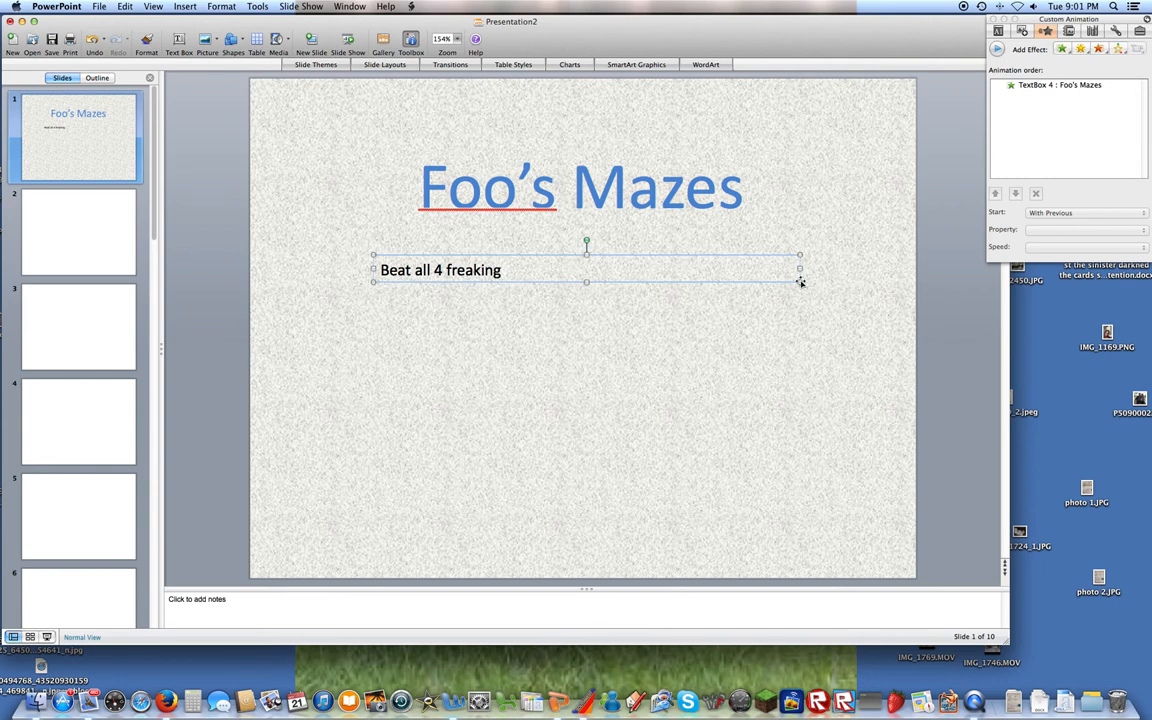
{"action": "type", "text": "levels"}
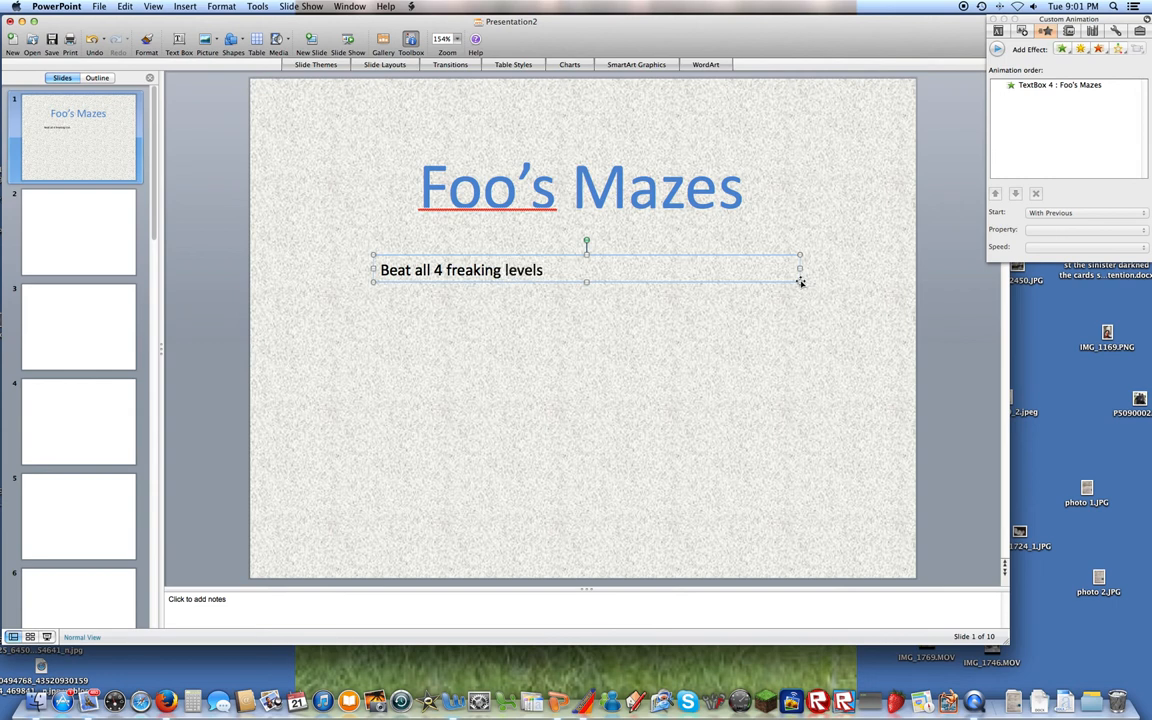
{"action": "type", "text": "wit"}
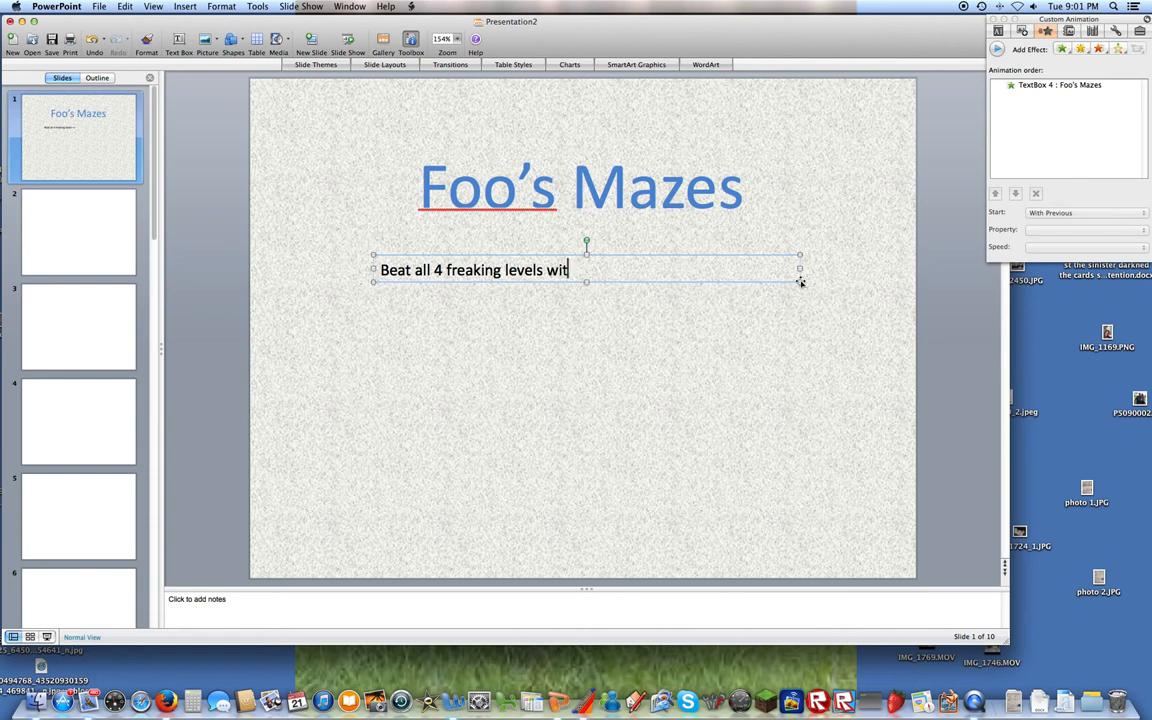
{"action": "type", "text": "hout"}
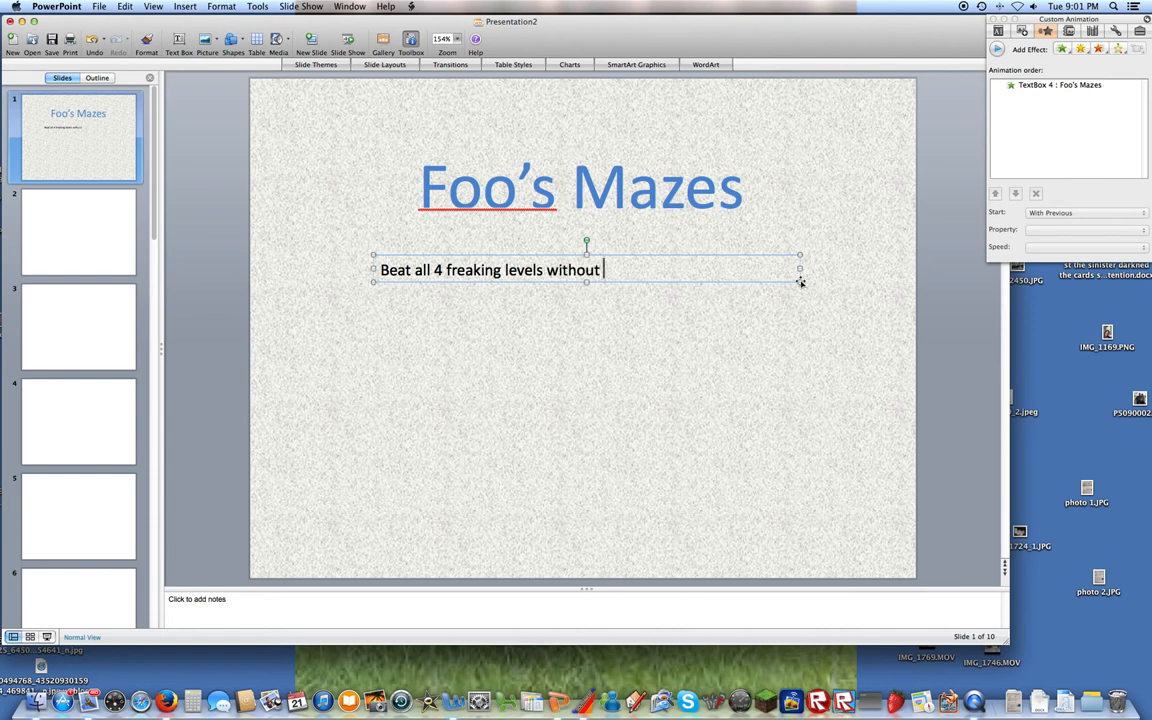
{"action": "type", "text": "touching the"}
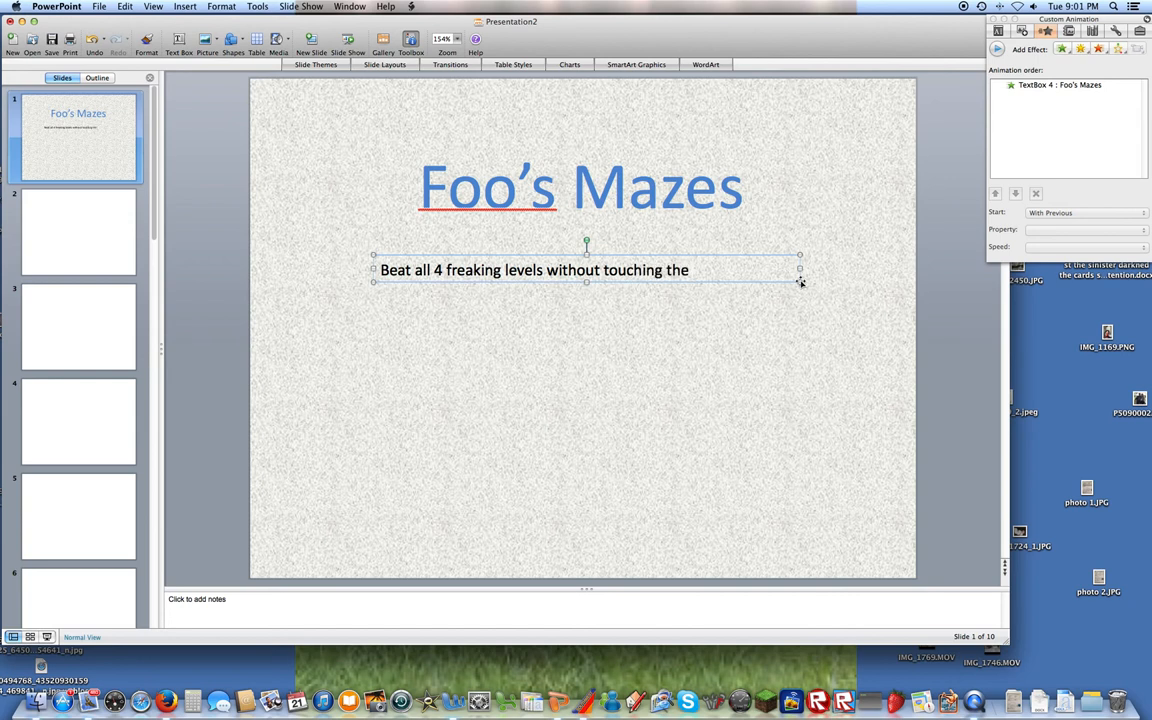
{"action": "type", "text": "walls"}
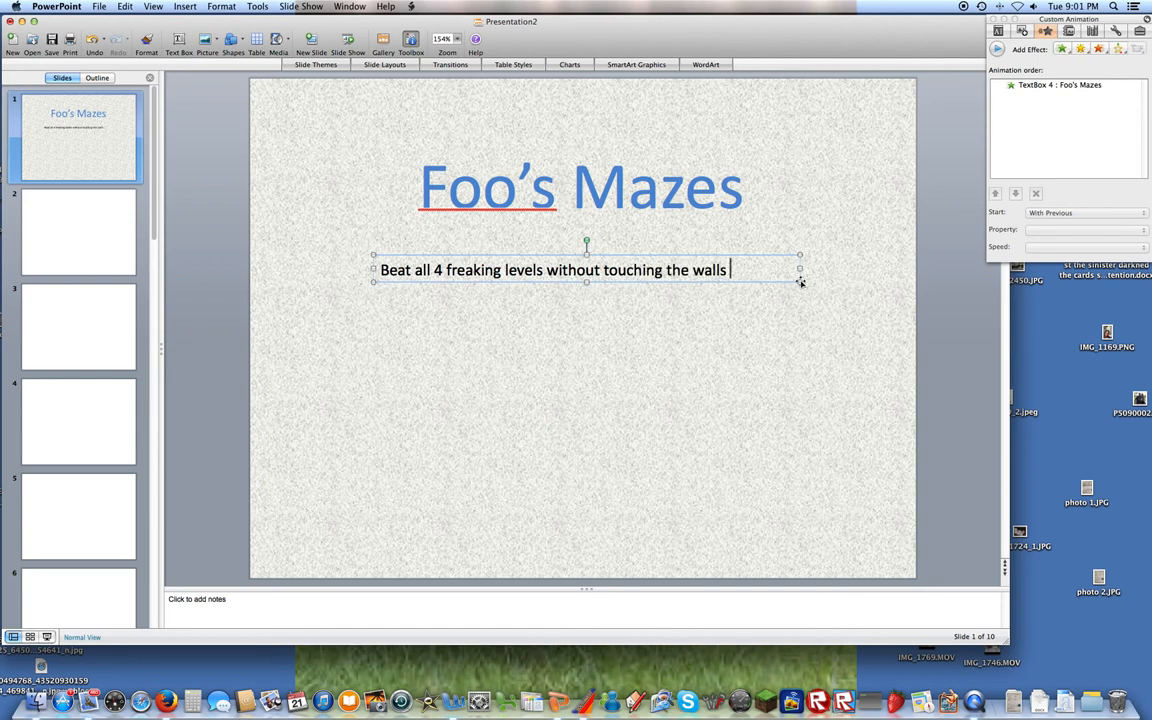
{"action": "type", "text": "!"}
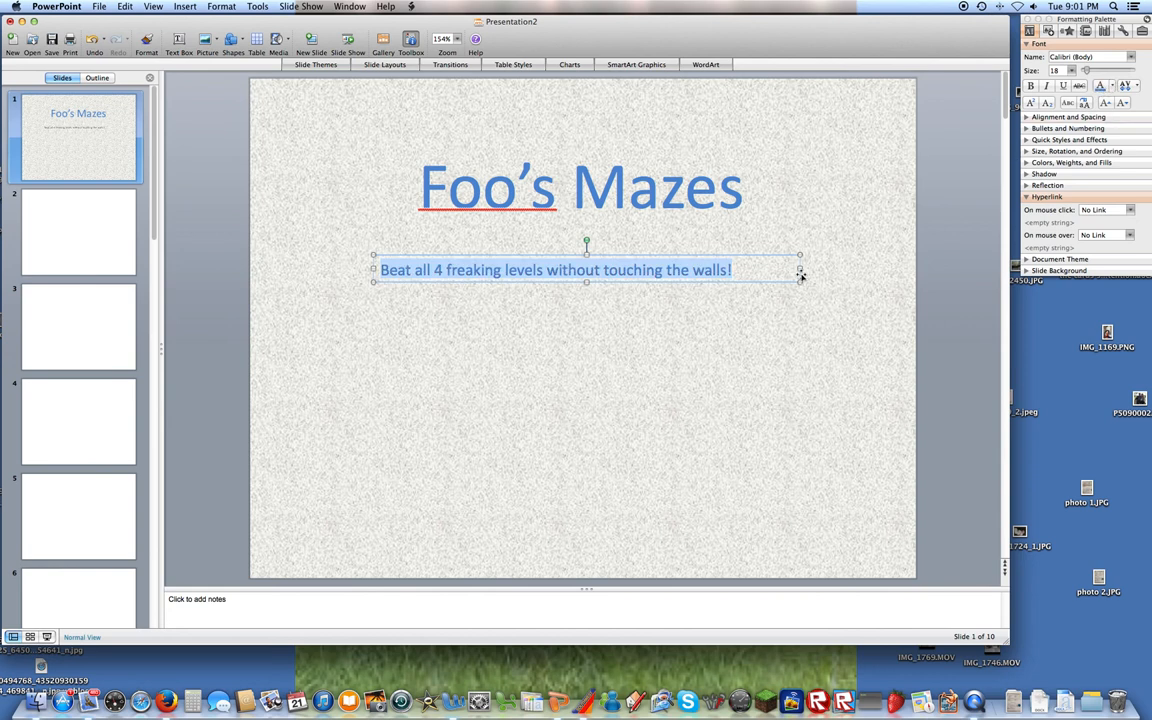
Enlarge the description text to font size 24
{"action": "left_click", "coordinate": [1072, 72]}
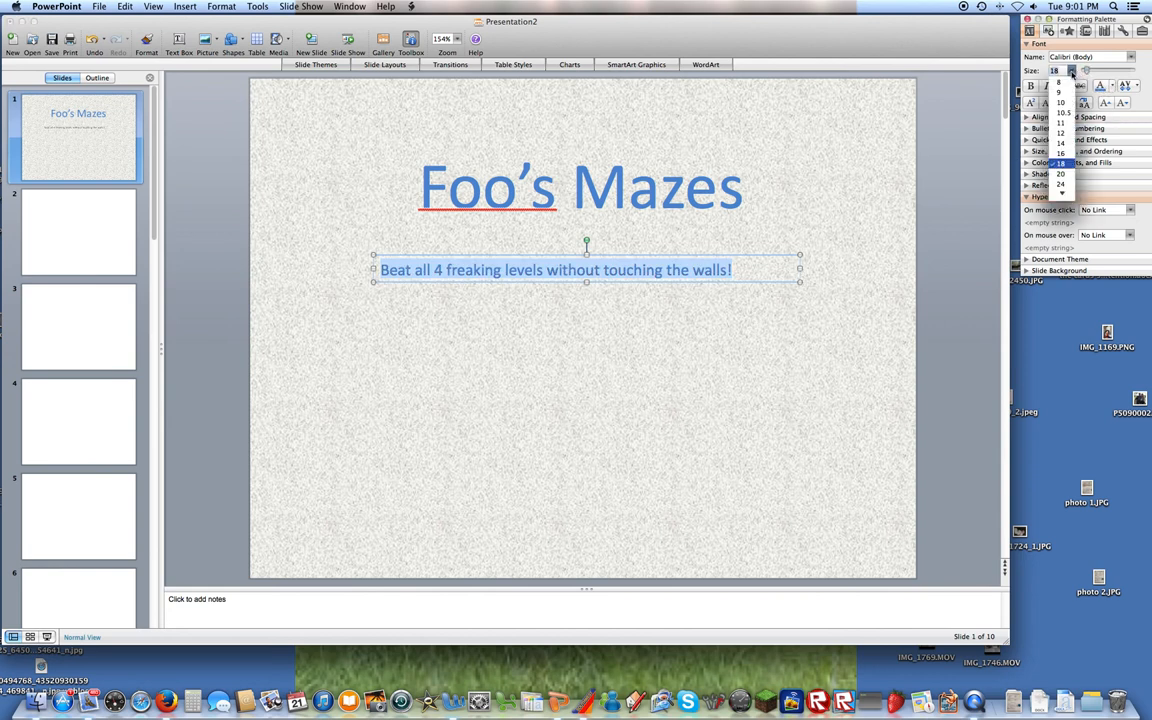
{"action": "left_click", "coordinate": [1060, 172]}
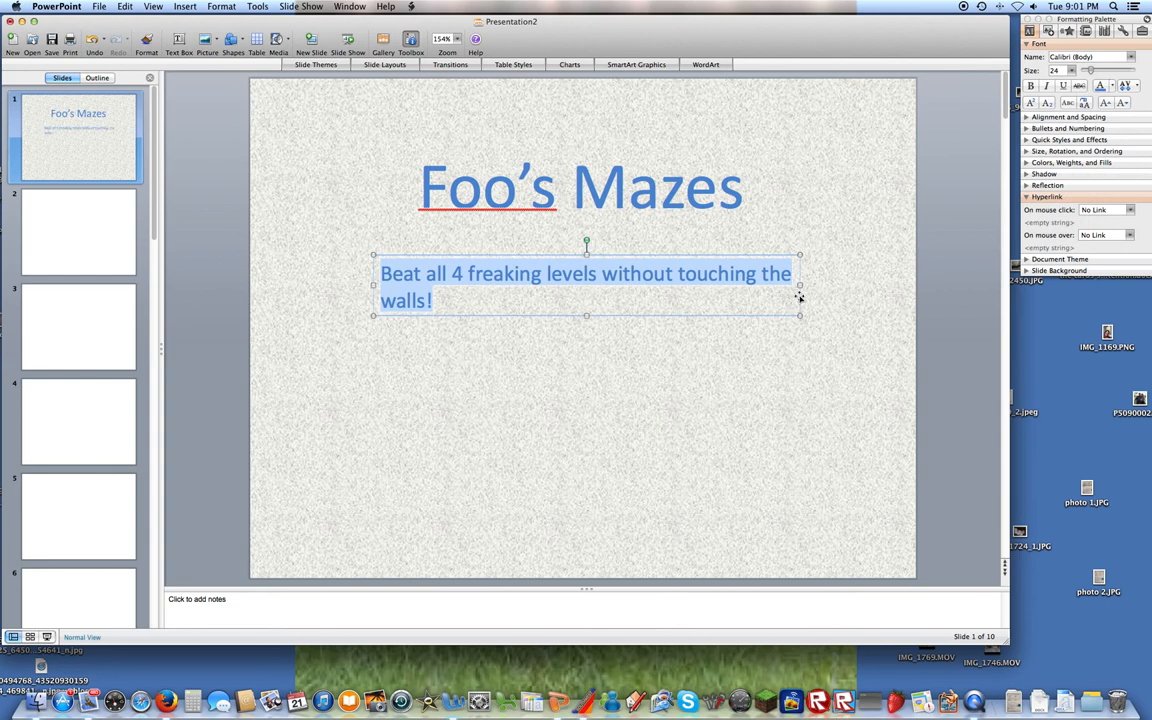
{"action": "left_click", "coordinate": [490, 288]}
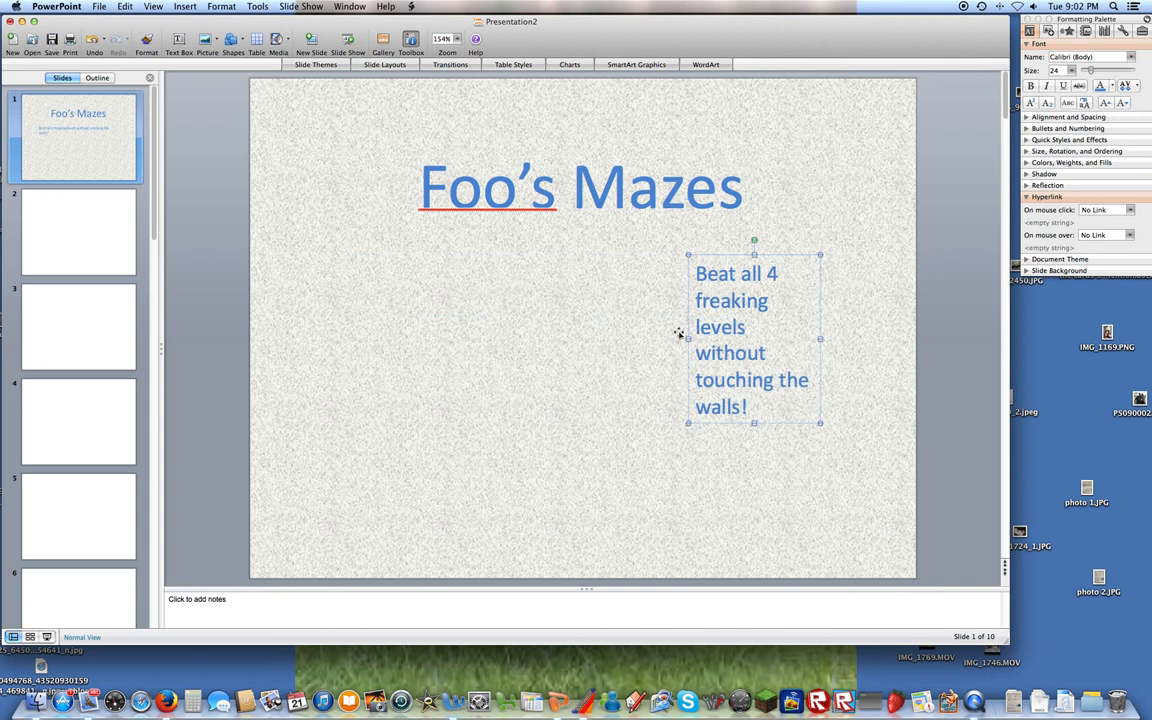
Widen the description box across the slide and center its text on one line
{"action": "left_click_drag", "start_coordinate": [688, 340], "coordinate": [392, 340]}
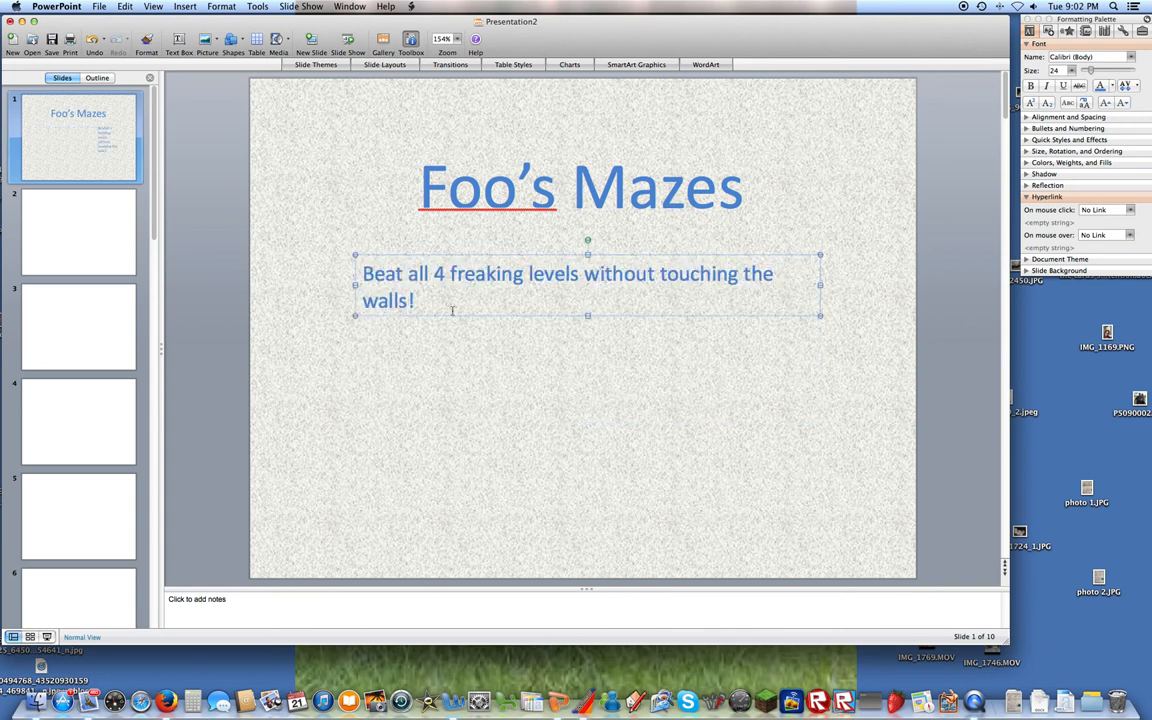
{"action": "left_click", "coordinate": [588, 284]}
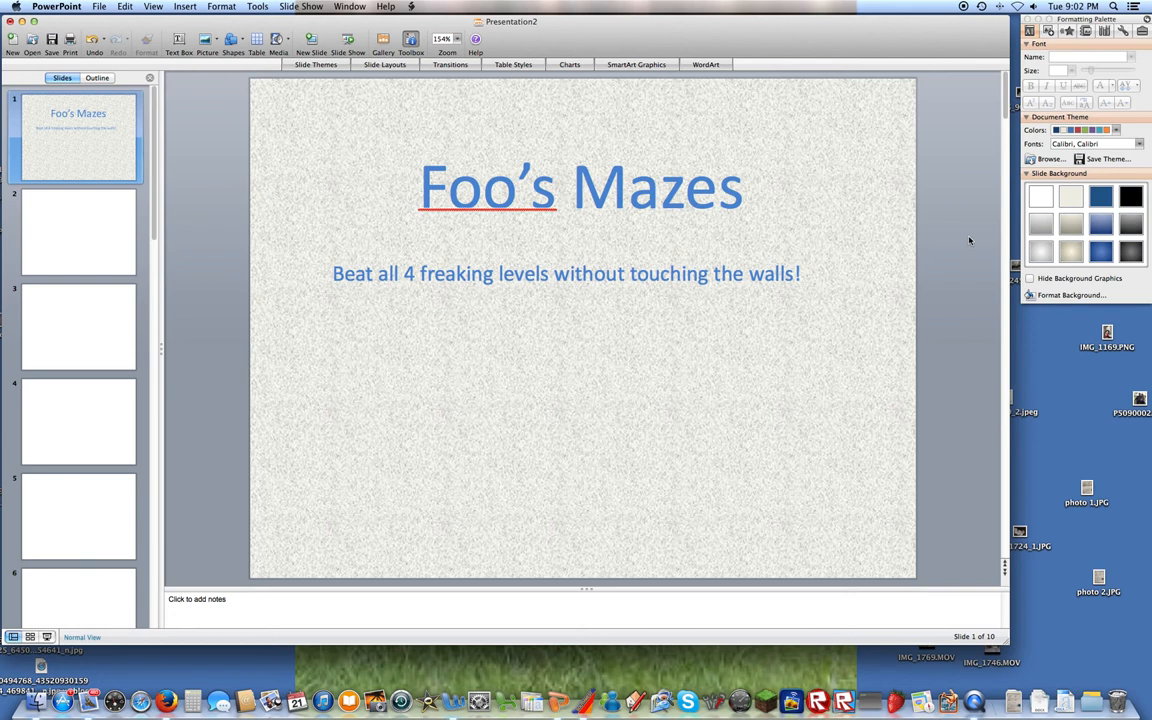
{"action": "left_click", "coordinate": [566, 272]}
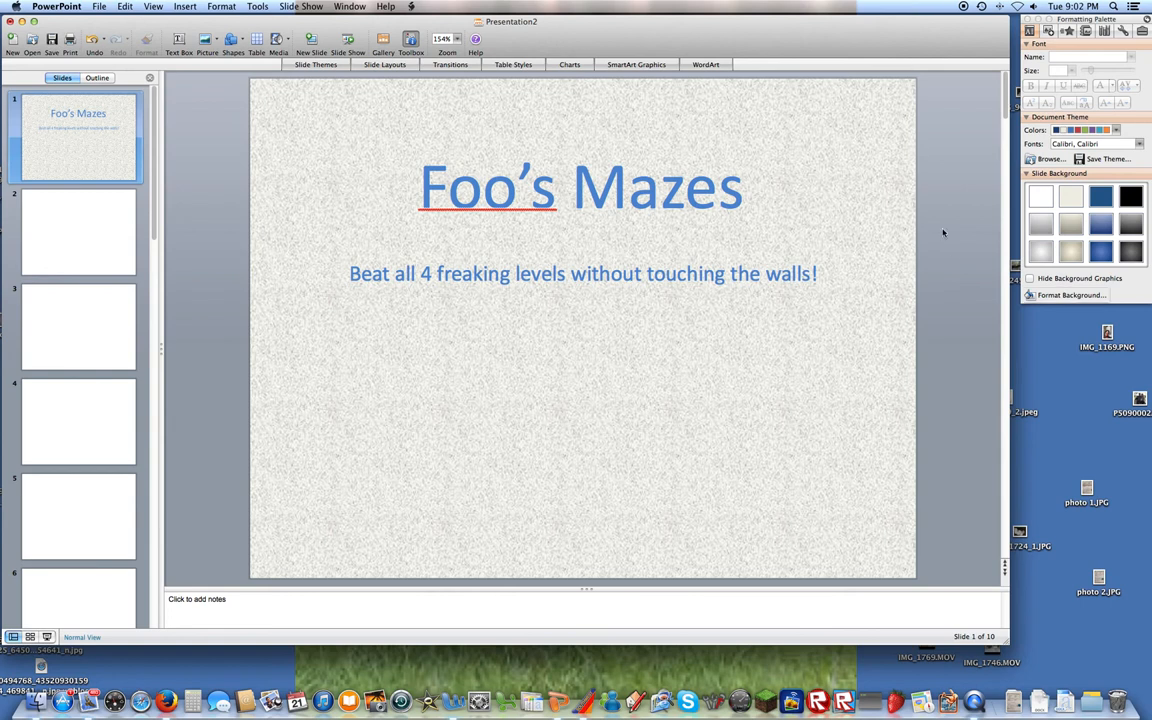
Give the description text box its own entrance animation
{"action": "left_click", "coordinate": [584, 272]}
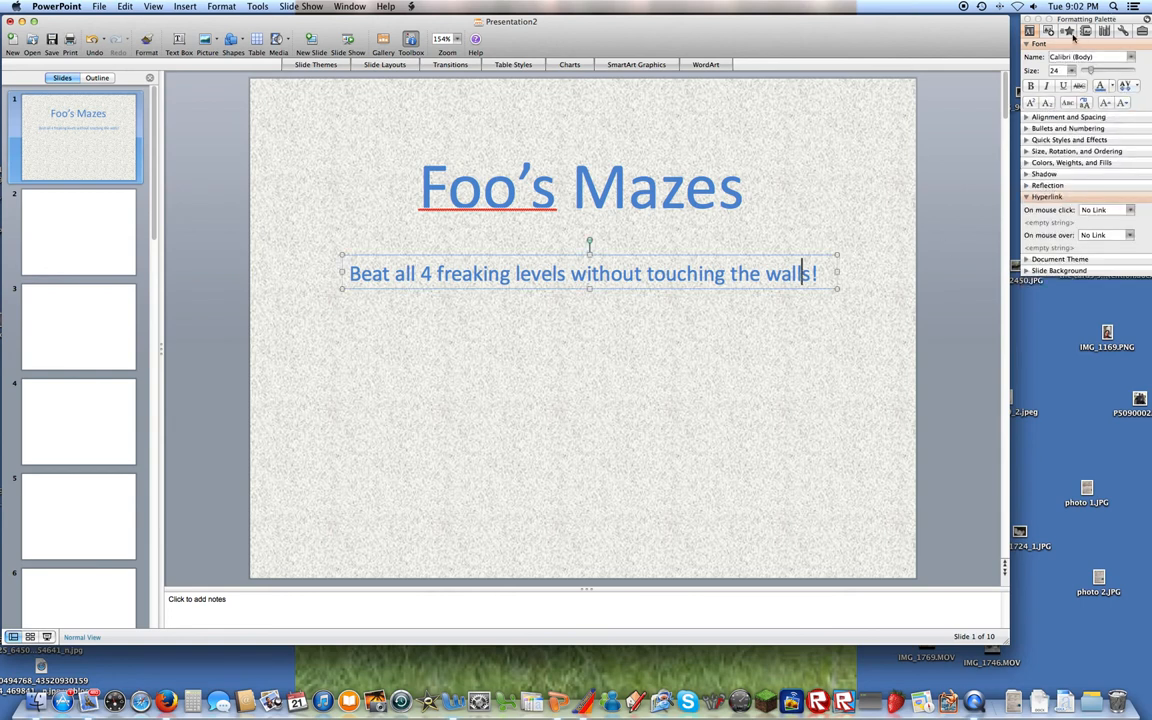
{"action": "left_click", "coordinate": [1030, 48]}
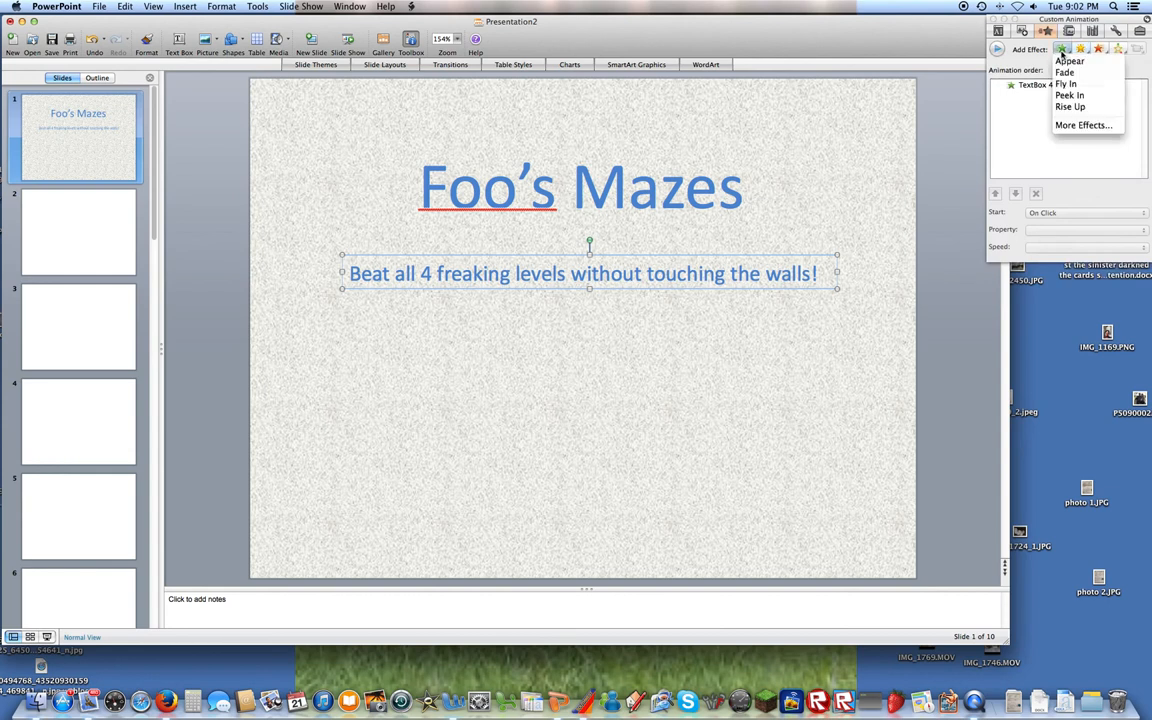
{"action": "left_click", "coordinate": [1068, 60]}
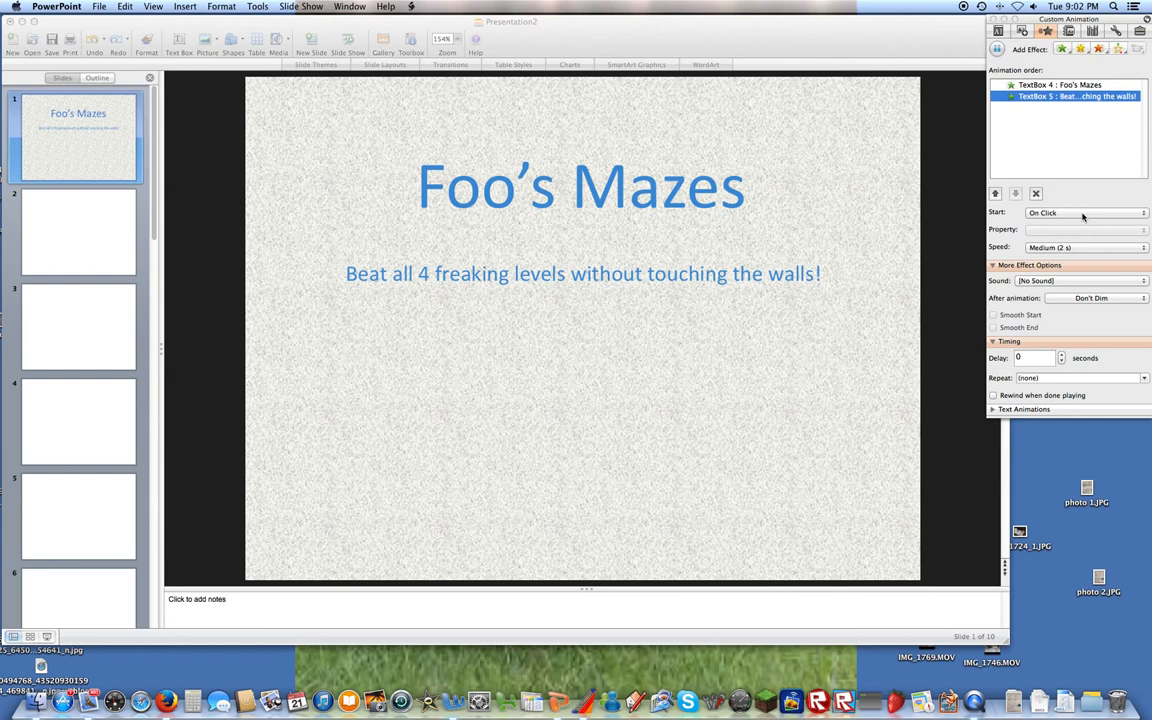
Set the description animation to start After Previous at Very Fast speed
{"action": "left_click", "coordinate": [1084, 212]}
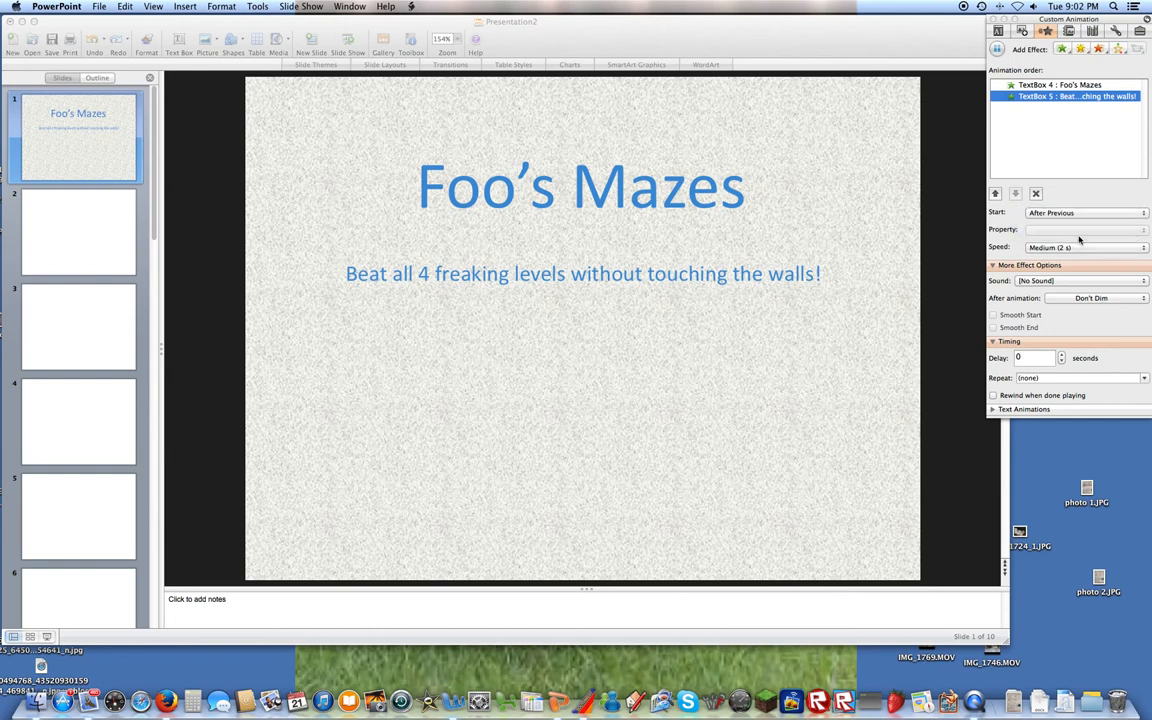
{"action": "left_click", "coordinate": [584, 272]}
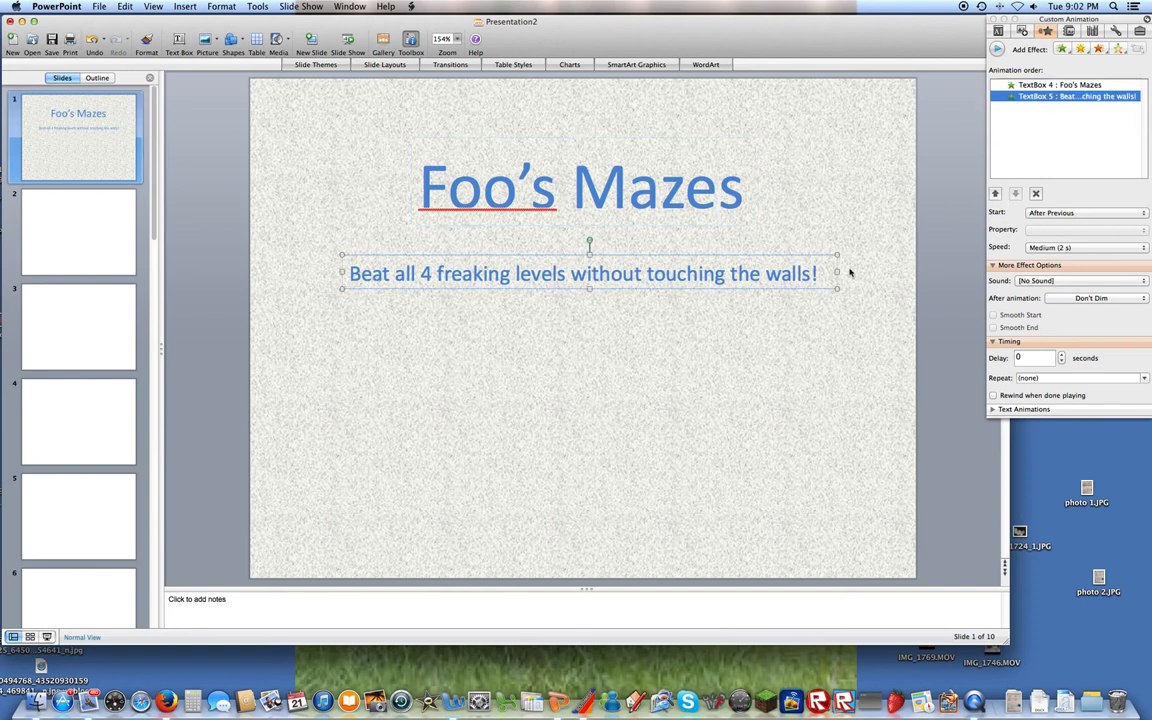
{"action": "left_click", "coordinate": [1144, 248]}
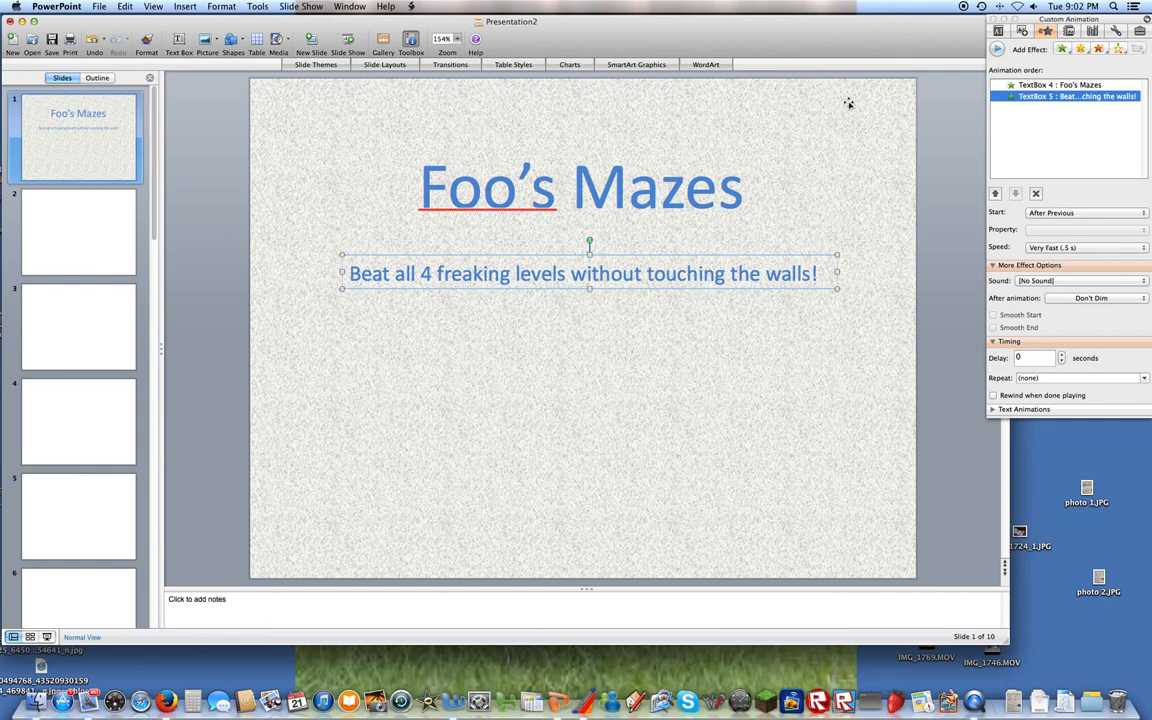
{"action": "left_click", "coordinate": [312, 44]}
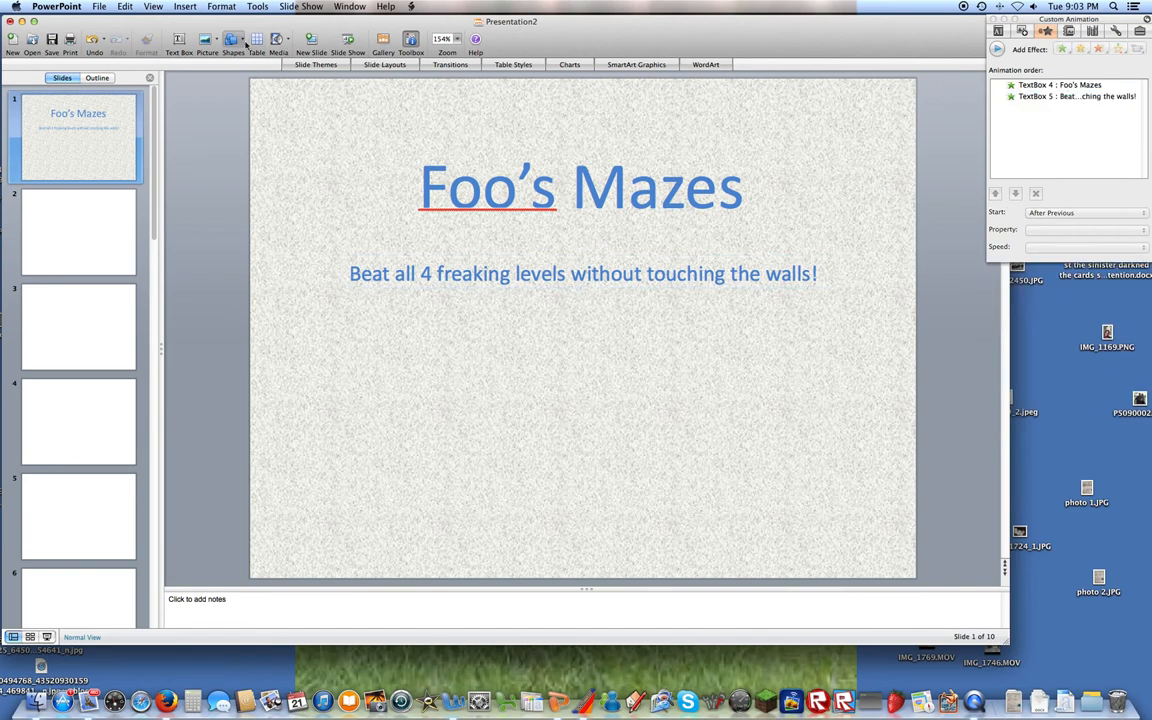
Draw a small rectangle shape below the description text
{"action": "left_click", "coordinate": [232, 44]}
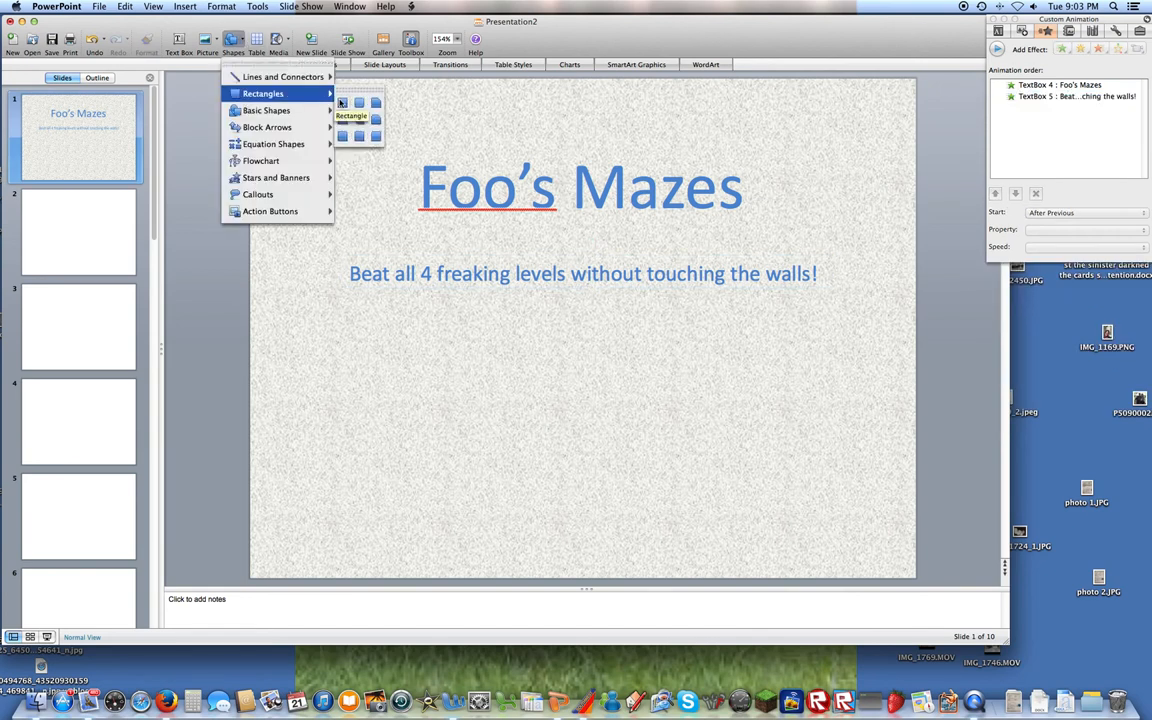
{"action": "left_click", "coordinate": [536, 496]}
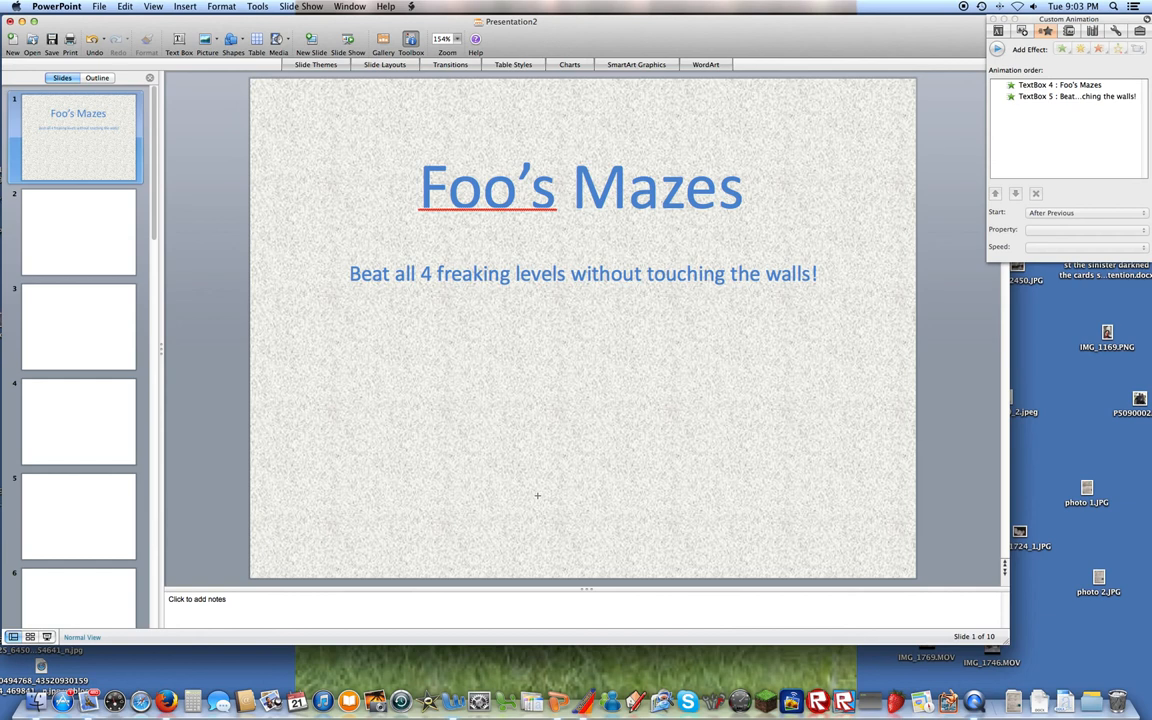
{"action": "left_click_drag", "start_coordinate": [536, 496], "coordinate": [608, 556]}
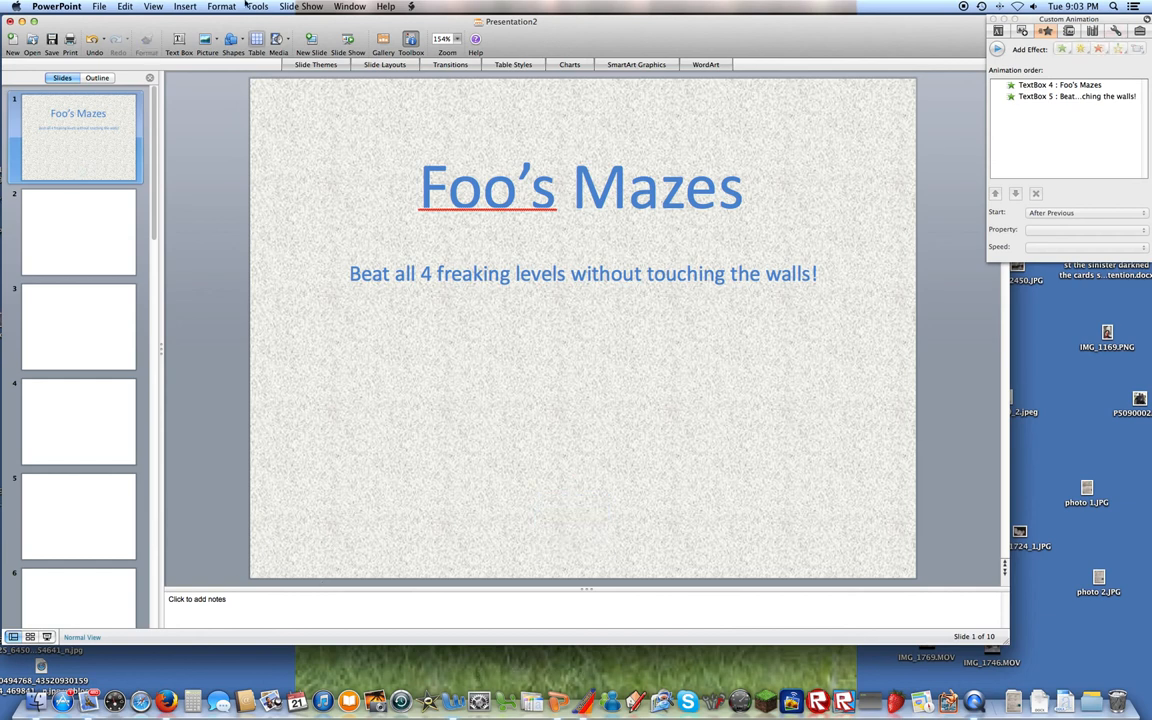
{"action": "left_click", "coordinate": [232, 44]}
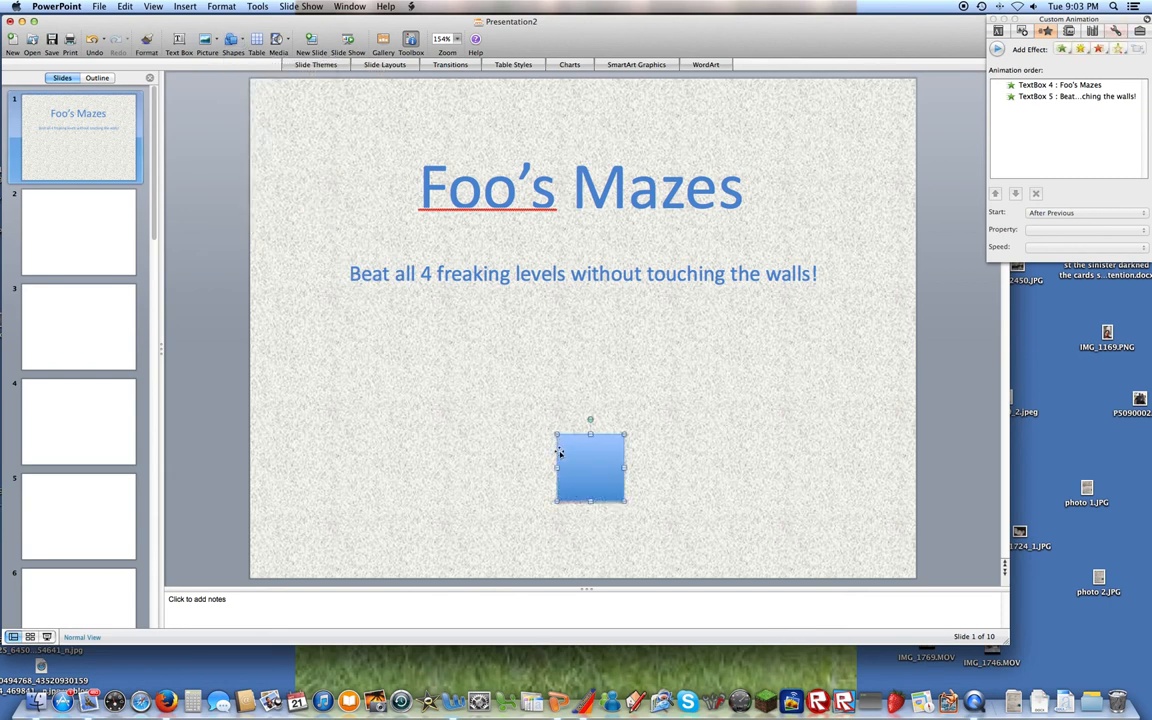
Move the square down to the bottom centre of the slide
{"action": "left_click_drag", "start_coordinate": [590, 504], "coordinate": [578, 556]}
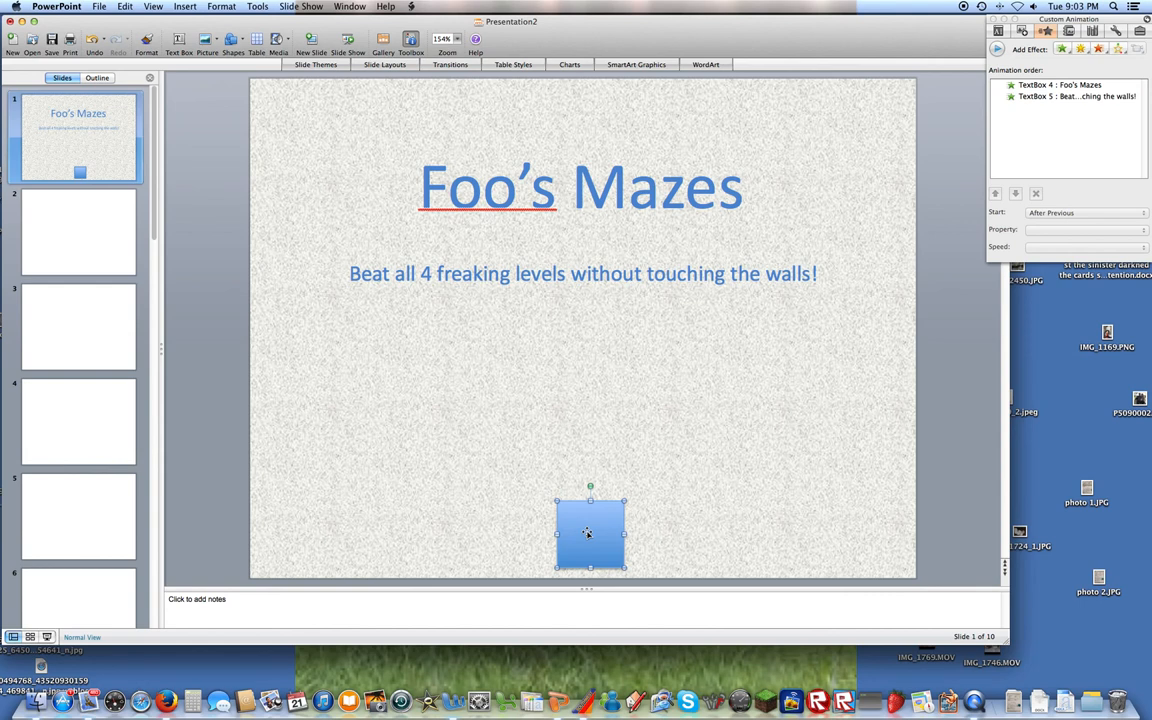
{"action": "left_click_drag", "start_coordinate": [590, 532], "coordinate": [590, 528]}
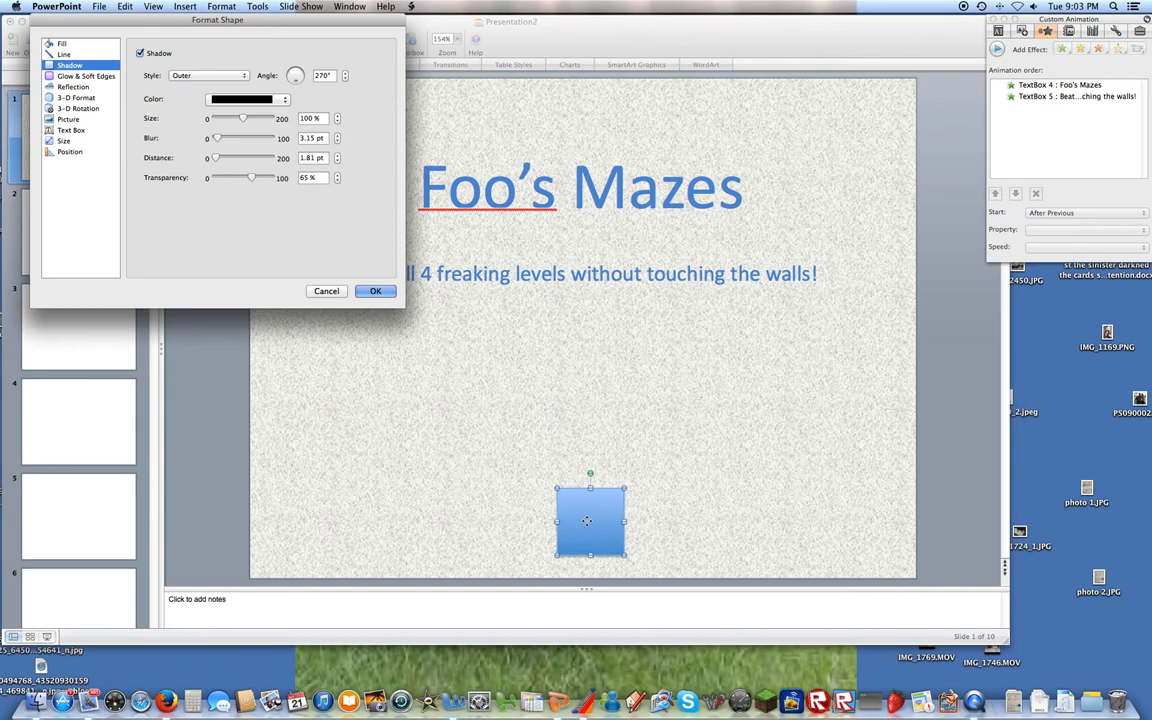
Give the square a blue fill with no outline
{"action": "left_click", "coordinate": [60, 44]}
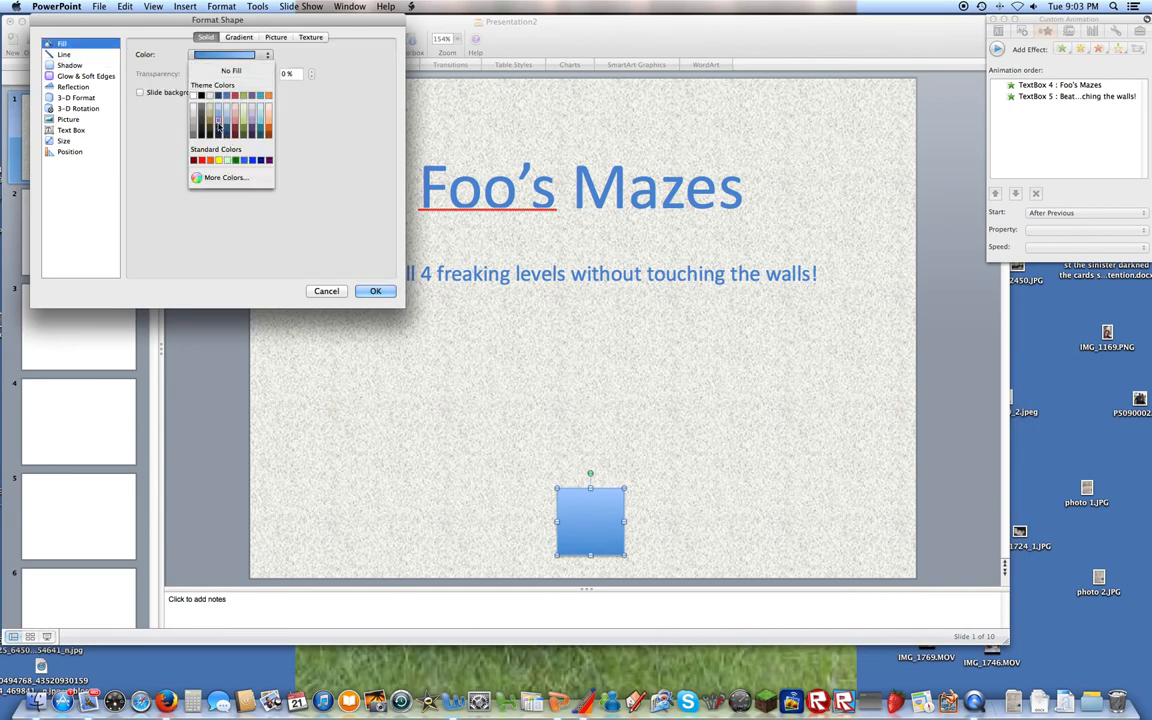
{"action": "left_click", "coordinate": [64, 54]}
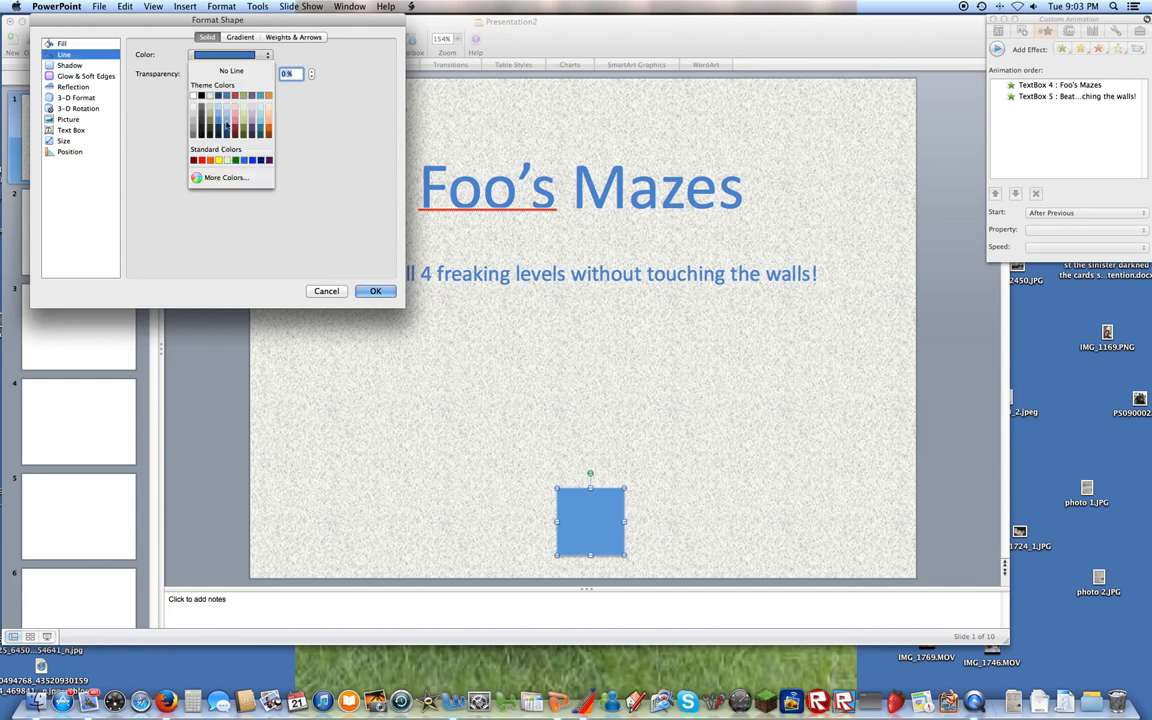
{"action": "left_click", "coordinate": [222, 54]}
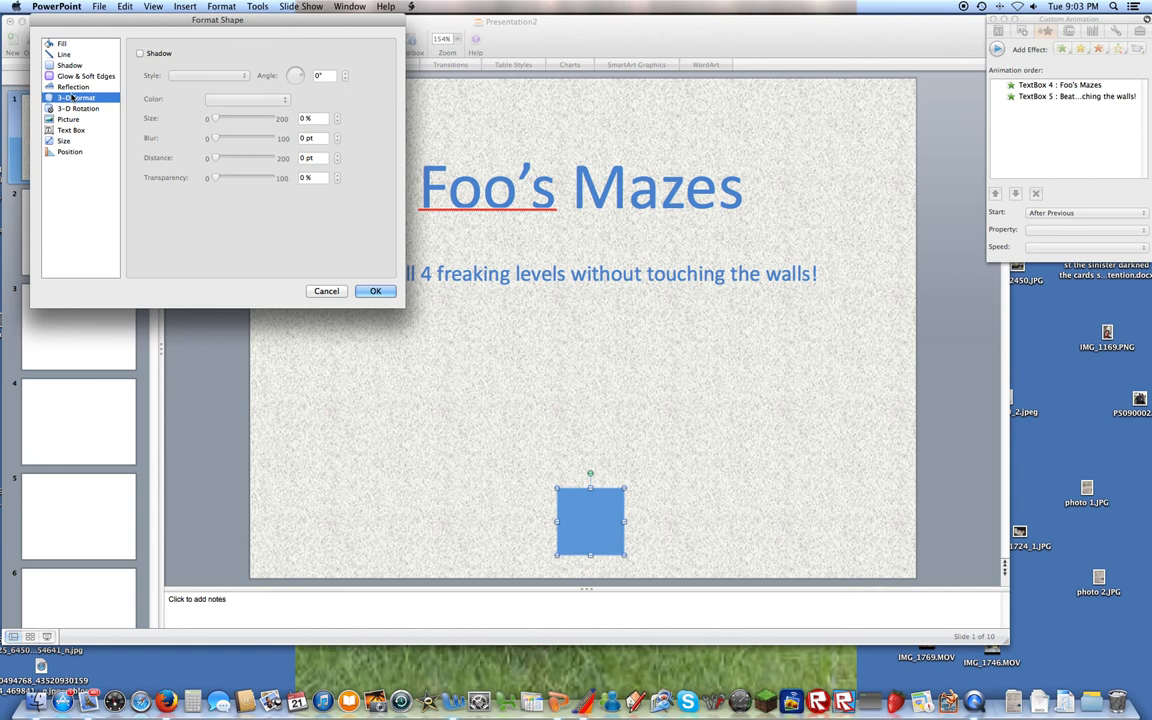
Flatten the square's 3-D bevel and apply the formatting
{"action": "left_click", "coordinate": [76, 96]}
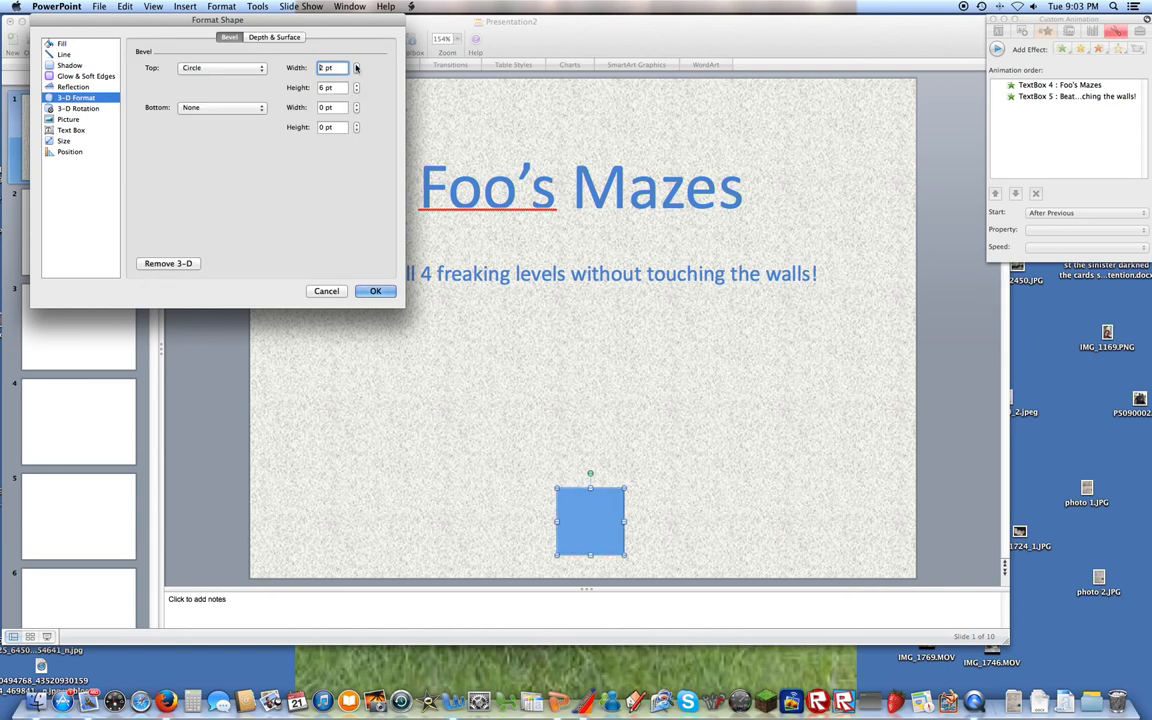
{"action": "left_click", "coordinate": [356, 64]}
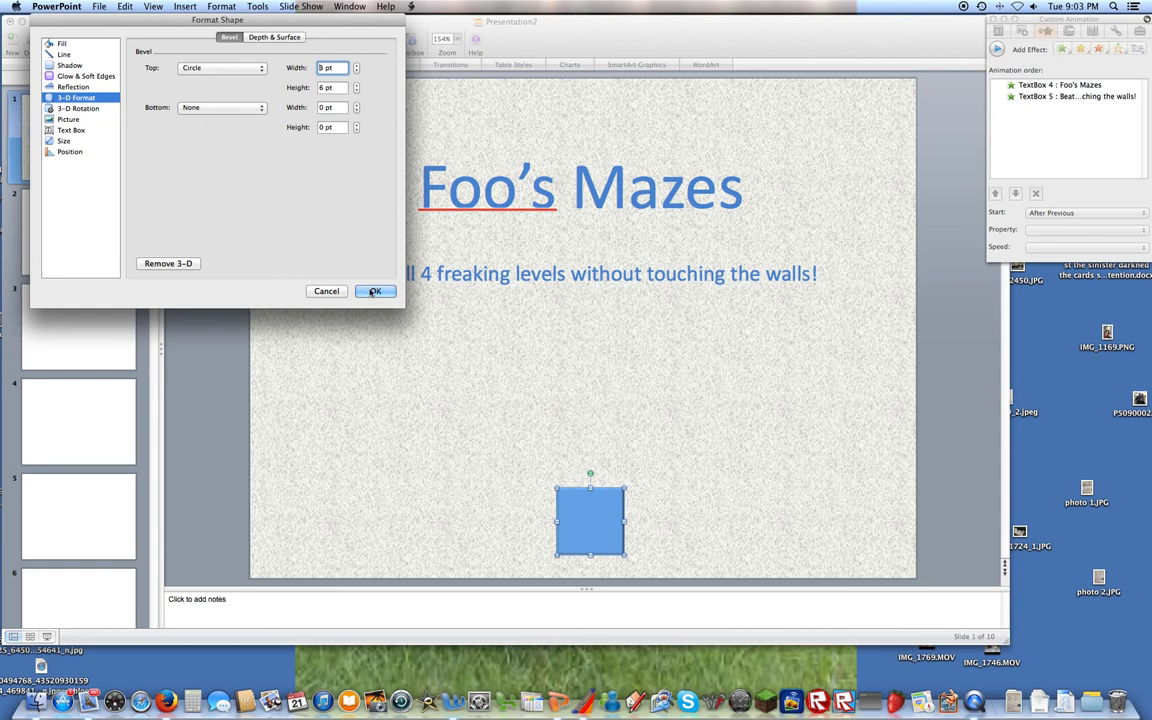
{"action": "left_click", "coordinate": [376, 292]}
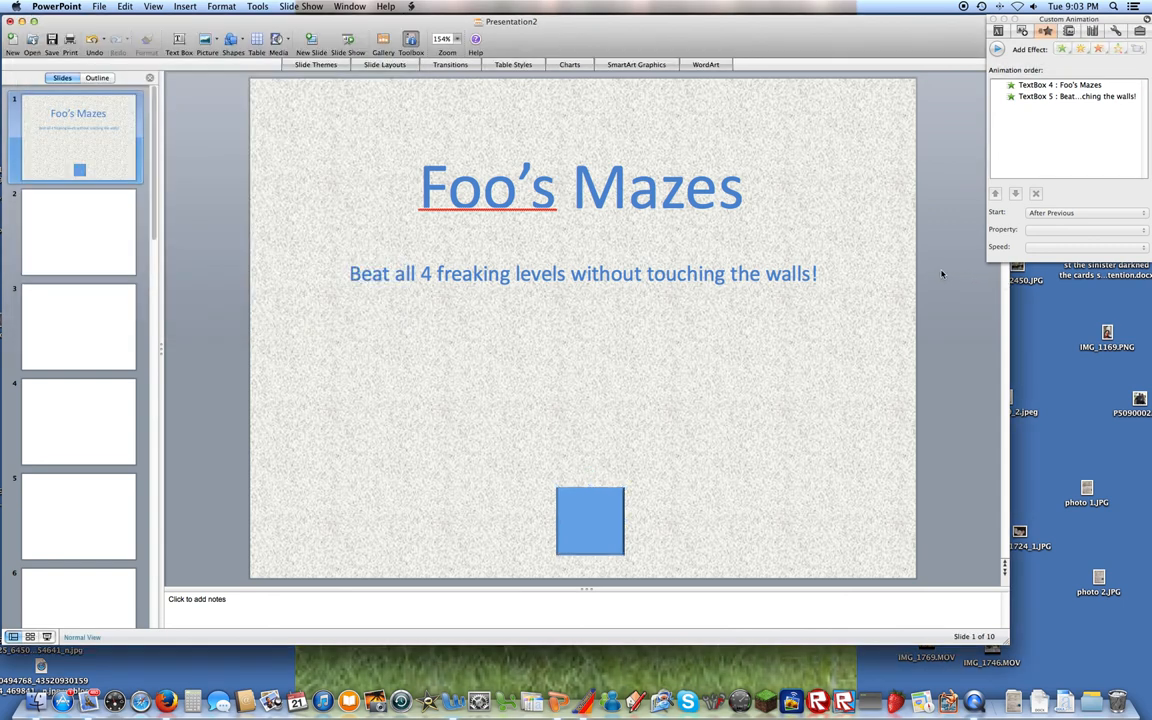
{"action": "mouse_move", "coordinate": [642, 500]}
{"action": "type", "text": "←"}
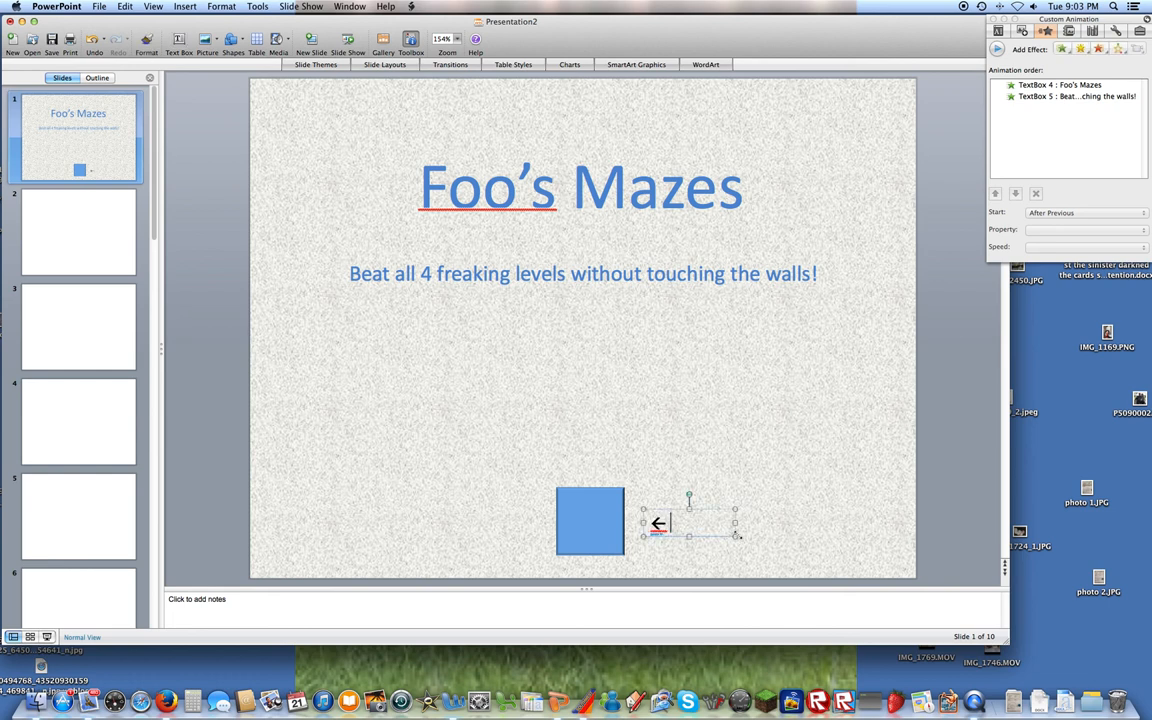
Add a '← Play!' text label to the right of the square
{"action": "type", "text": "Play!"}
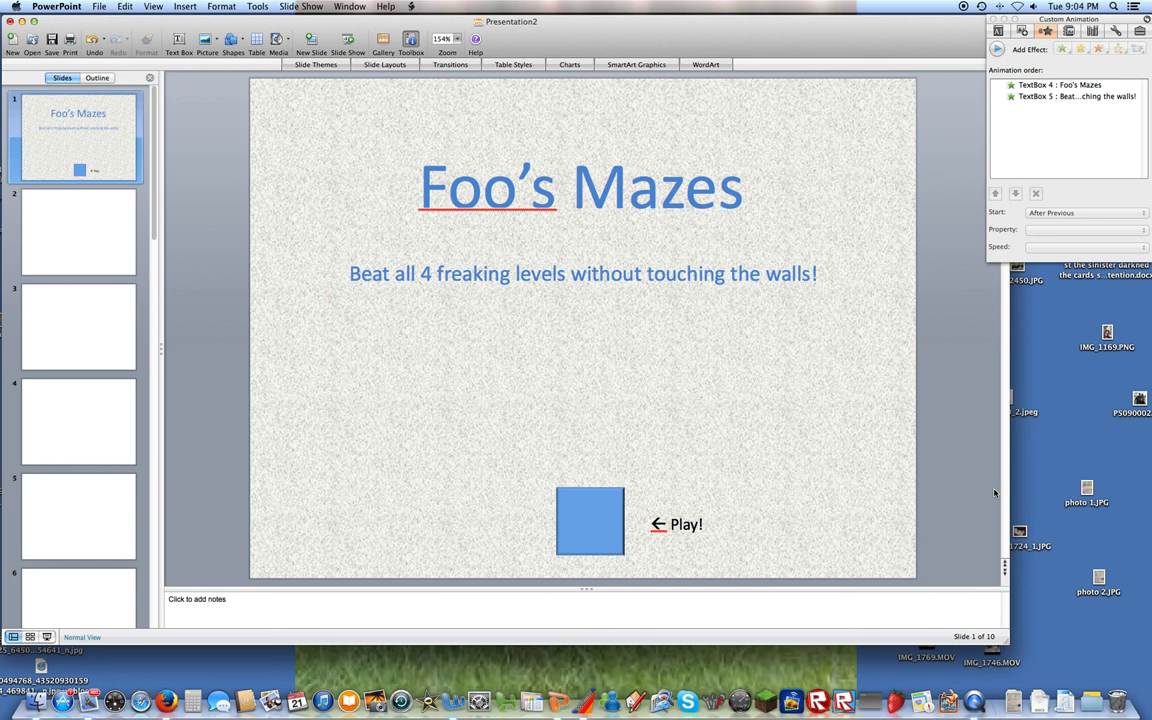
{"action": "mouse_move", "coordinate": [990, 104]}
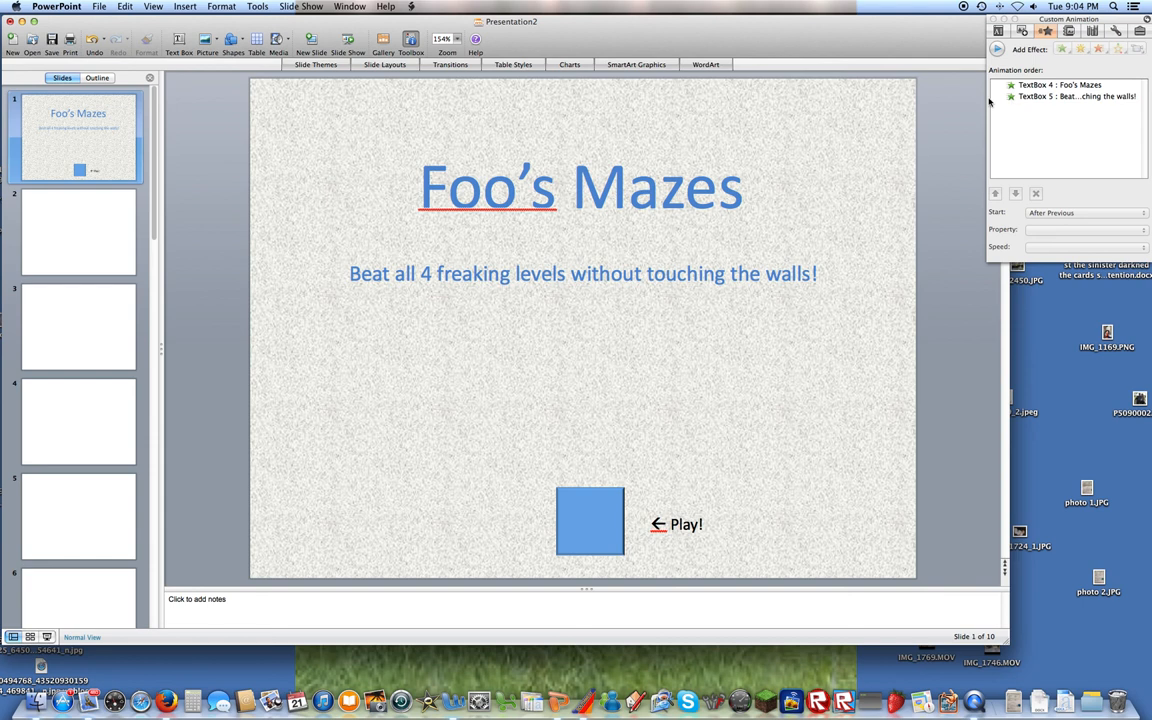
{"action": "mouse_move", "coordinate": [596, 236]}
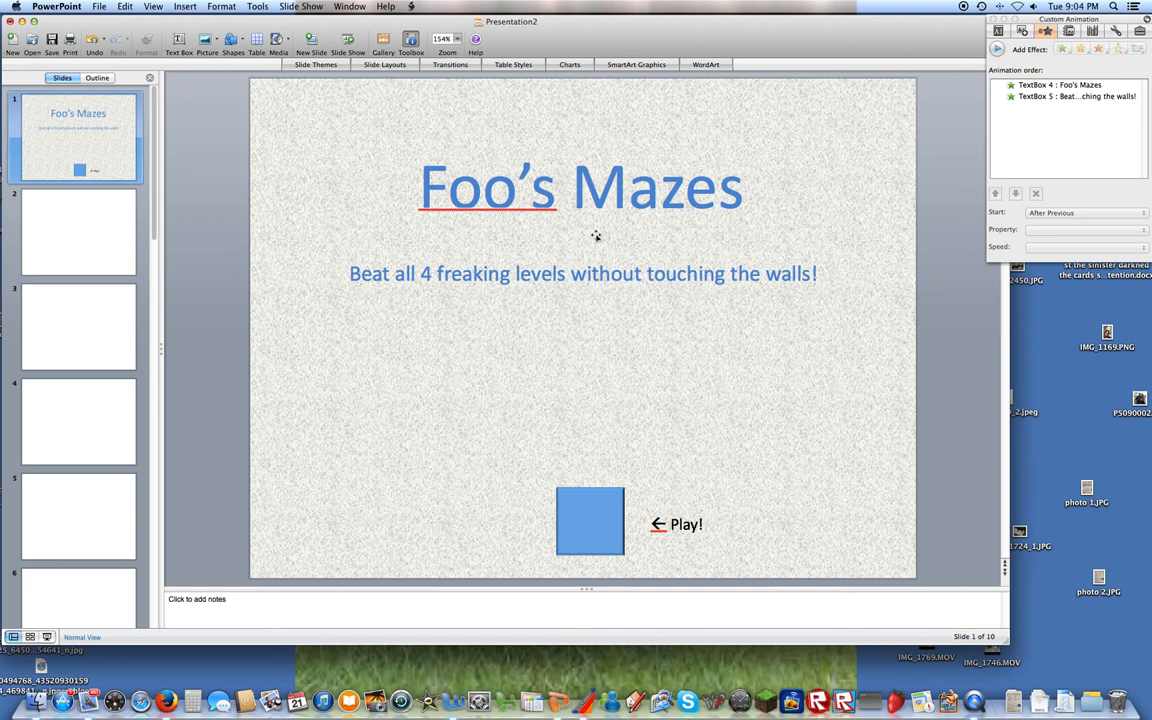
{"action": "mouse_move", "coordinate": [1076, 404]}
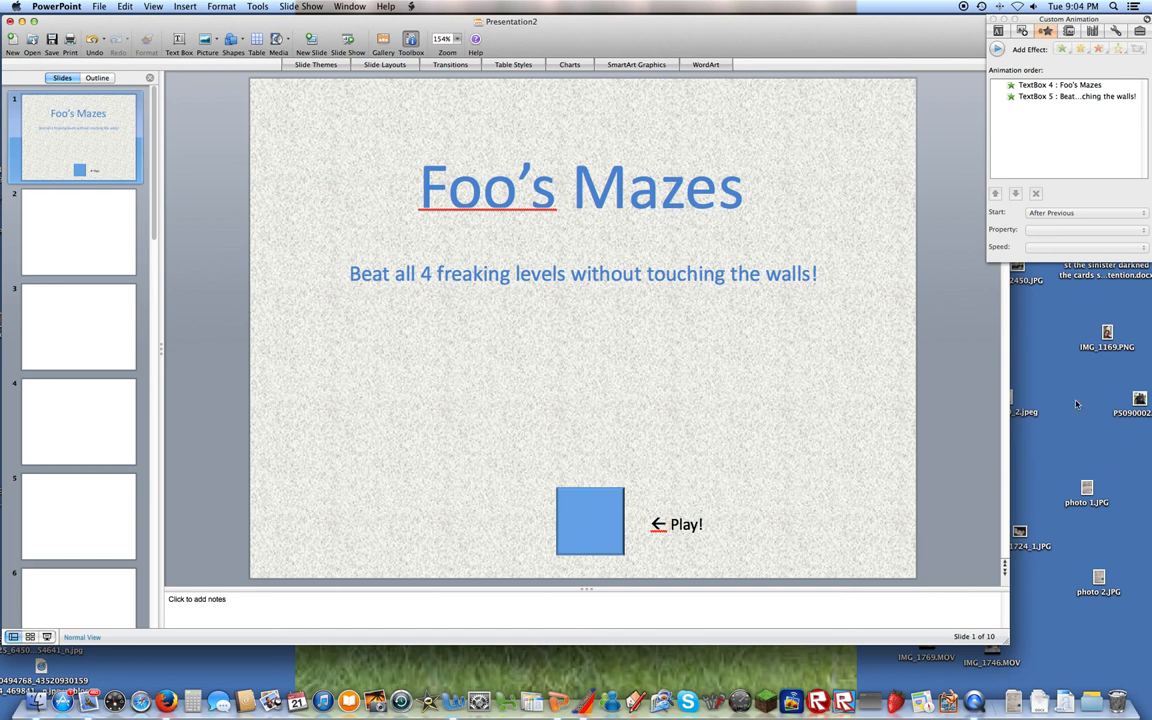
{"action": "mouse_move", "coordinate": [1048, 412]}
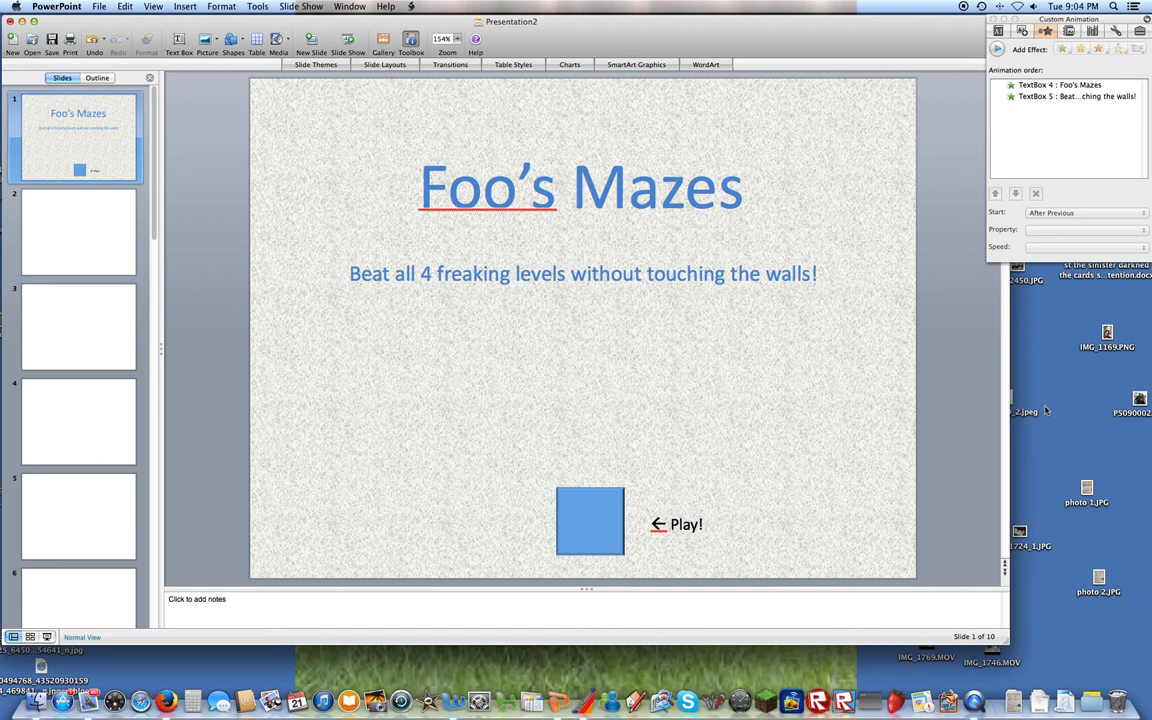
{"action": "mouse_move", "coordinate": [964, 176]}
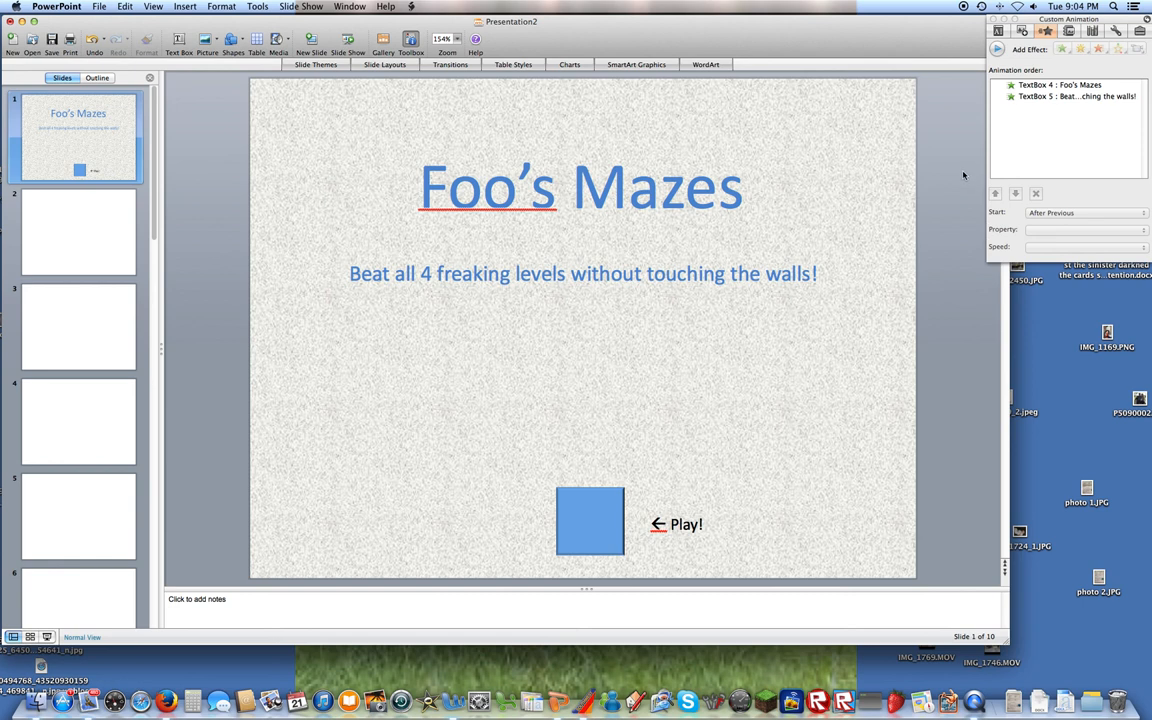
{"action": "mouse_move", "coordinate": [632, 244]}
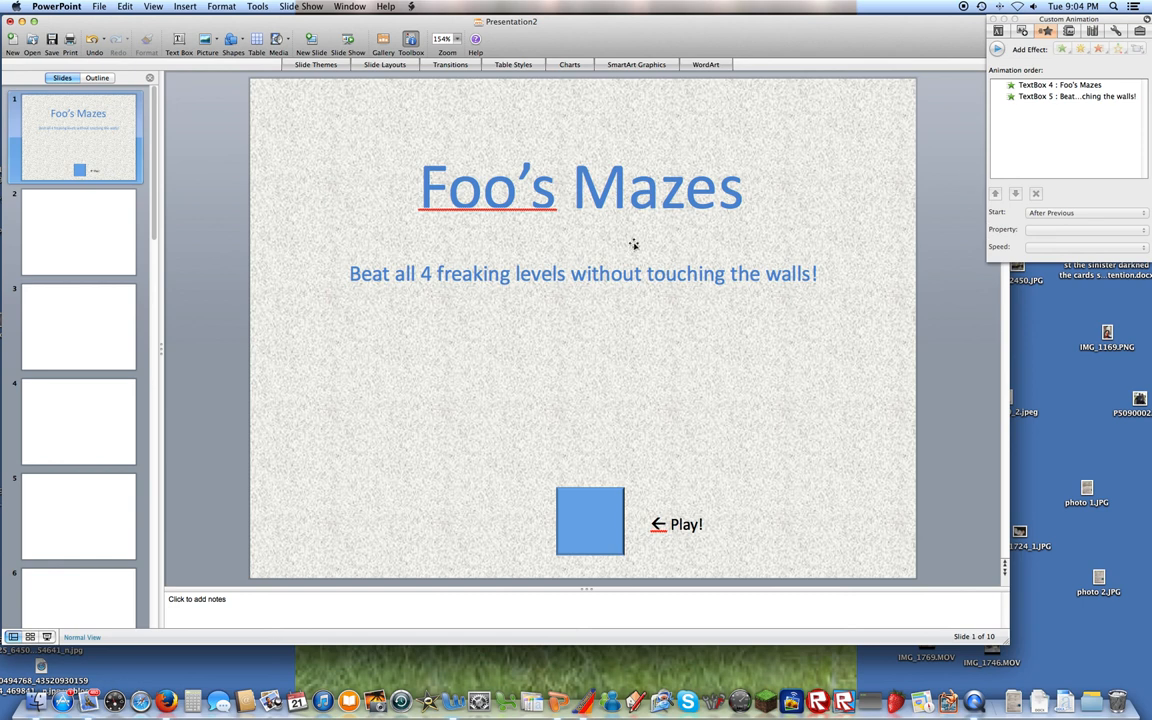
{"action": "mouse_move", "coordinate": [708, 244]}
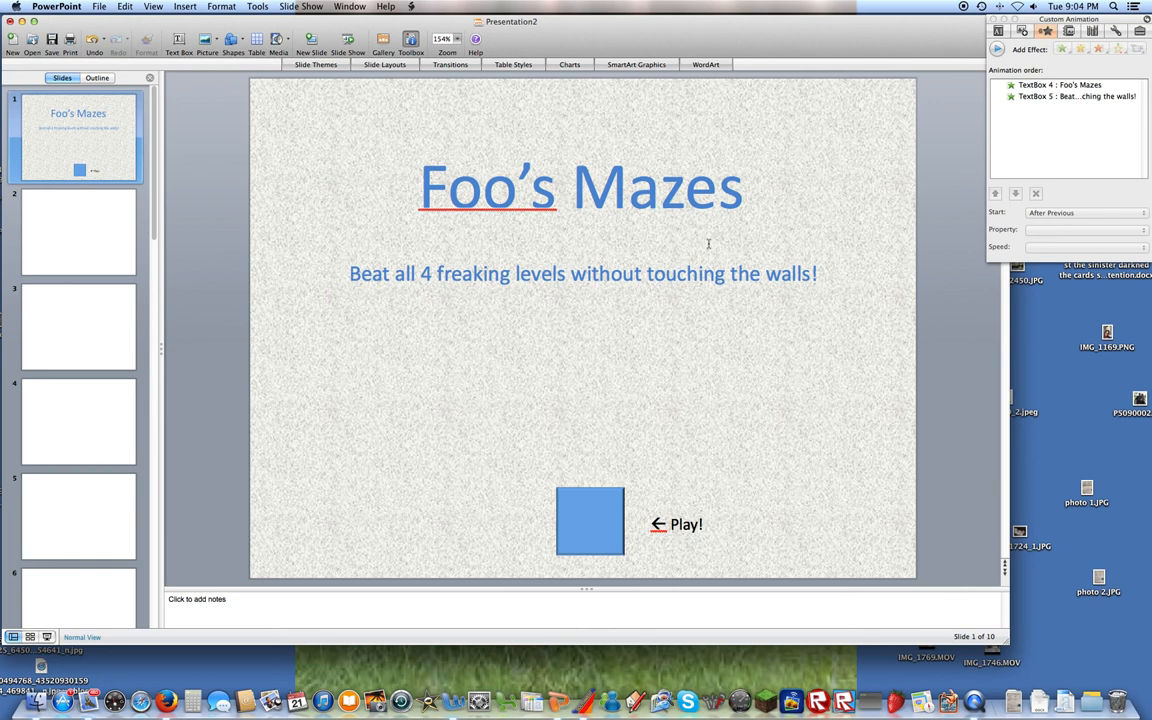
{"action": "mouse_move", "coordinate": [624, 318]}
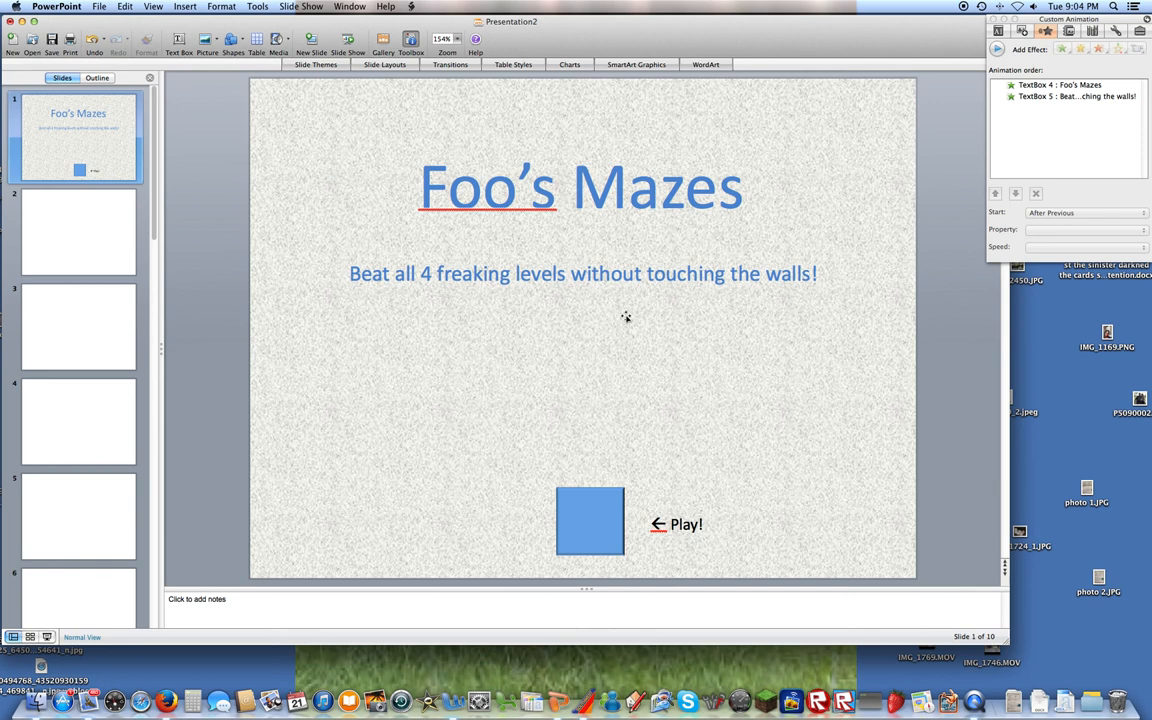
{"action": "mouse_move", "coordinate": [660, 282]}
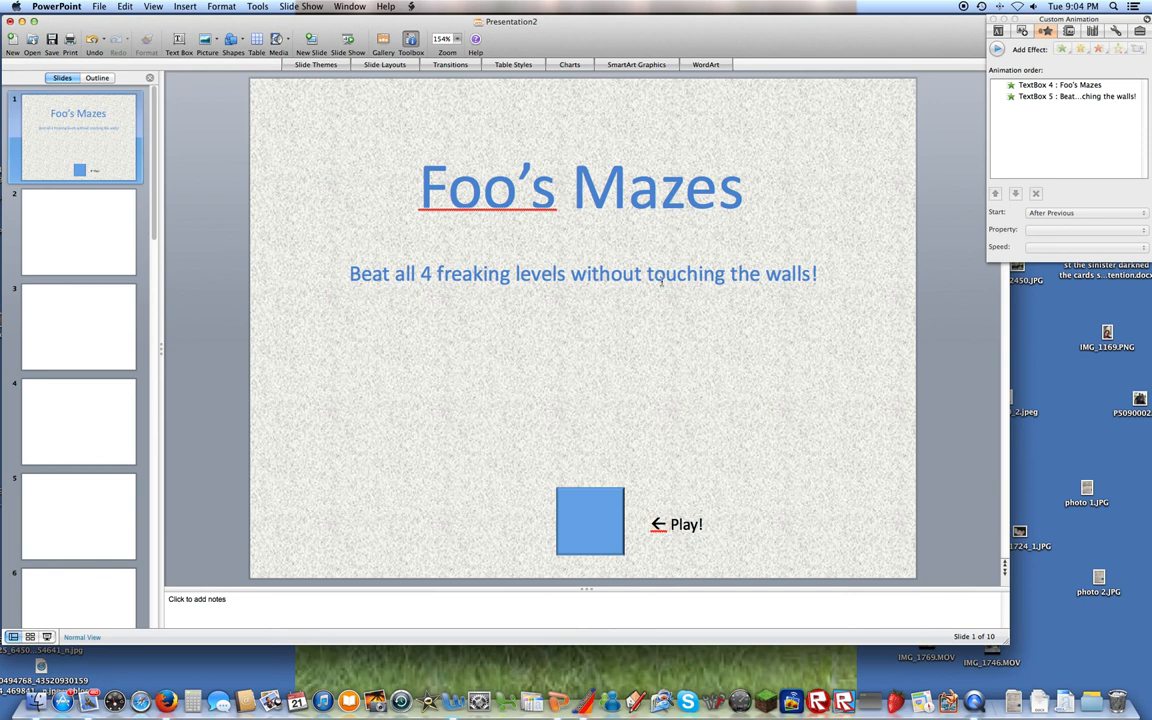
{"action": "mouse_move", "coordinate": [832, 110]}
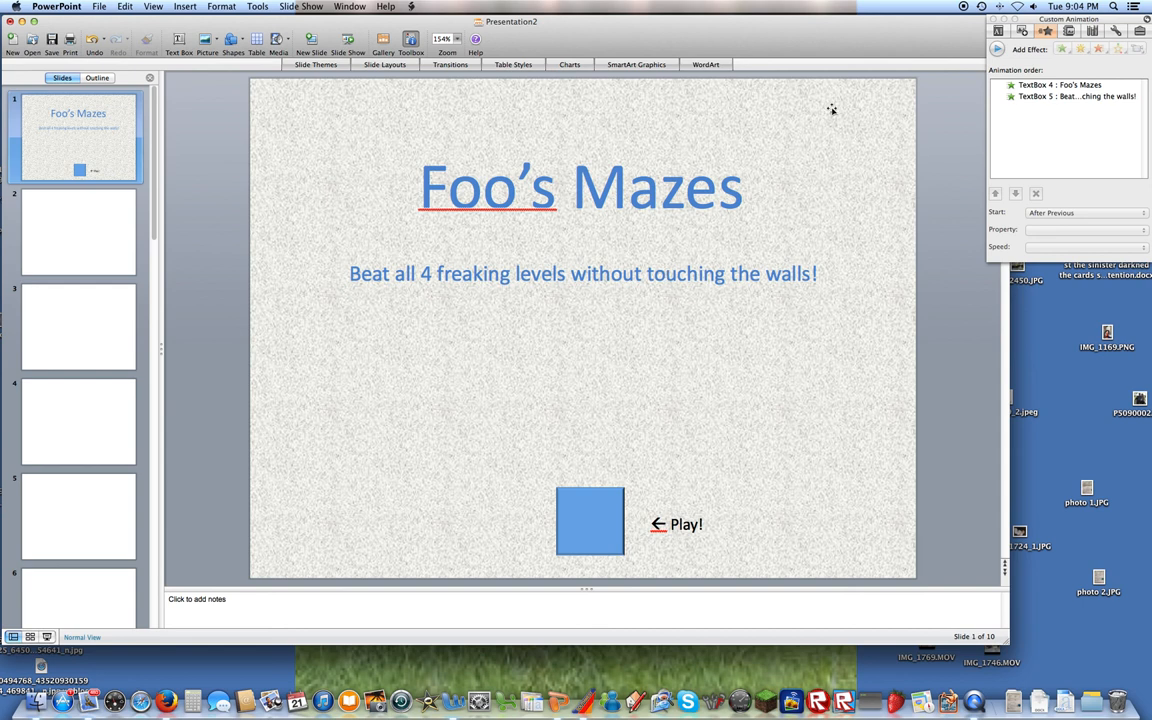
{"action": "mouse_move", "coordinate": [816, 136]}
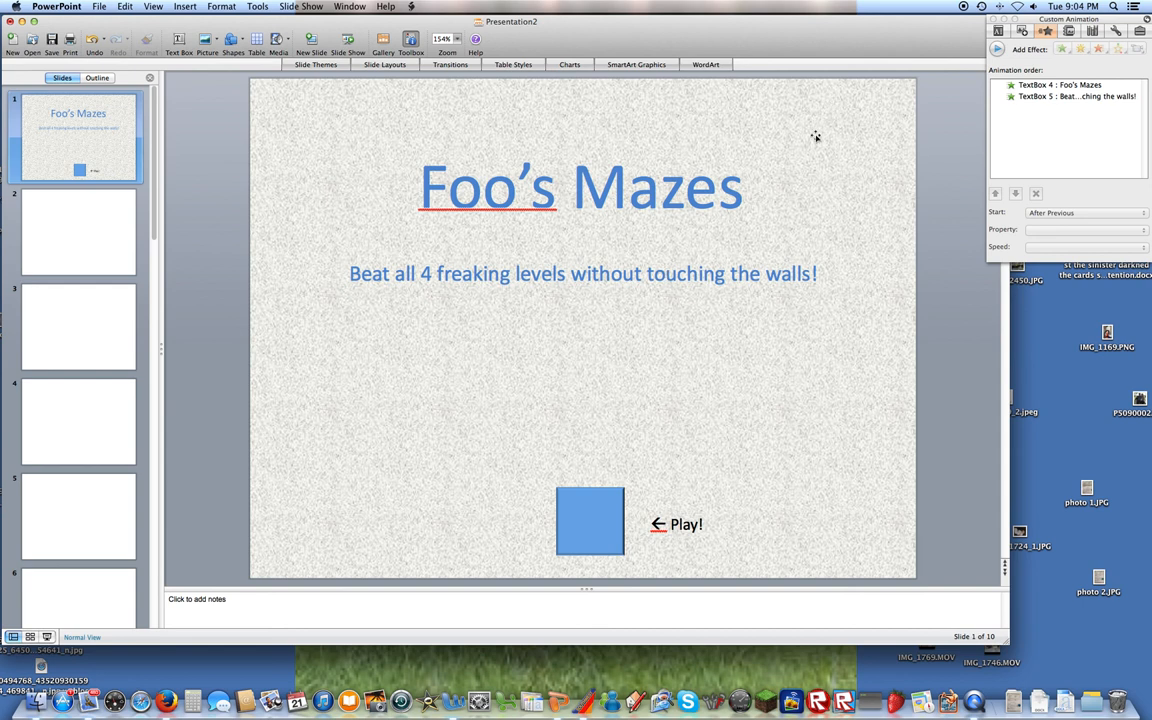